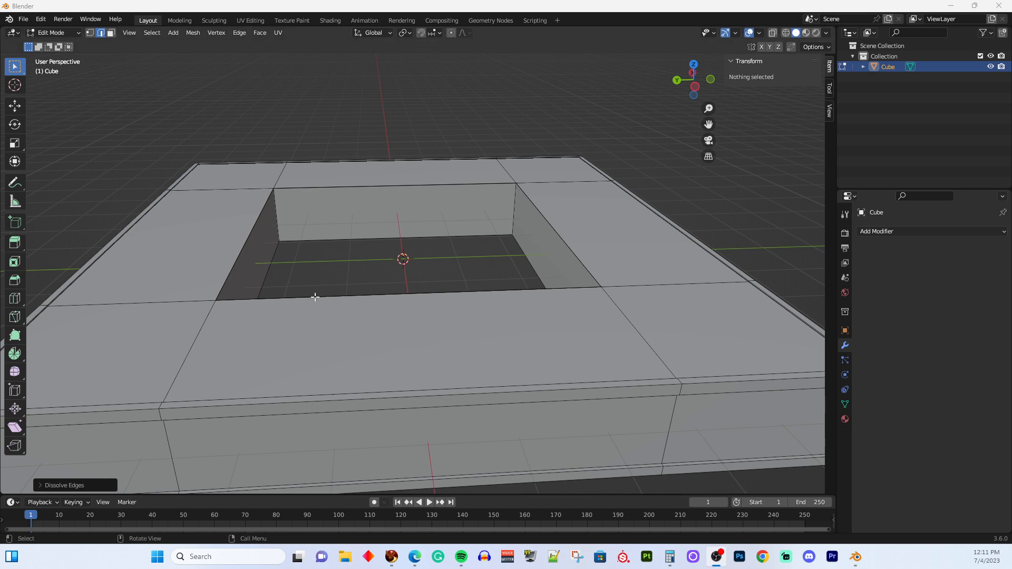
mouse_move(301, 308)
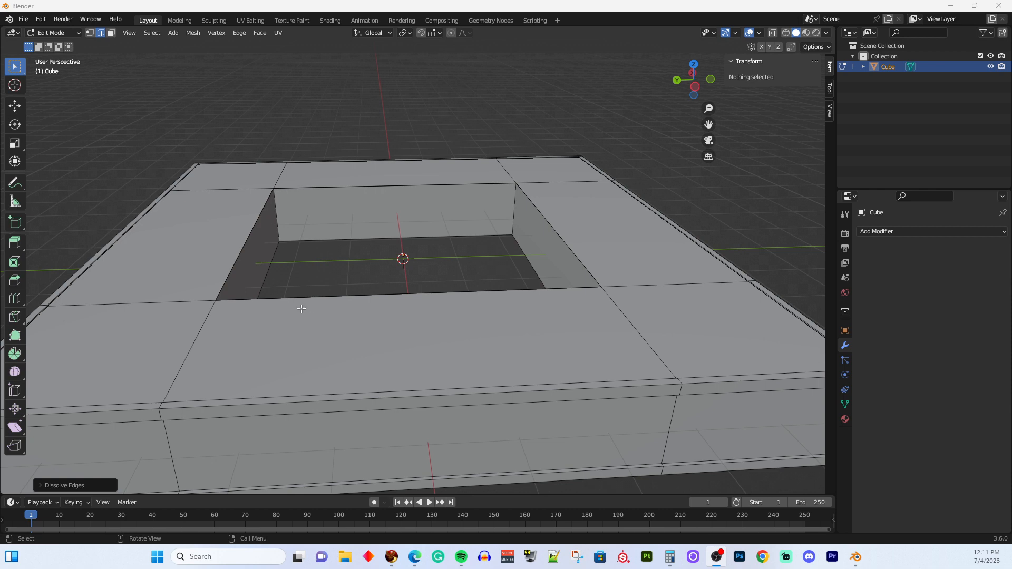
mouse_move(279, 332)
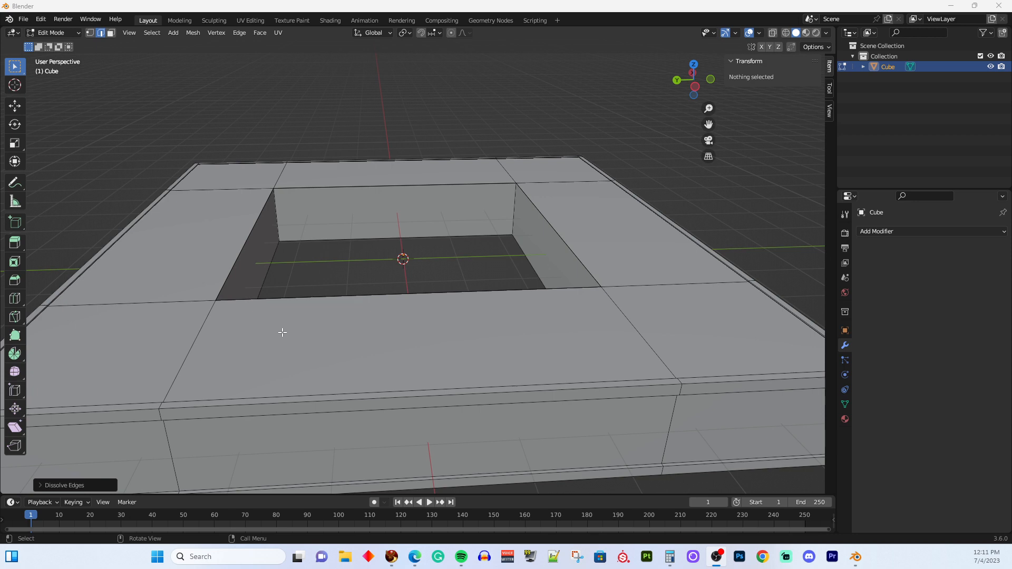
mouse_move(286, 325)
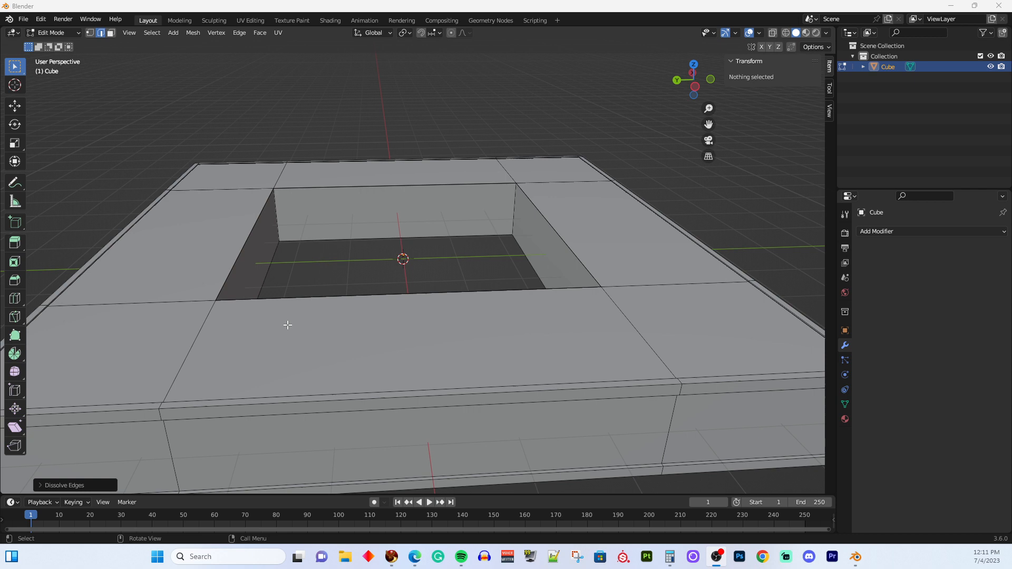
mouse_move(654, 468)
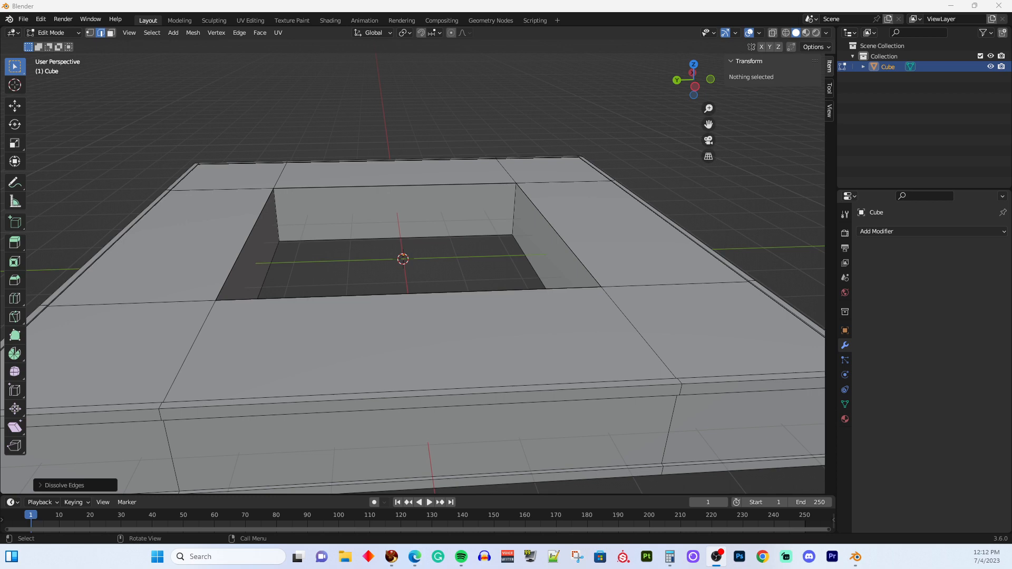
mouse_move(525, 318)
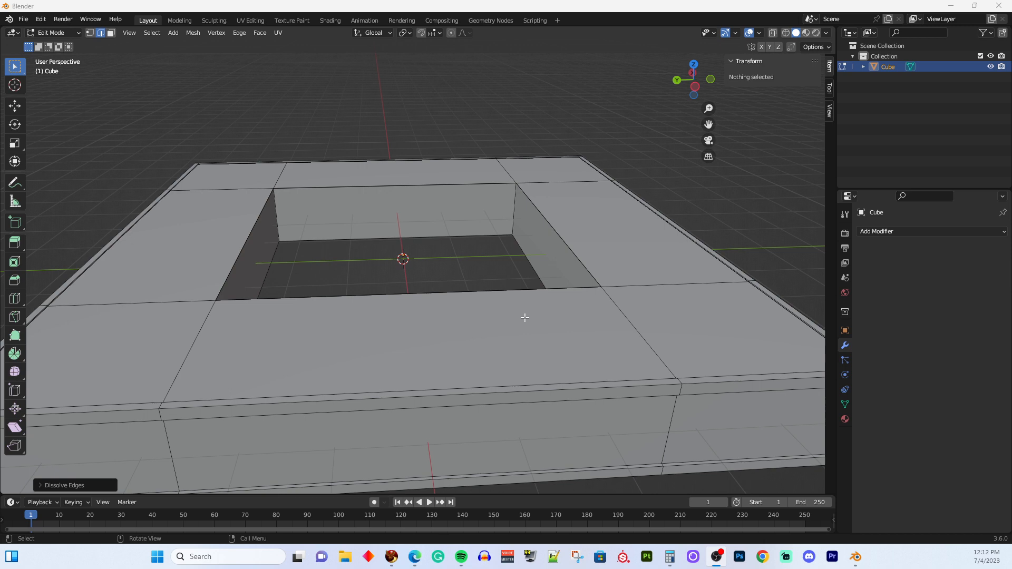
mouse_move(299, 273)
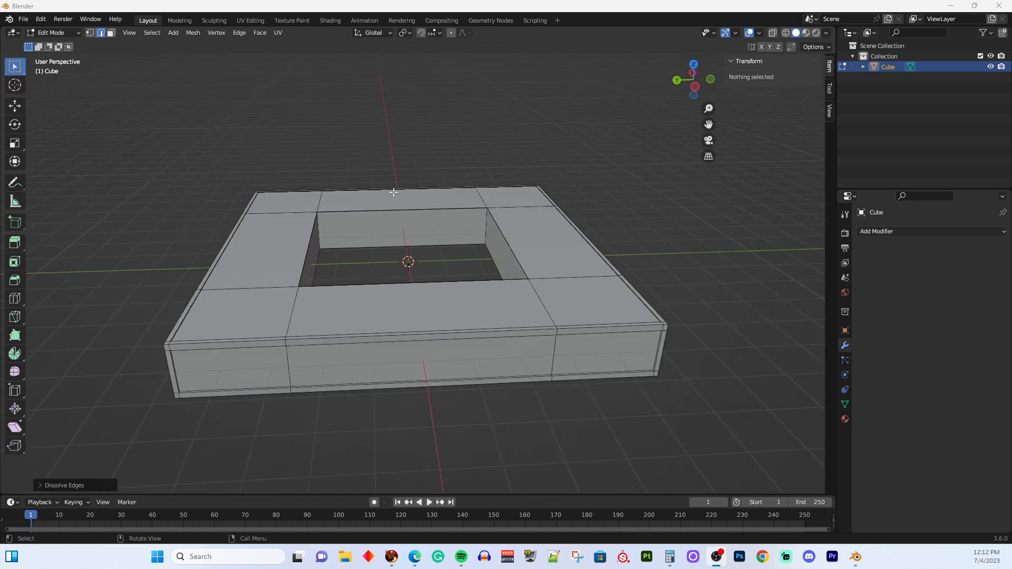
mouse_move(388, 196)
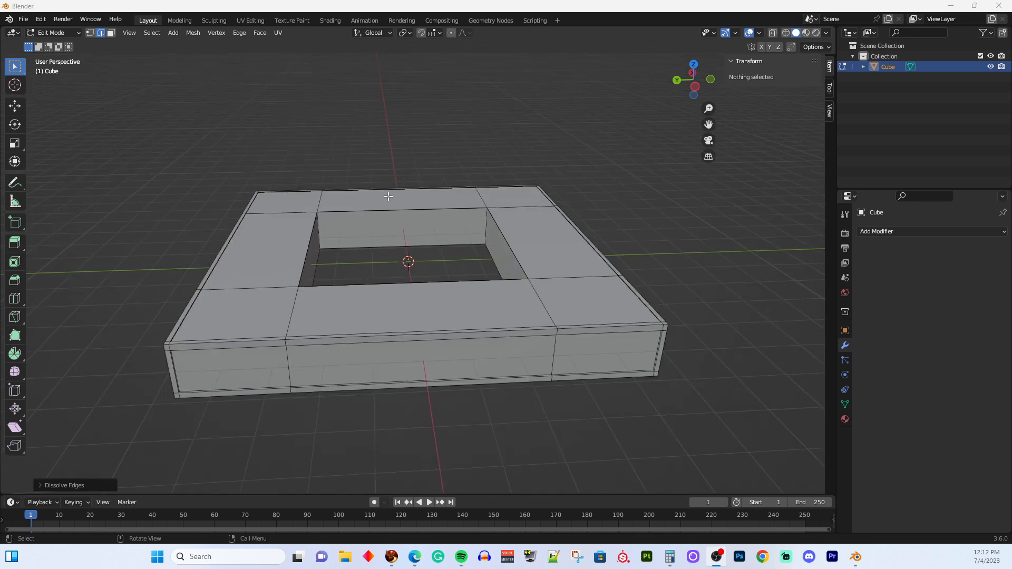
mouse_move(373, 300)
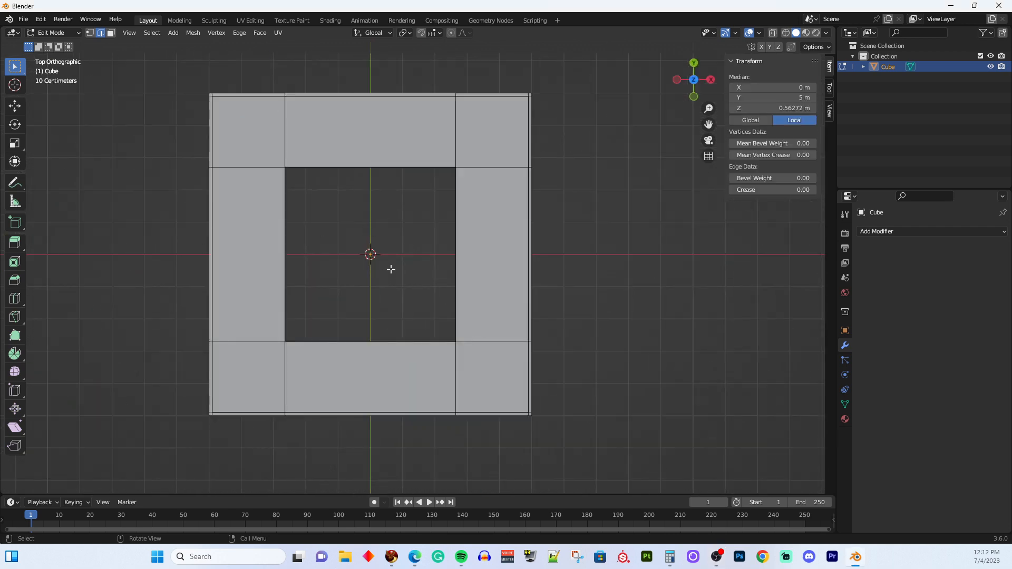
mouse_move(173, 73)
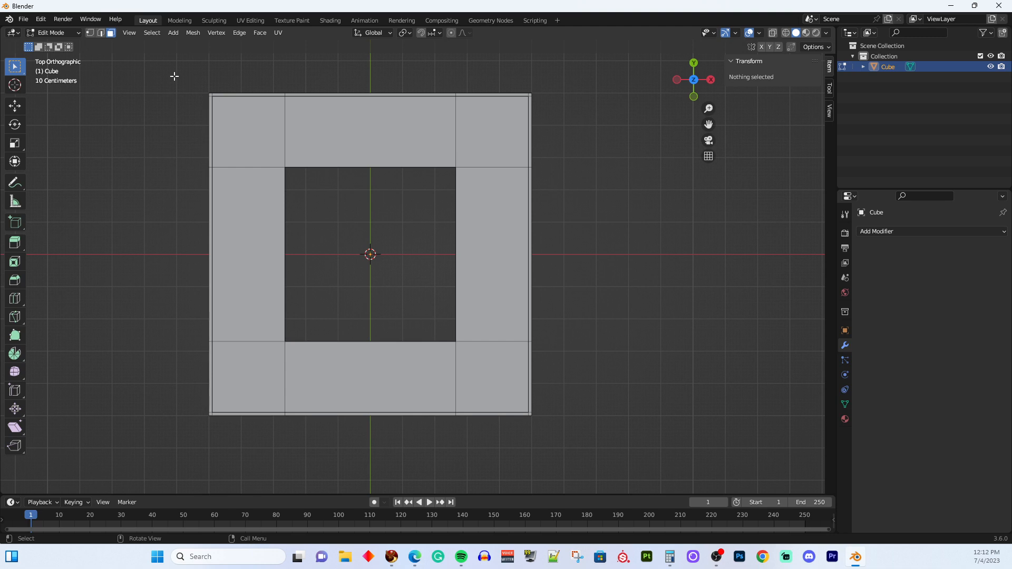
drag(174, 63, 573, 169)
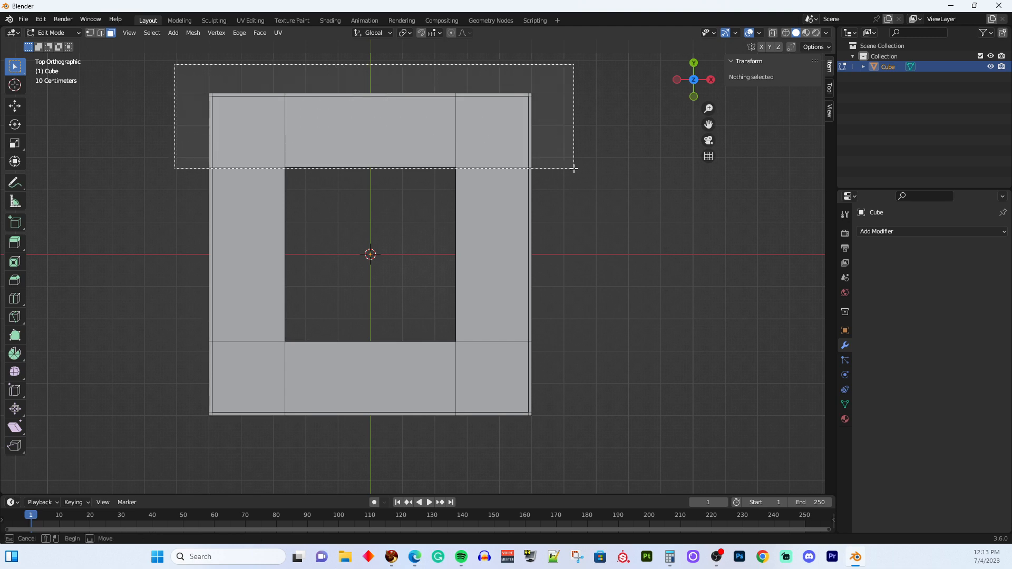
drag(174, 62, 573, 168)
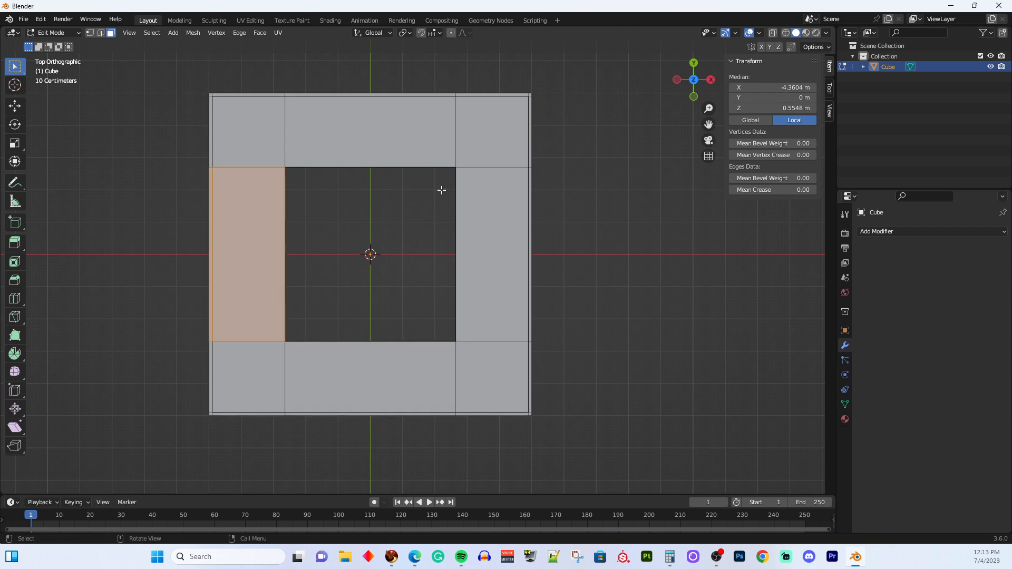
click(560, 330)
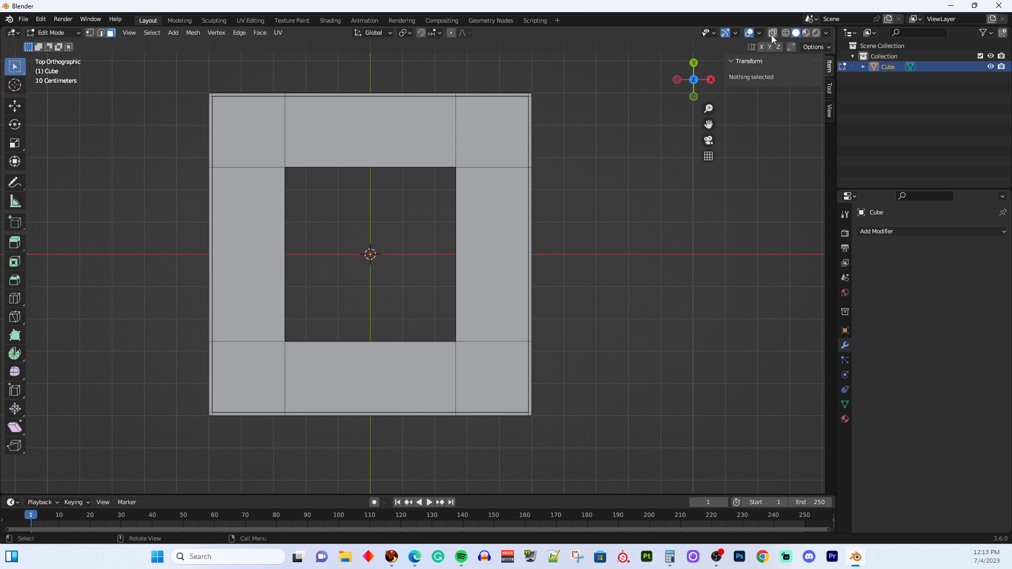
mouse_move(241, 121)
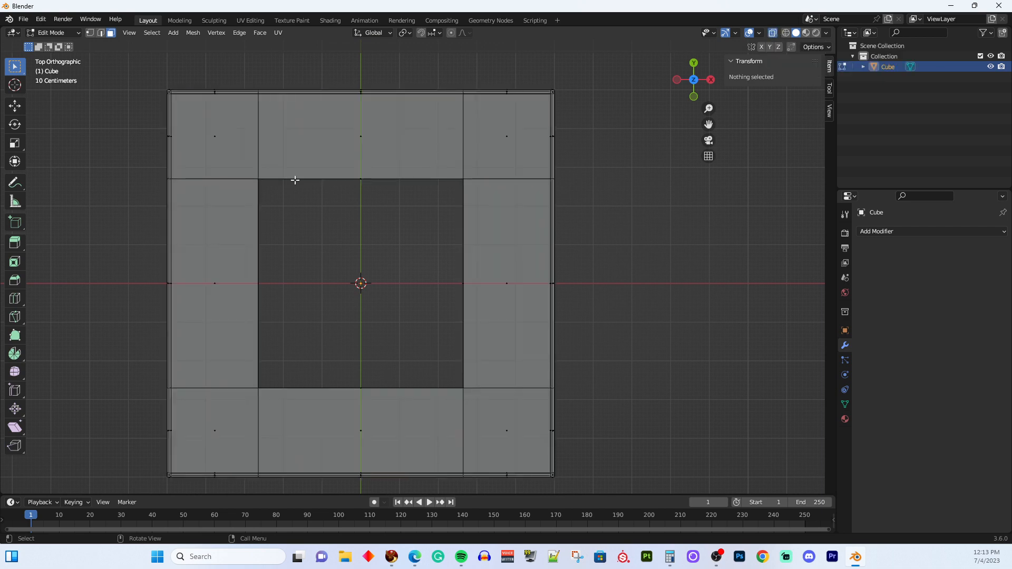
mouse_move(127, 144)
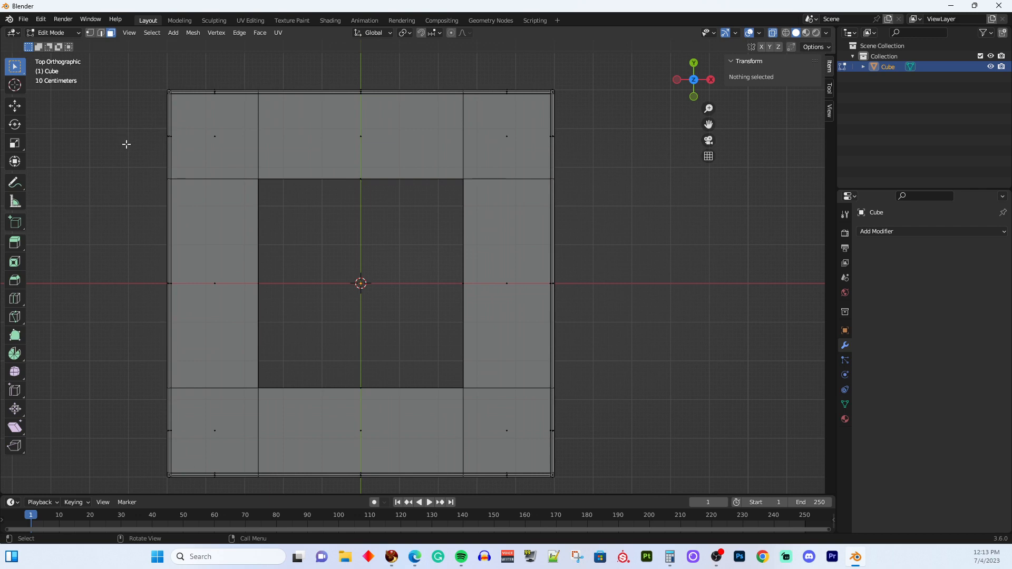
- Box-select the top-left corner block through the model after toggling Edit Mode off and on
key(Tab)
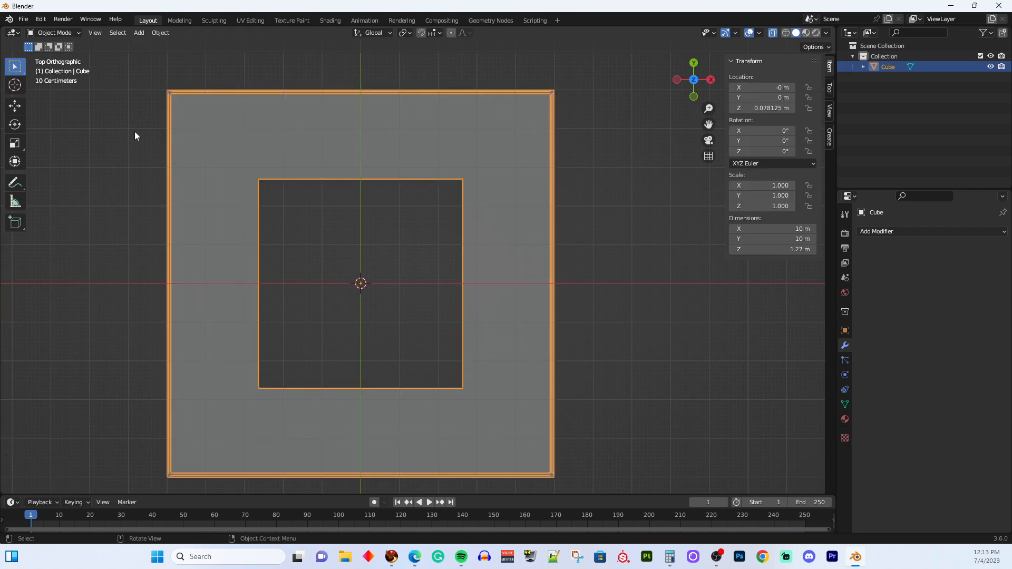
key(Tab)
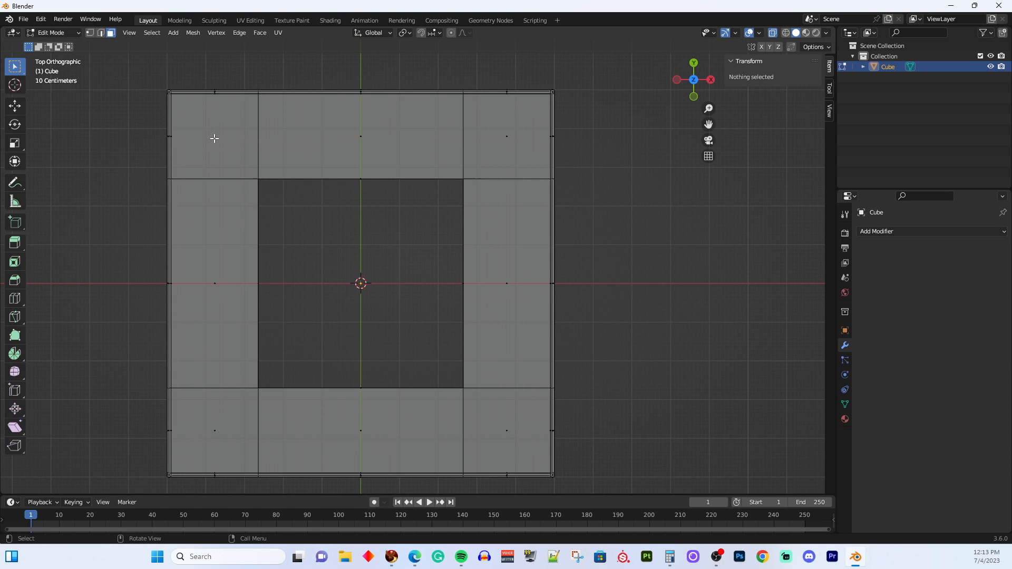
click(215, 139)
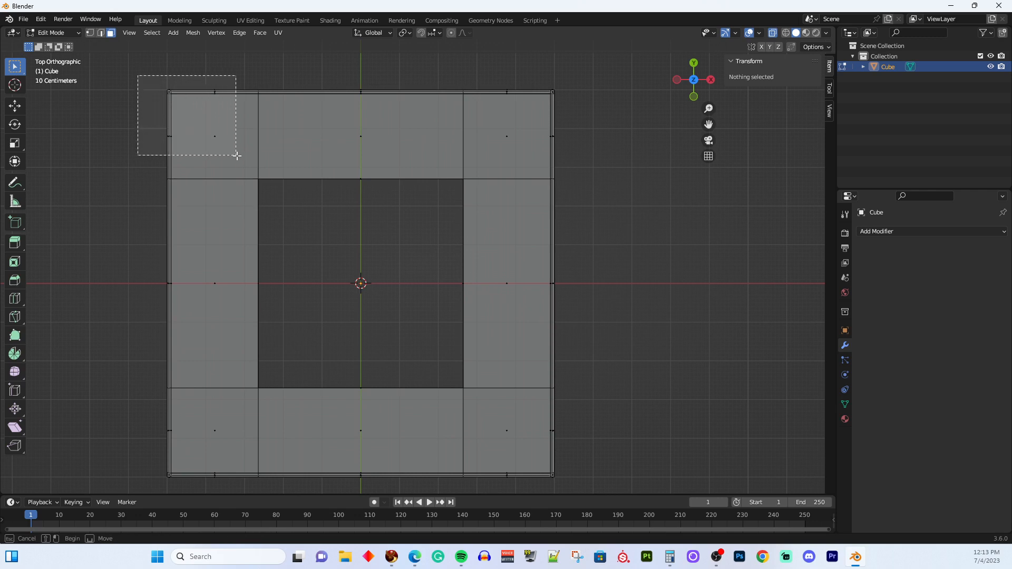
drag(136, 75, 237, 155)
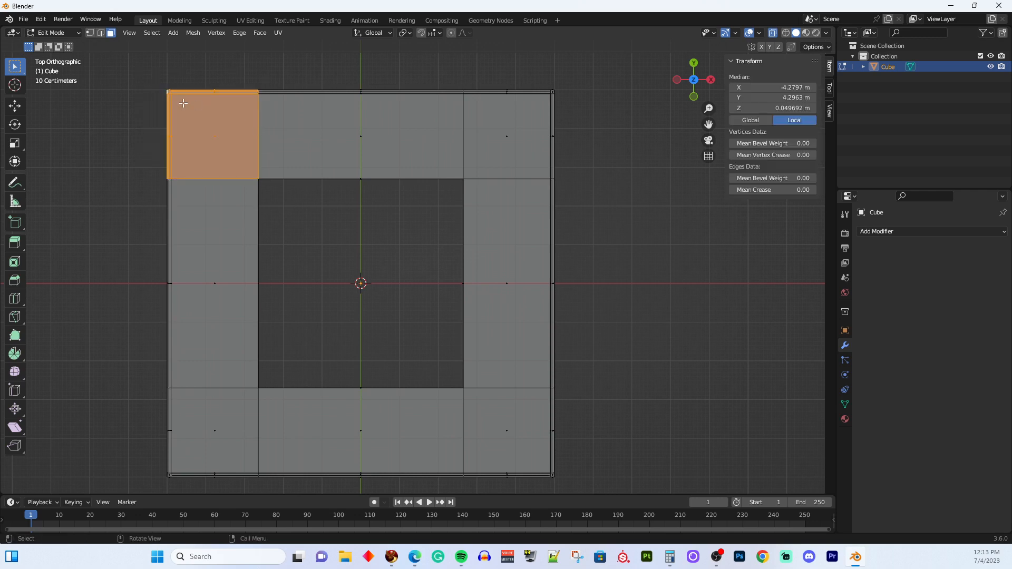
mouse_move(249, 107)
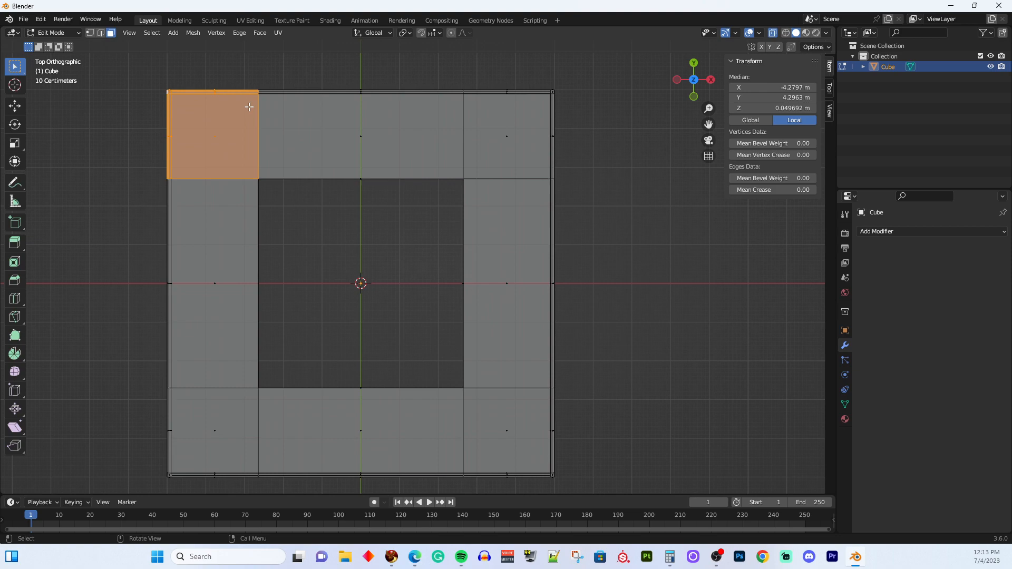
mouse_move(512, 154)
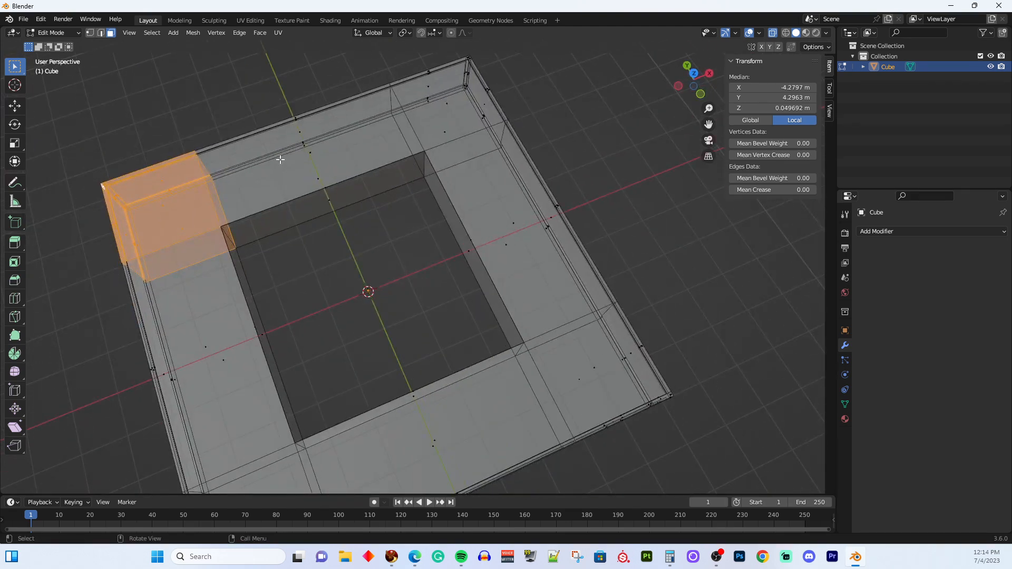
key(7)
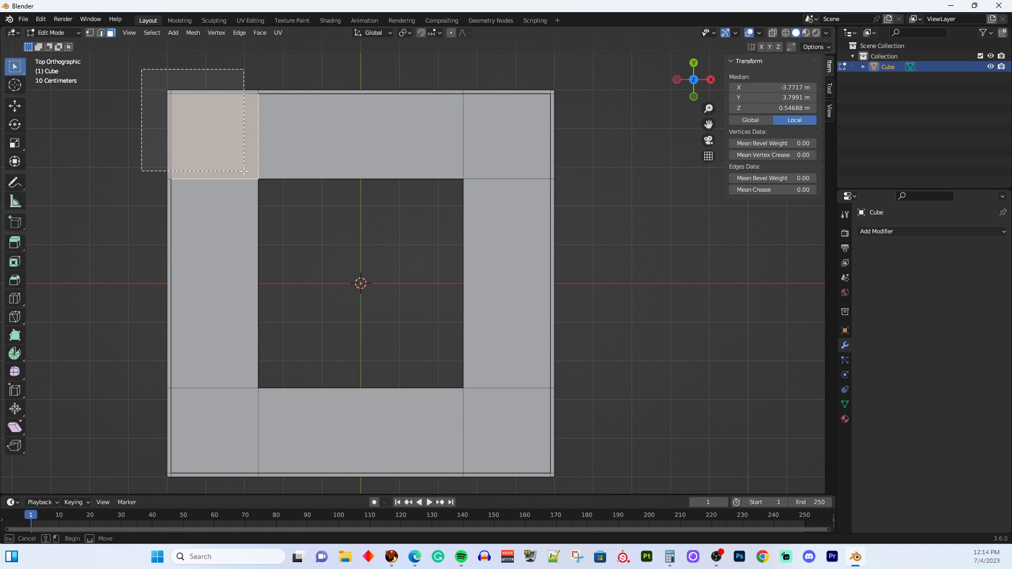
drag(243, 170, 232, 149)
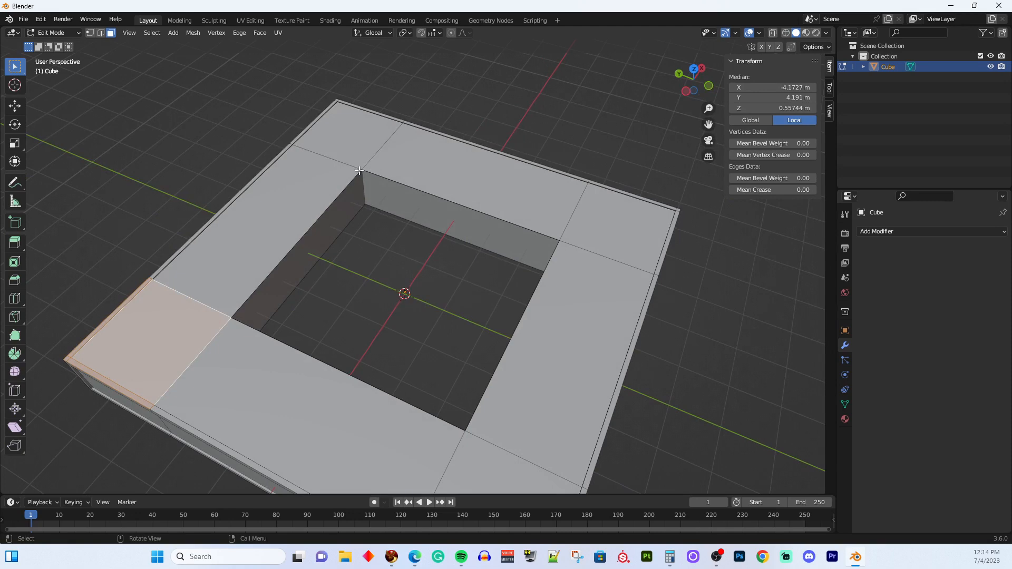
key(7)
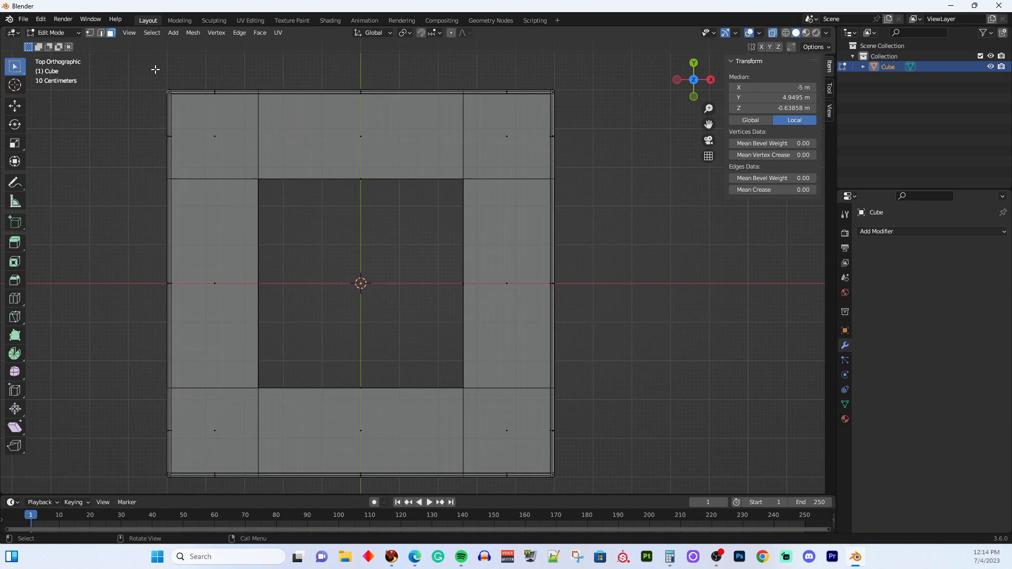
mouse_move(136, 55)
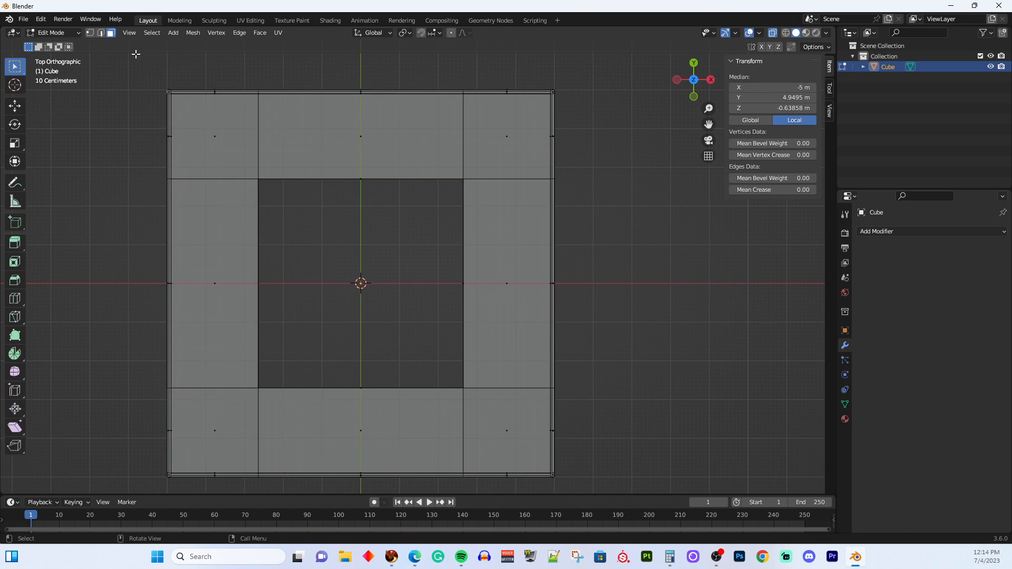
mouse_move(204, 90)
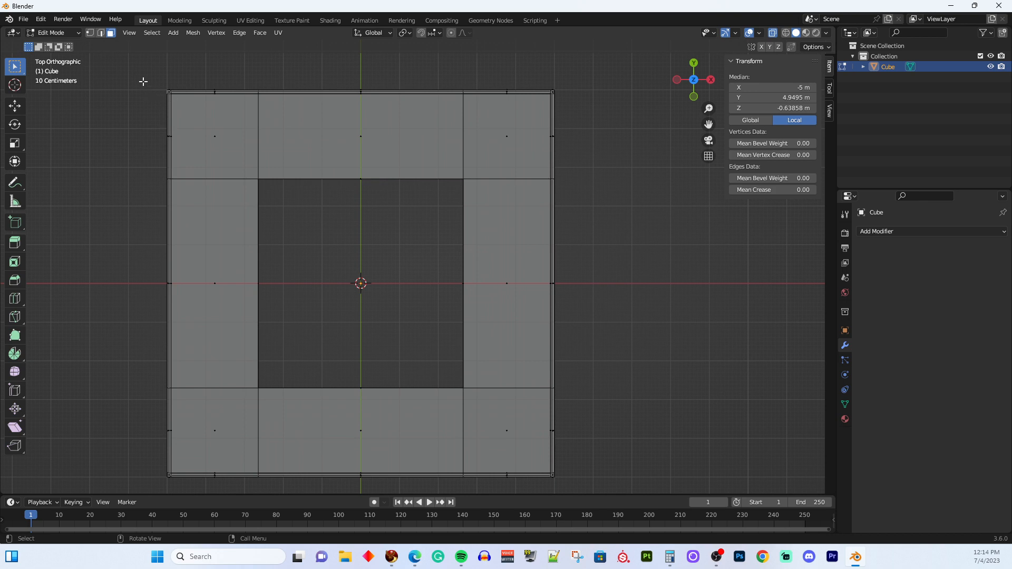
click(169, 135)
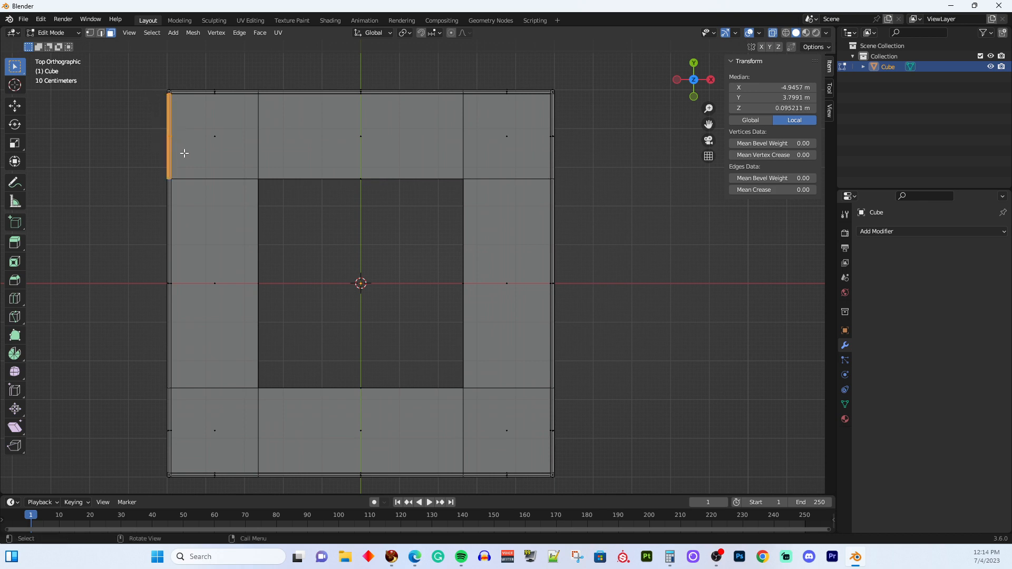
- Begin selecting the top strip of the deck frame from the top view
click(213, 137)
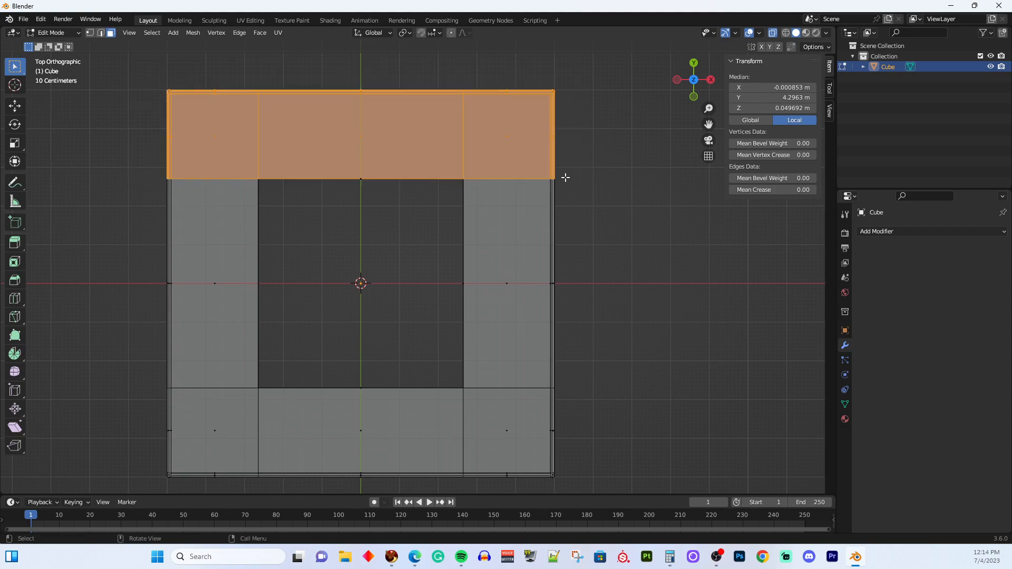
mouse_move(563, 168)
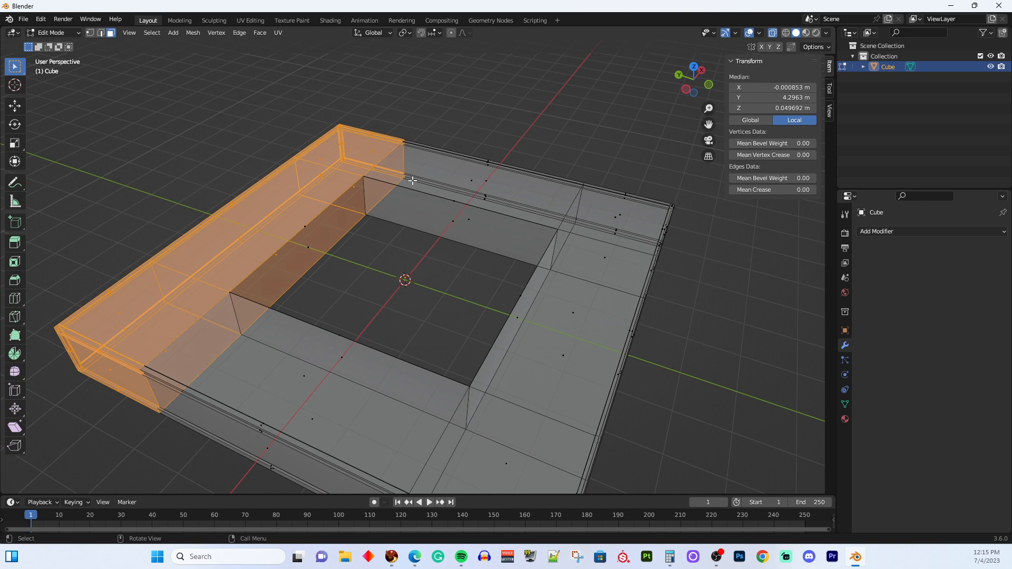
- Separate the selected top strip into its own object (P > Selection) and return to Object Mode
key(p)
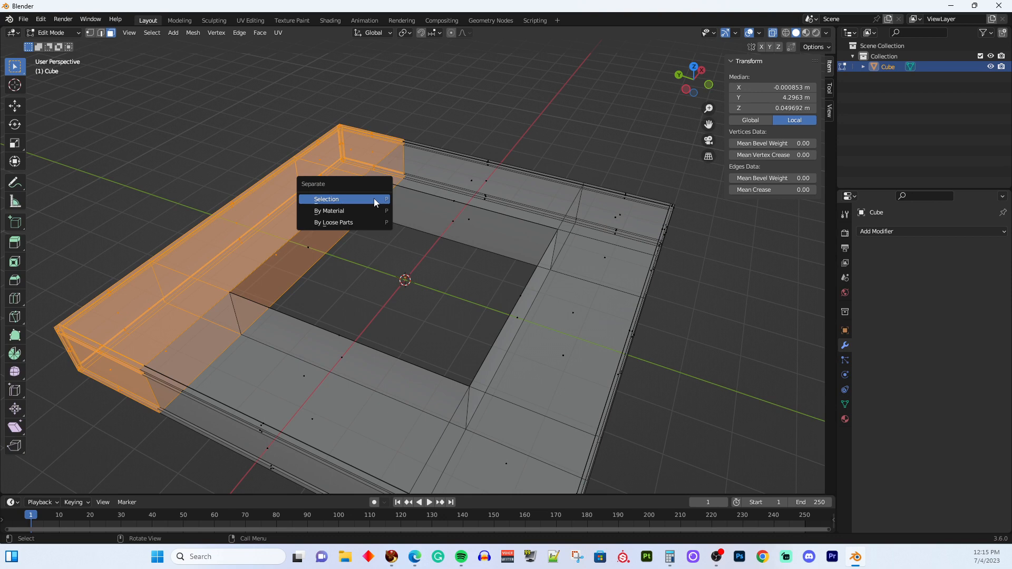
click(327, 199)
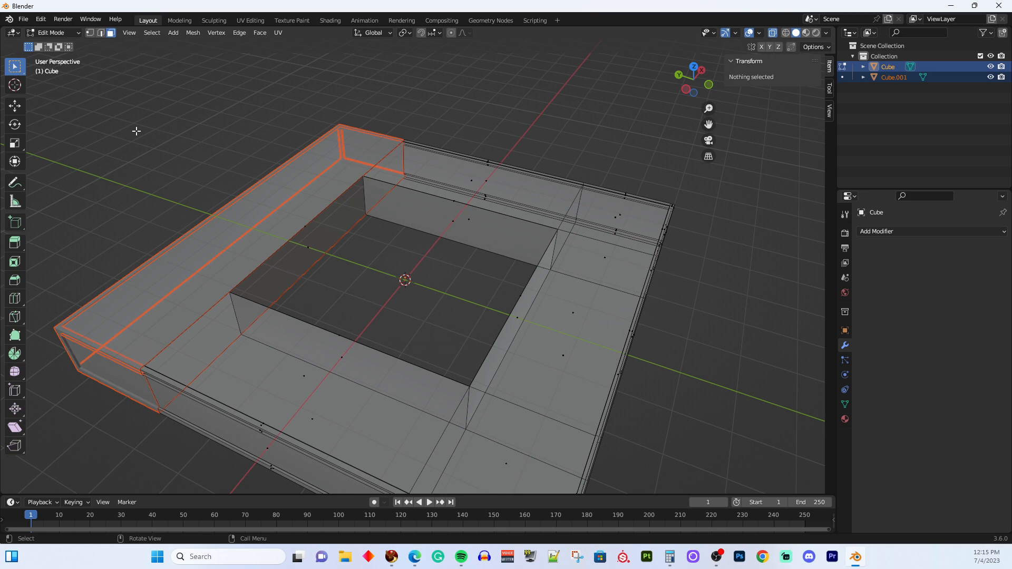
key(Tab)
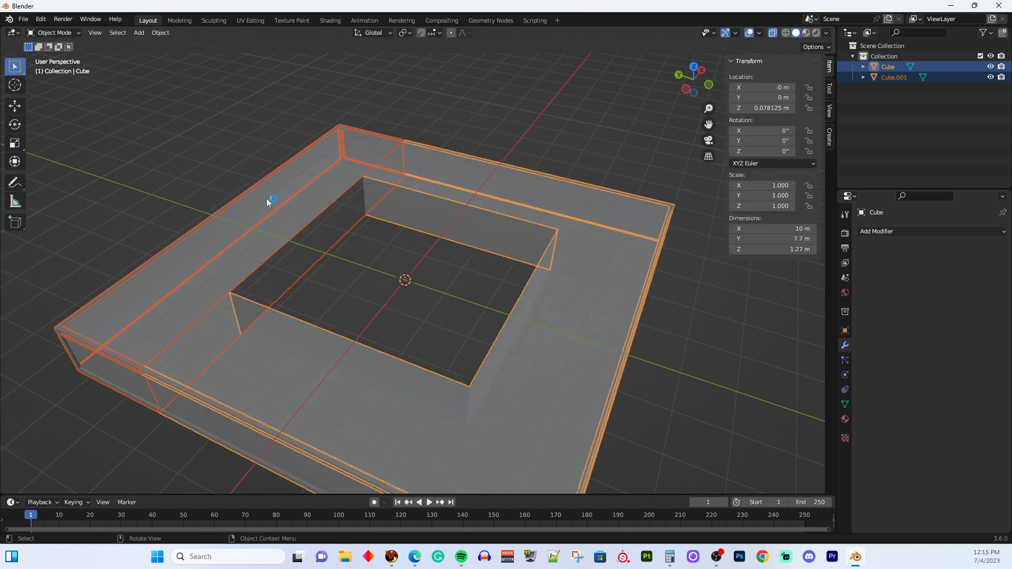
- View the deck from above and select the remaining U-shaped frame object
drag(268, 203, 419, 150)
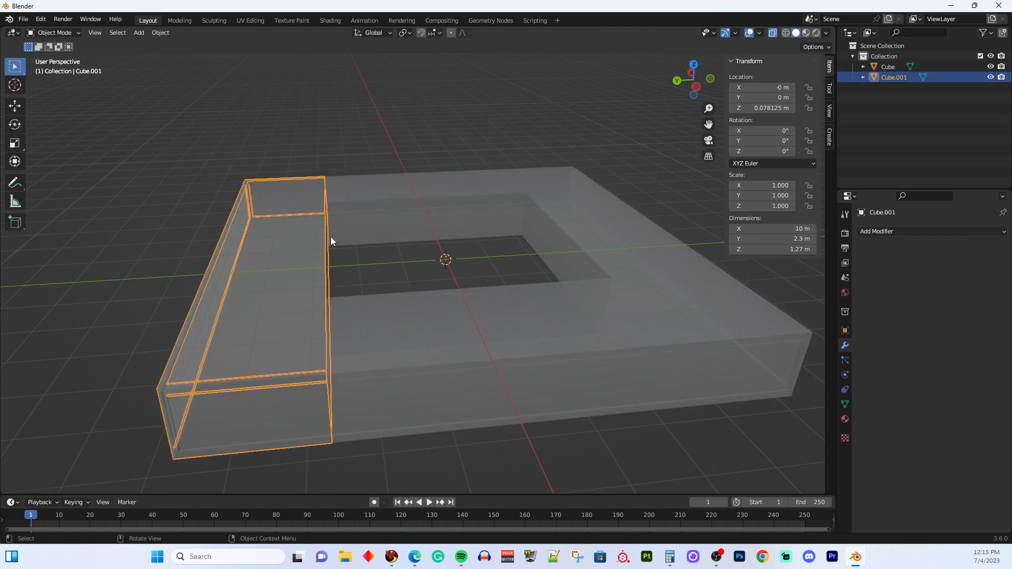
drag(330, 241, 323, 177)
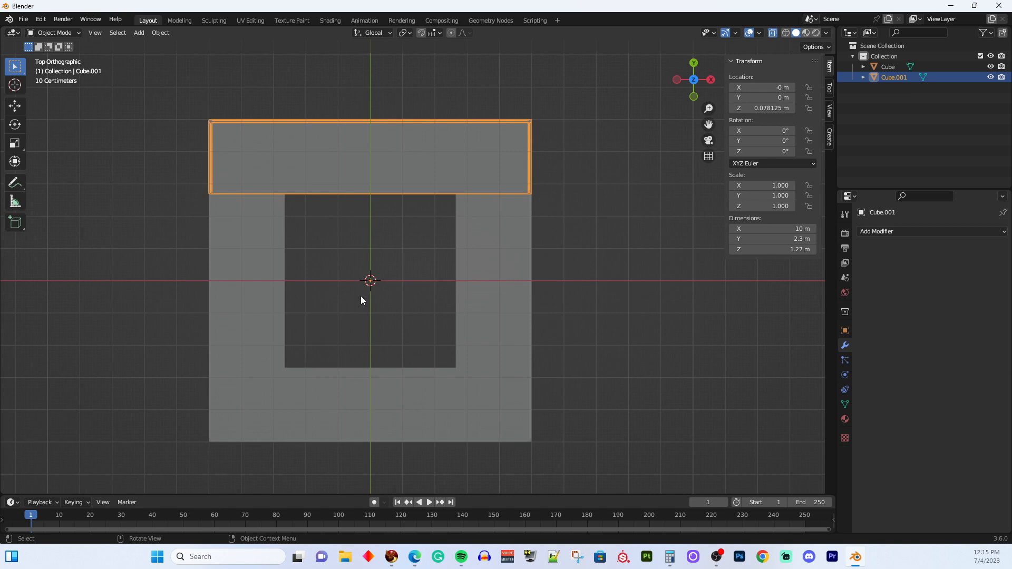
mouse_move(545, 326)
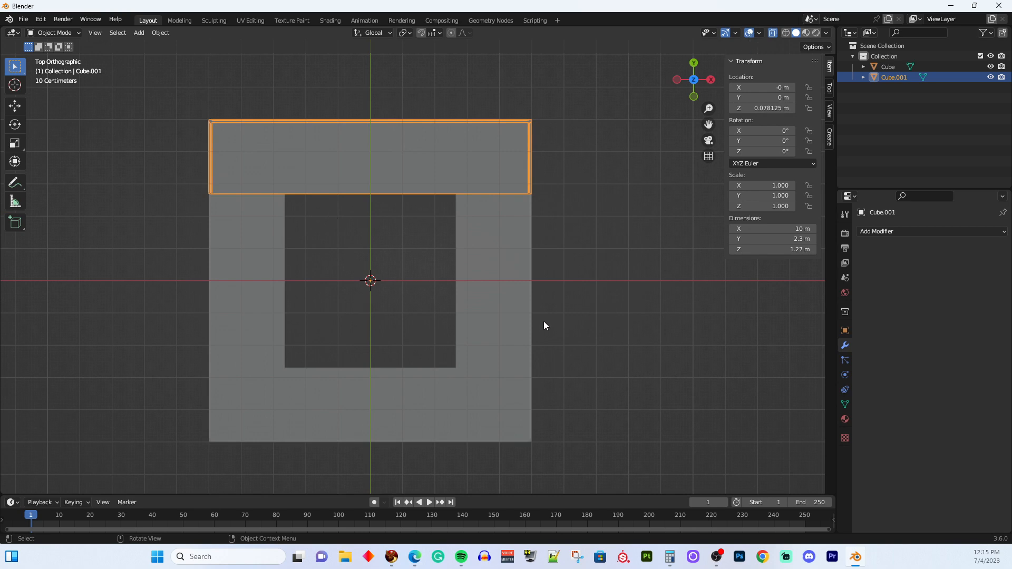
click(887, 66)
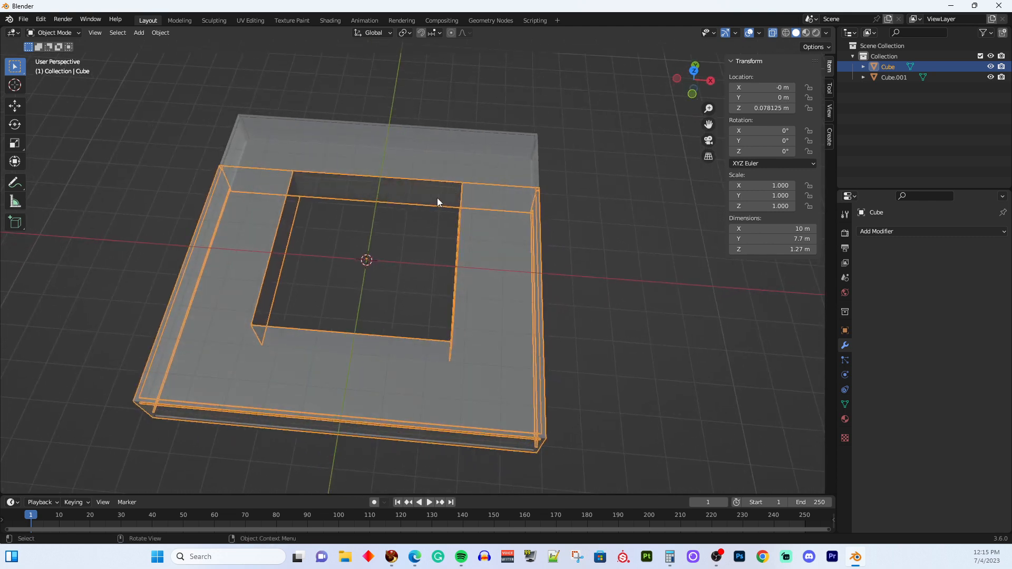
mouse_move(390, 199)
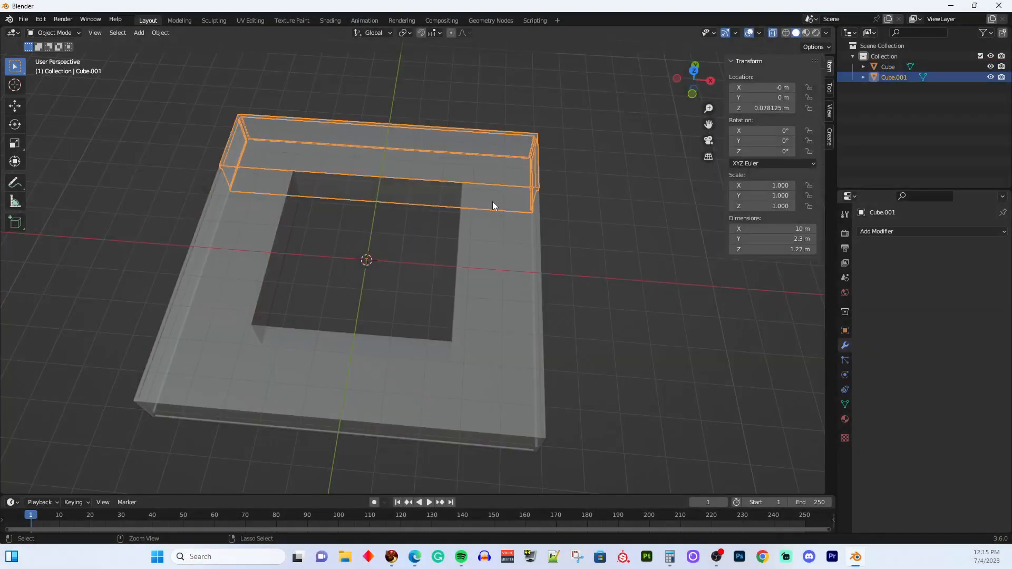
click(887, 67)
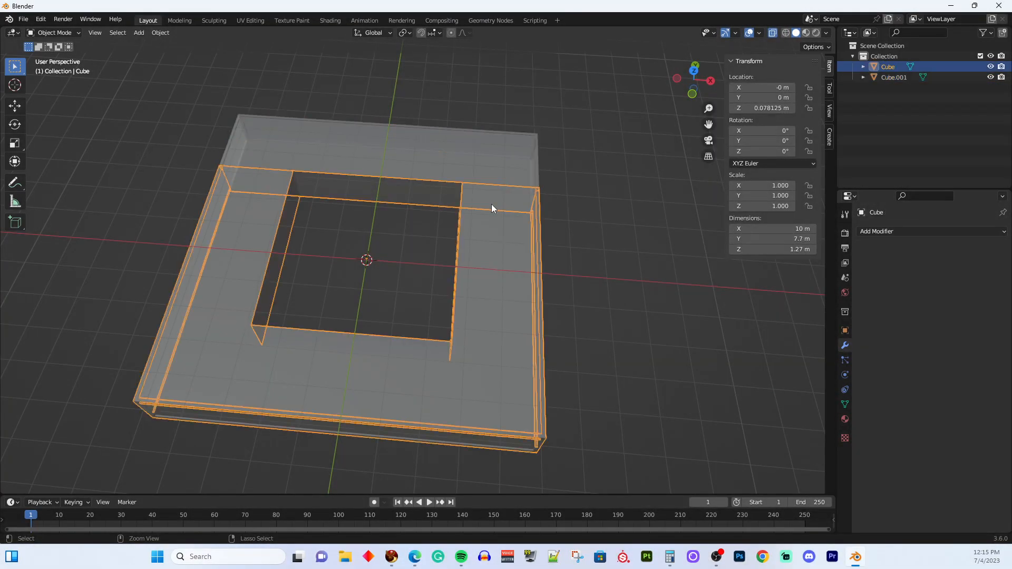
- Rejoin the deck as a single object and enter Edit Mode on its whole mesh
key(Tab)
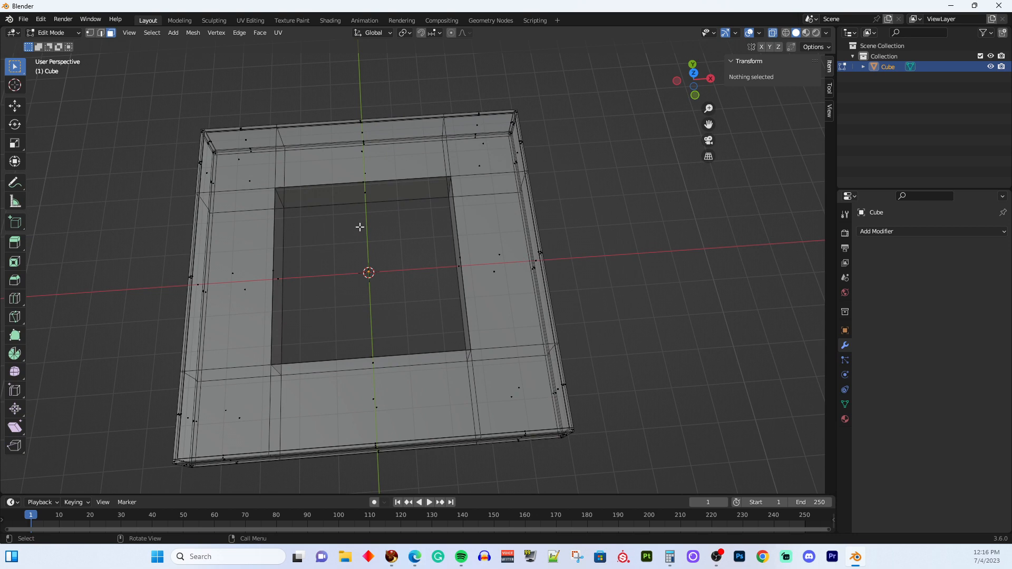
- Separate the top strip into its own object Cube.001 from a top-down view
key(KP_7)
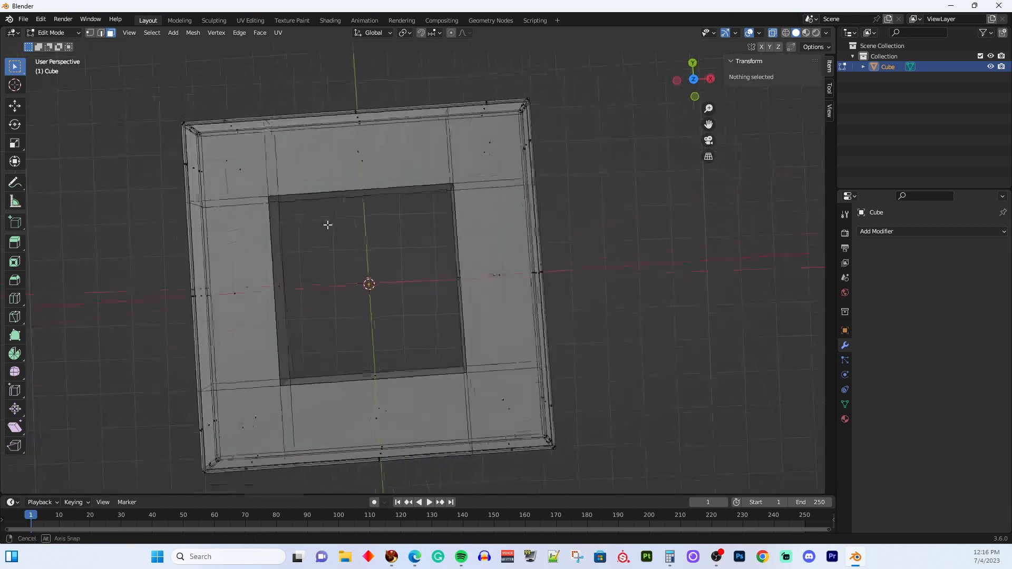
drag(327, 224, 445, 134)
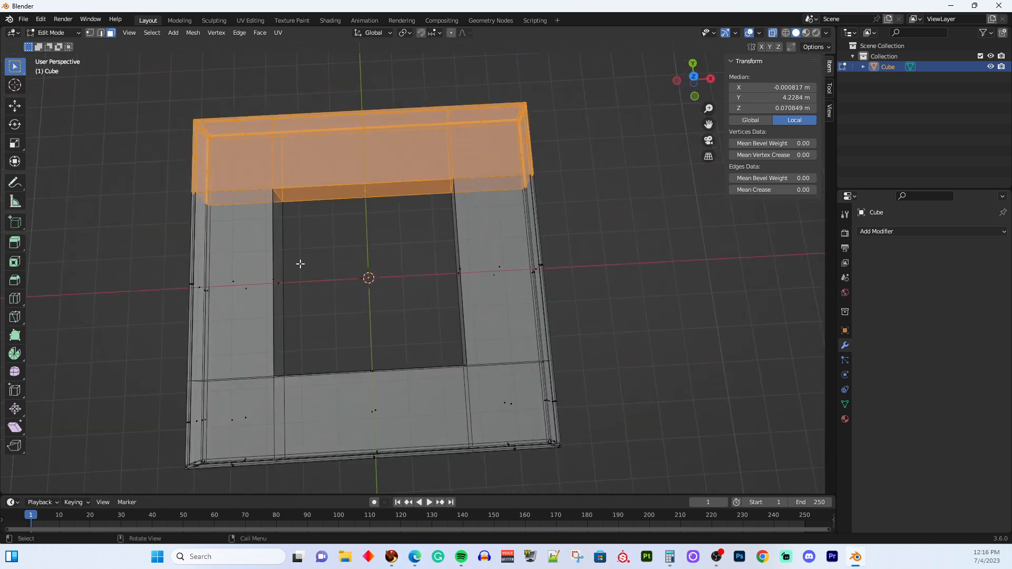
key(P)
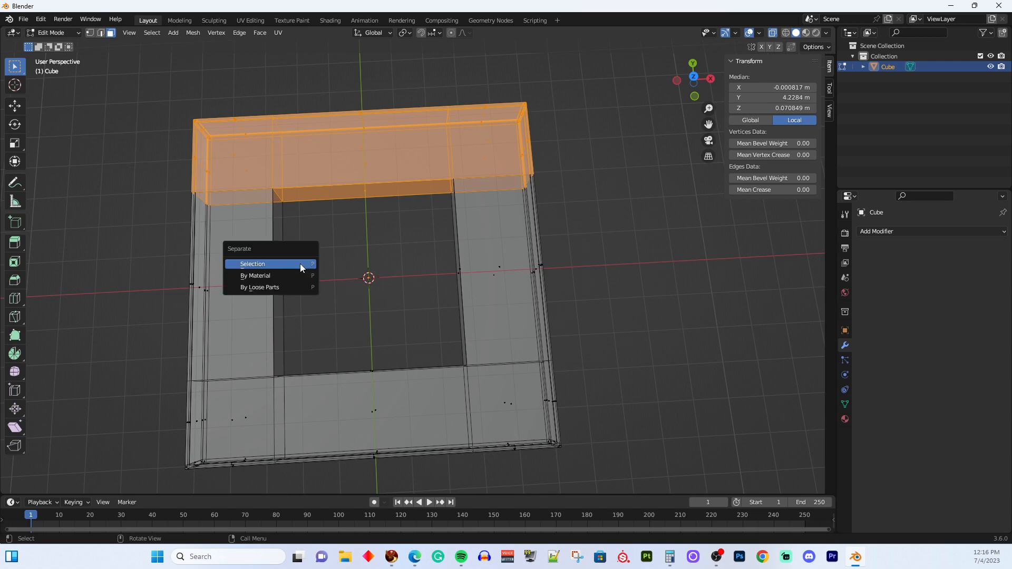
click(252, 263)
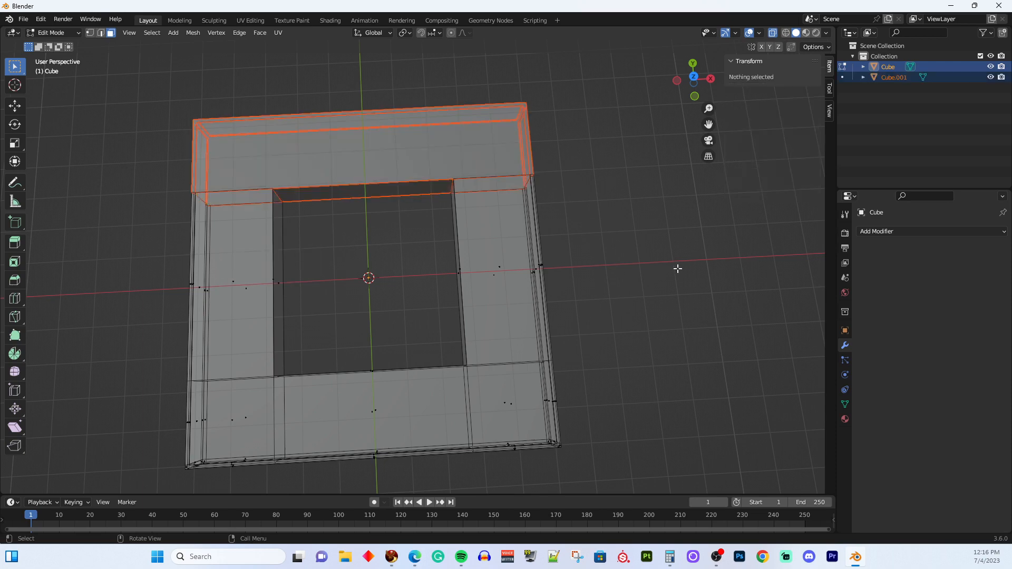
mouse_move(618, 178)
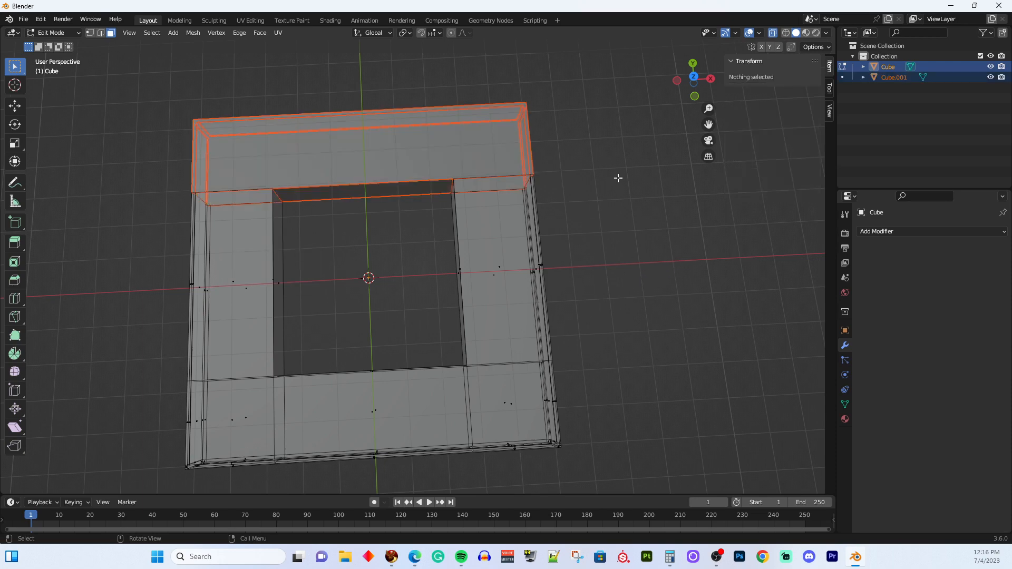
mouse_move(588, 234)
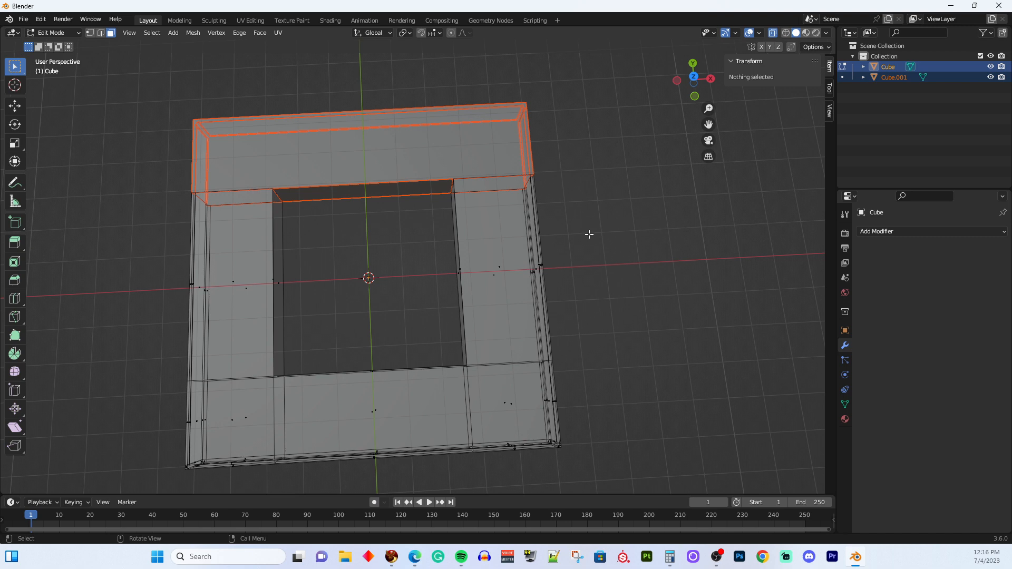
key(Tab)
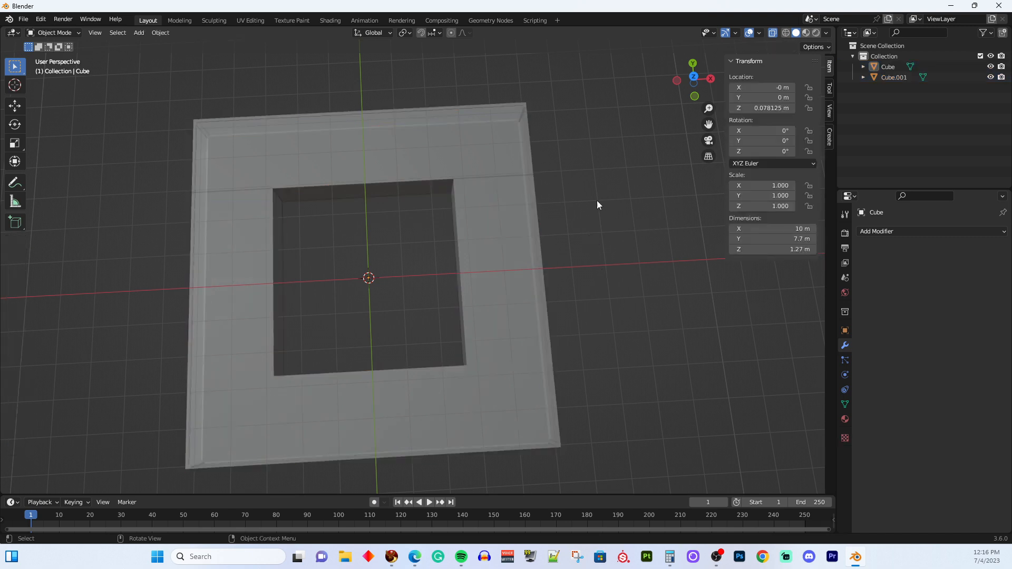
- Select the remaining U-shaped frame and separate the bottom strip as Cube.002, viewed from above
drag(596, 206, 463, 399)
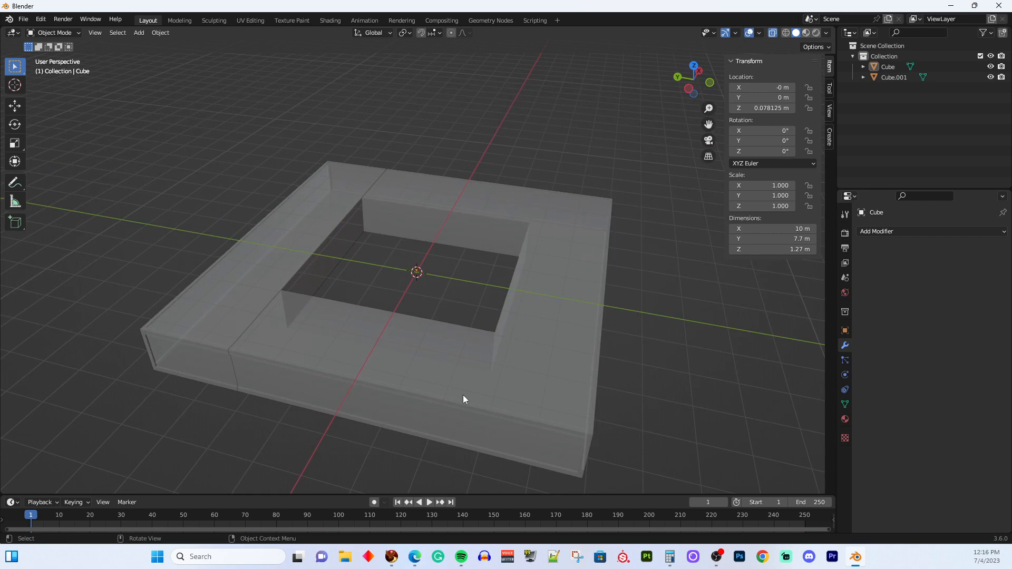
click(463, 399)
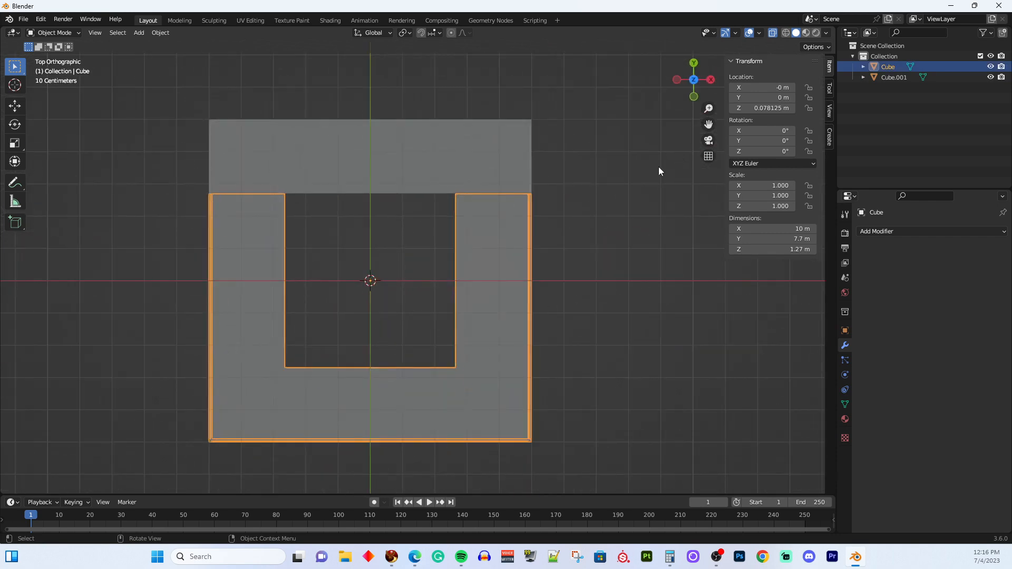
key(Tab)
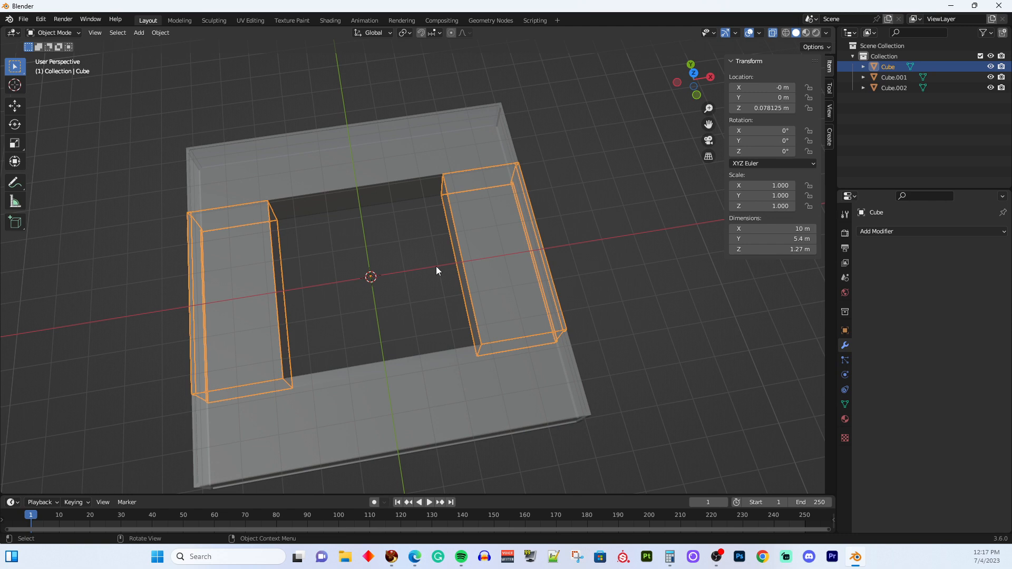
mouse_move(385, 274)
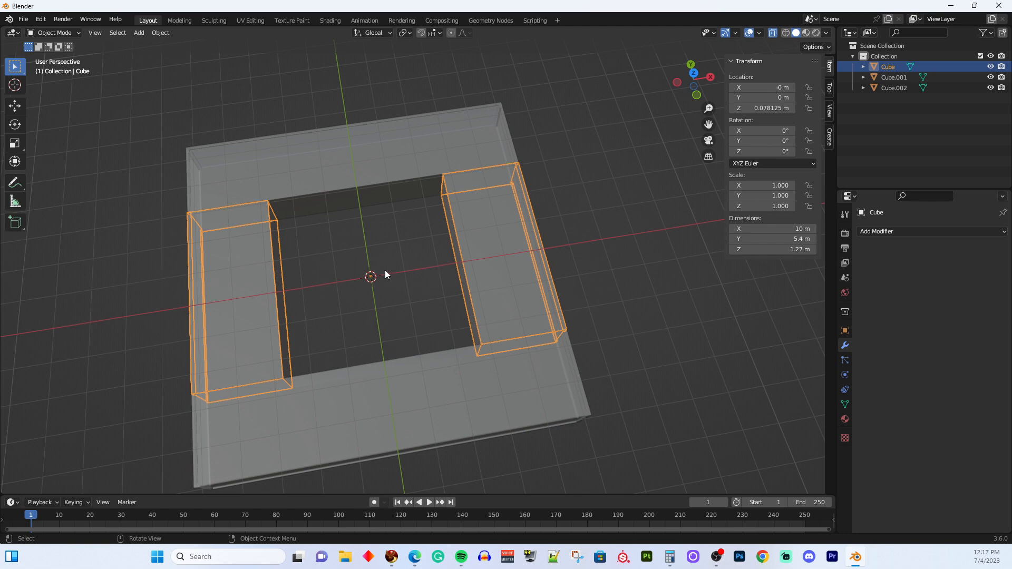
mouse_move(276, 275)
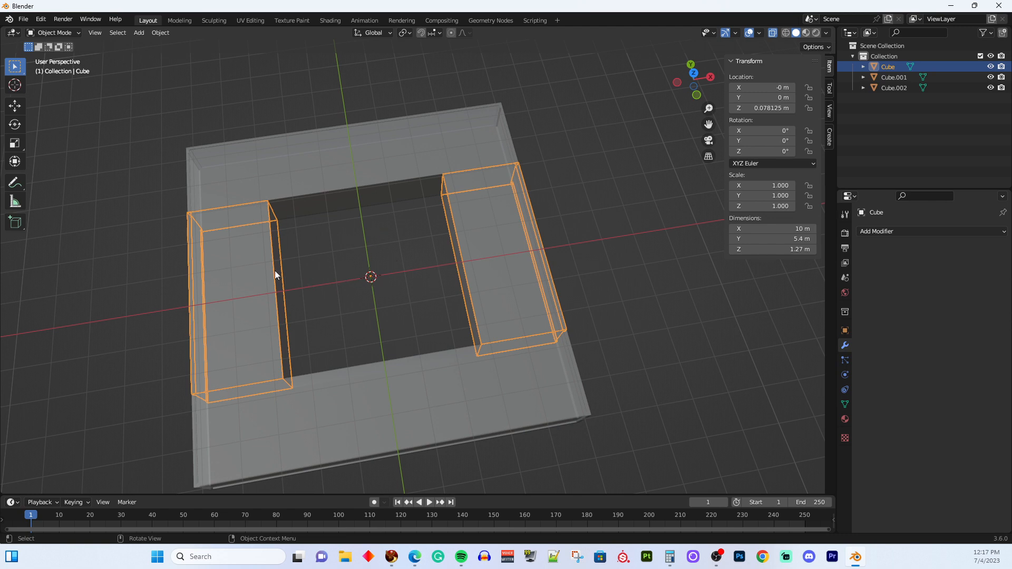
mouse_move(376, 277)
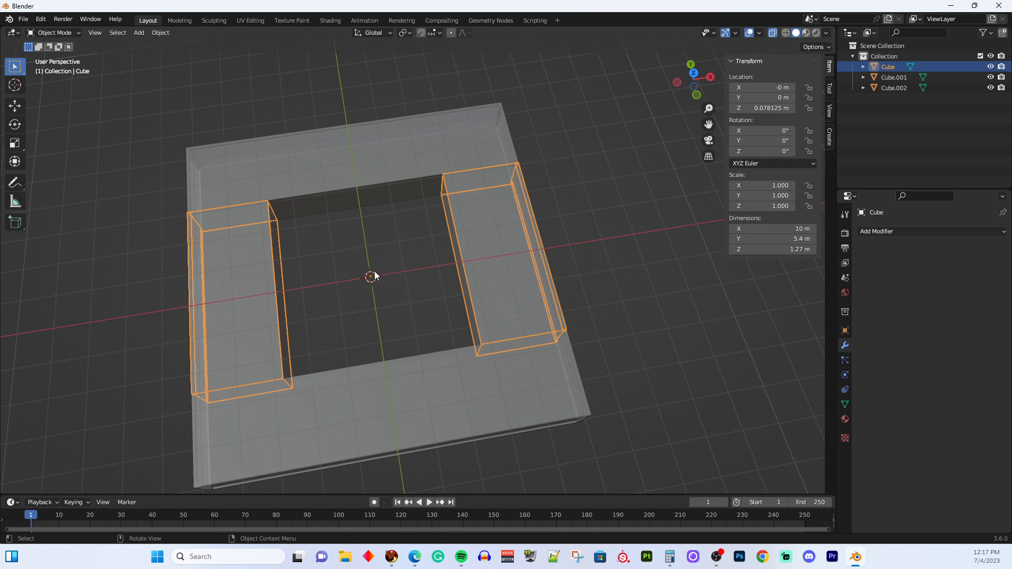
mouse_move(358, 328)
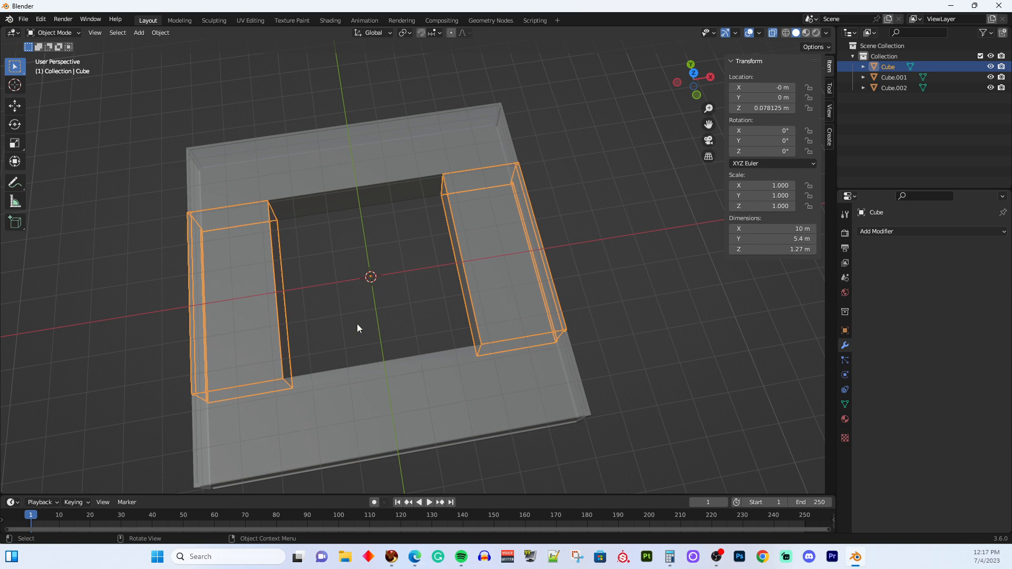
mouse_move(5, 262)
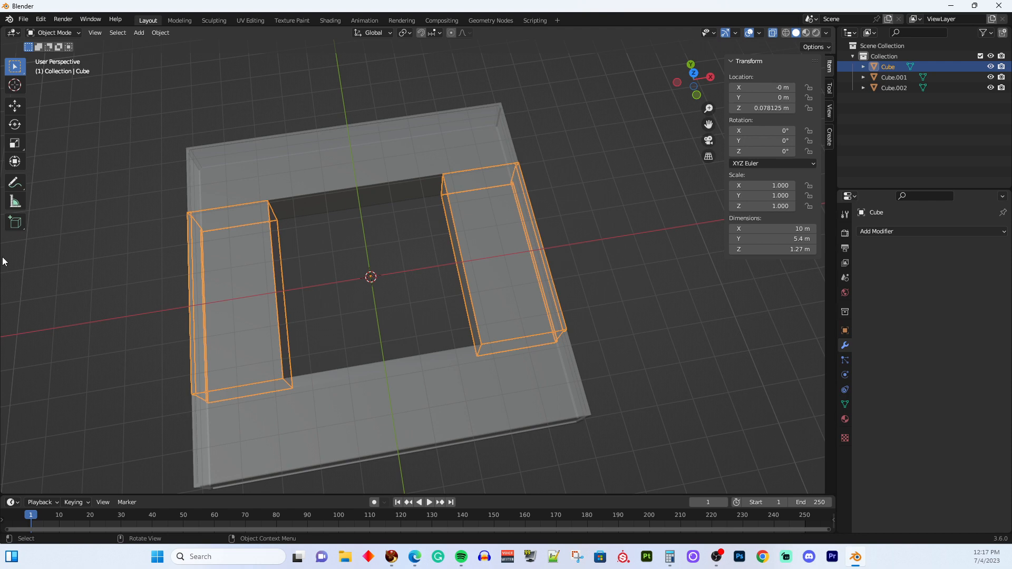
click(224, 303)
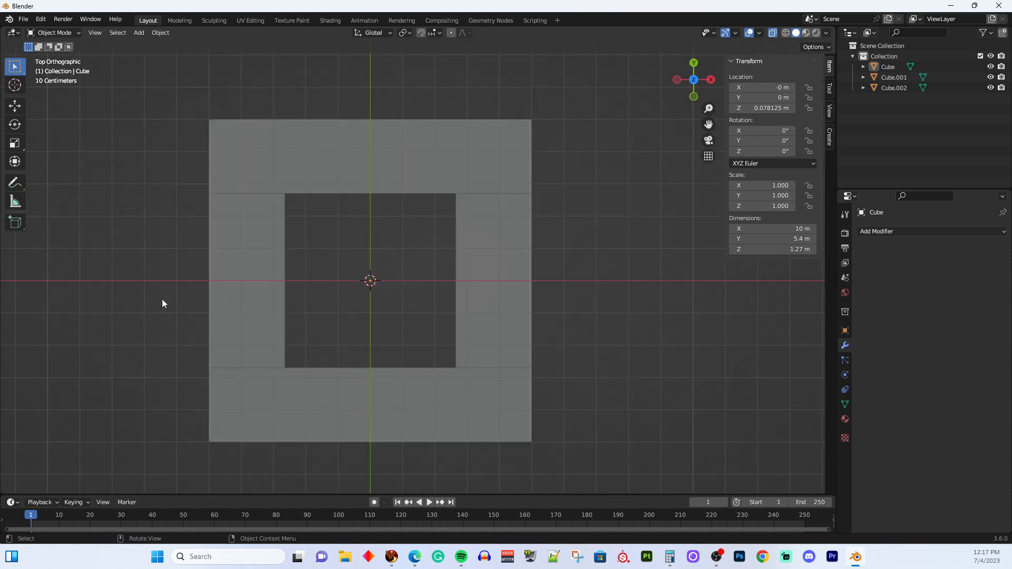
- Select the two side strips, enter Edit Mode and box-select one side for separation
click(255, 256)
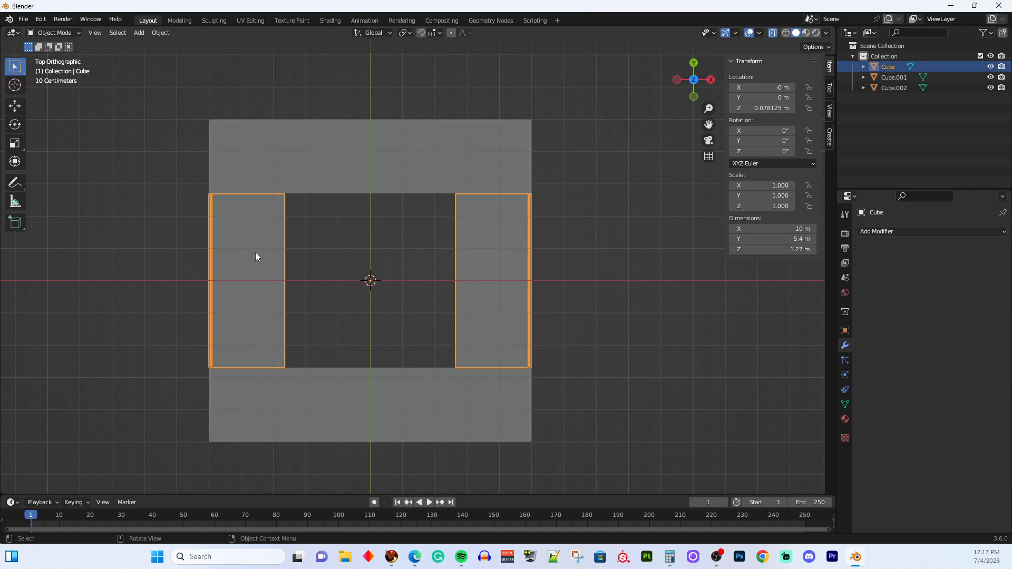
key(Tab)
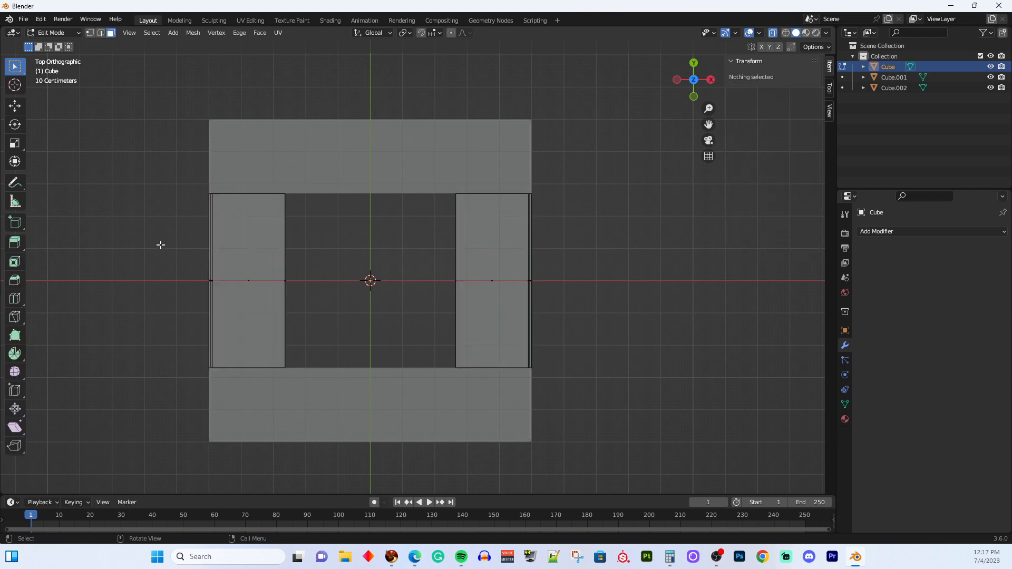
drag(156, 251, 336, 309)
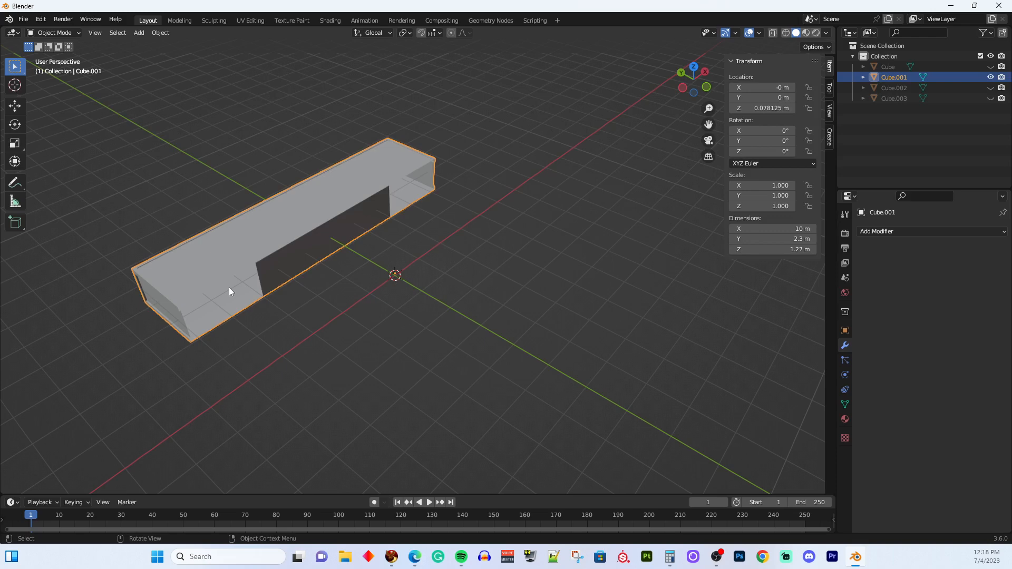
mouse_move(232, 227)
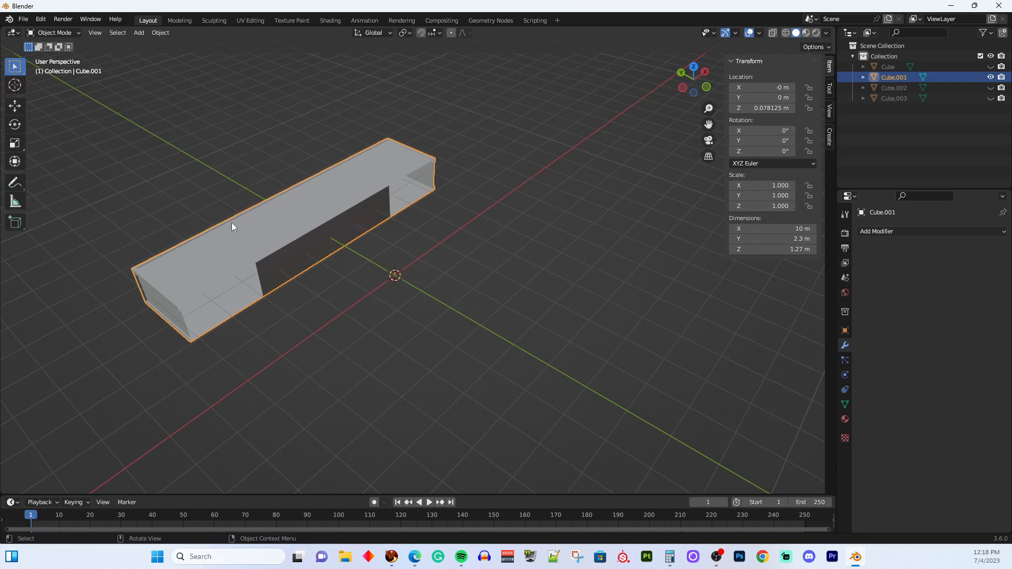
mouse_move(379, 220)
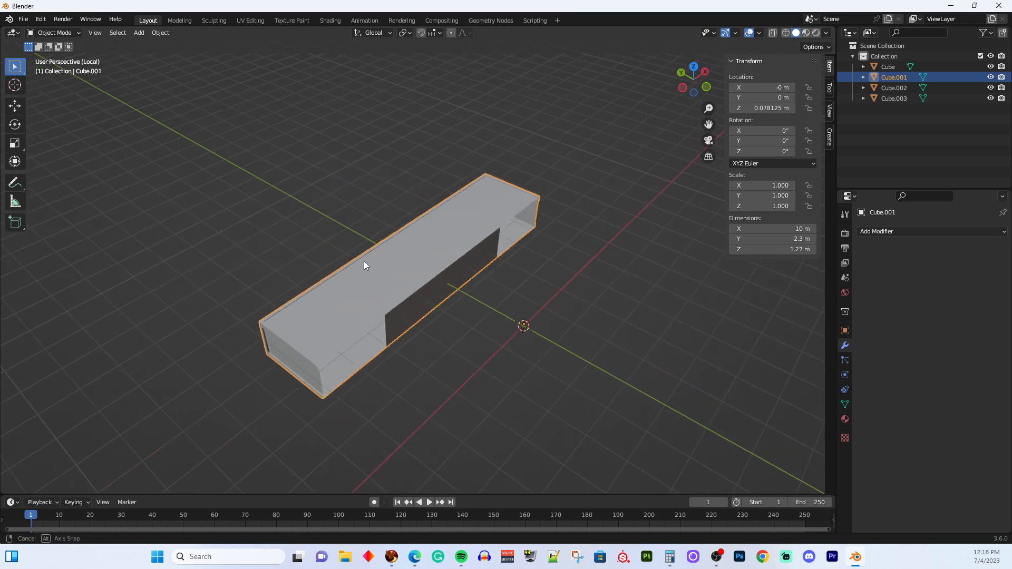
- Zoom and orbit to look inside the isolated long piece Cube.001
drag(365, 265, 374, 289)
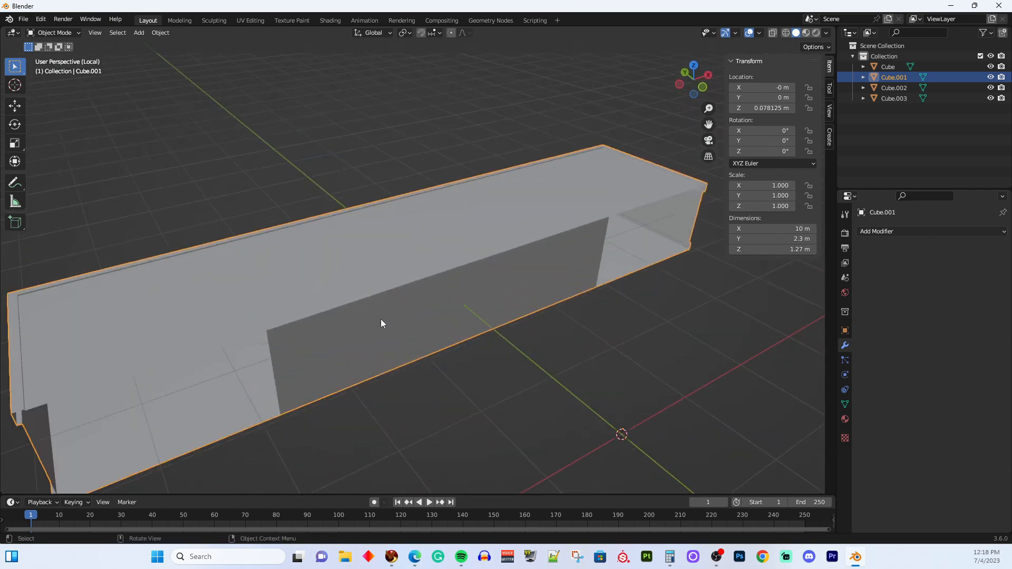
drag(381, 323, 381, 303)
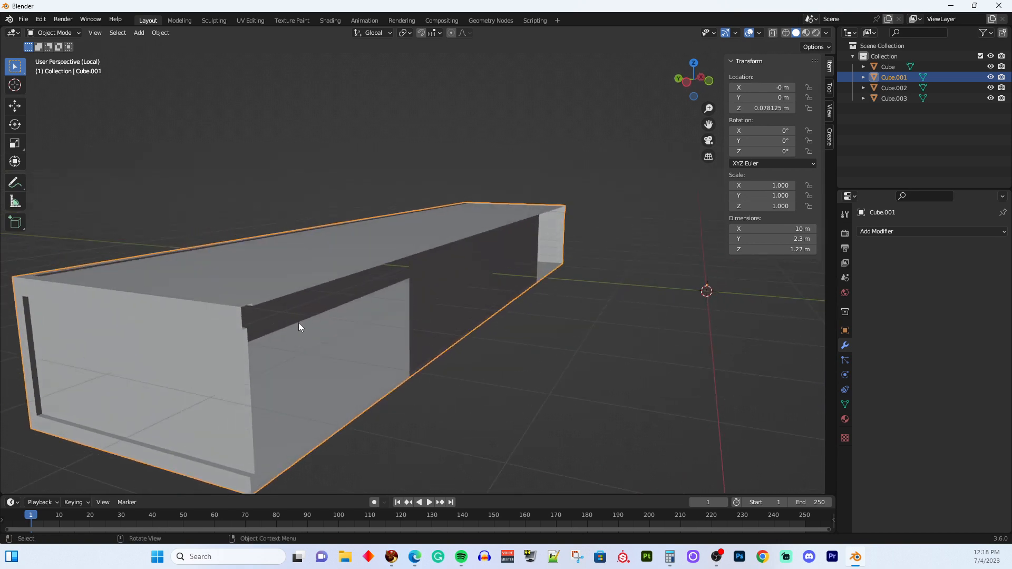
mouse_move(464, 276)
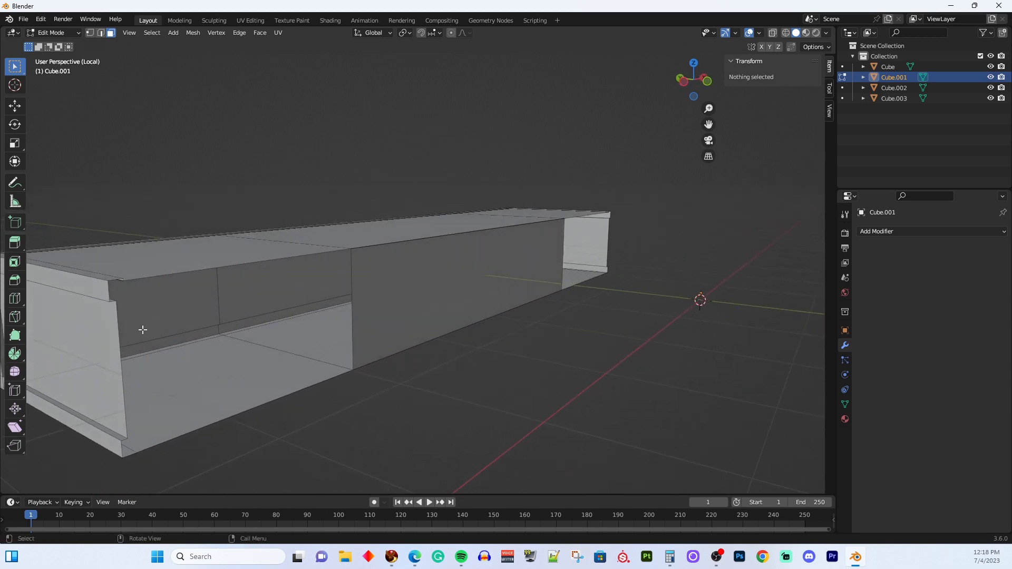
- Select the large inner side face of the long piece and delete it with X > Faces
click(169, 328)
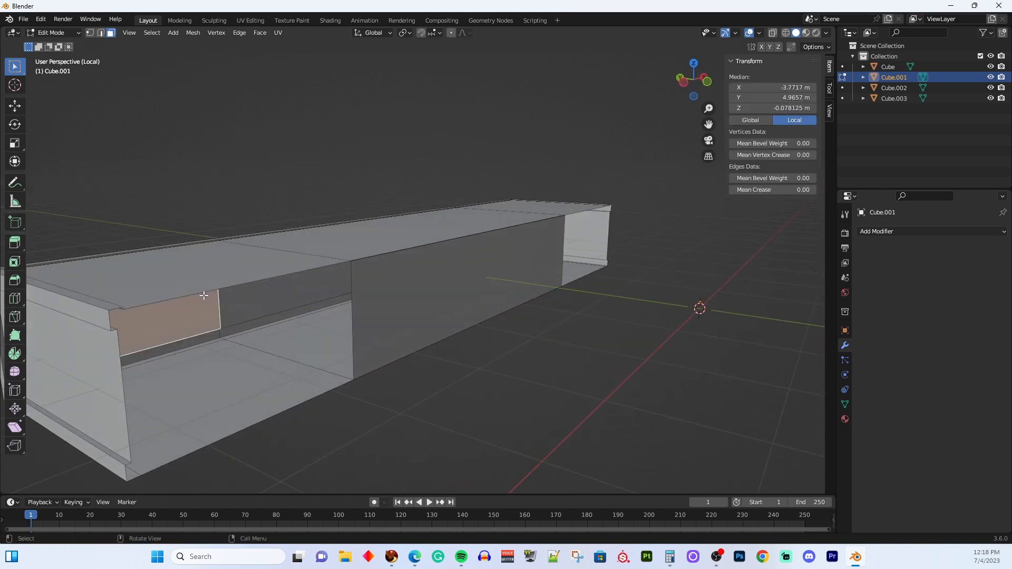
key(Tab)
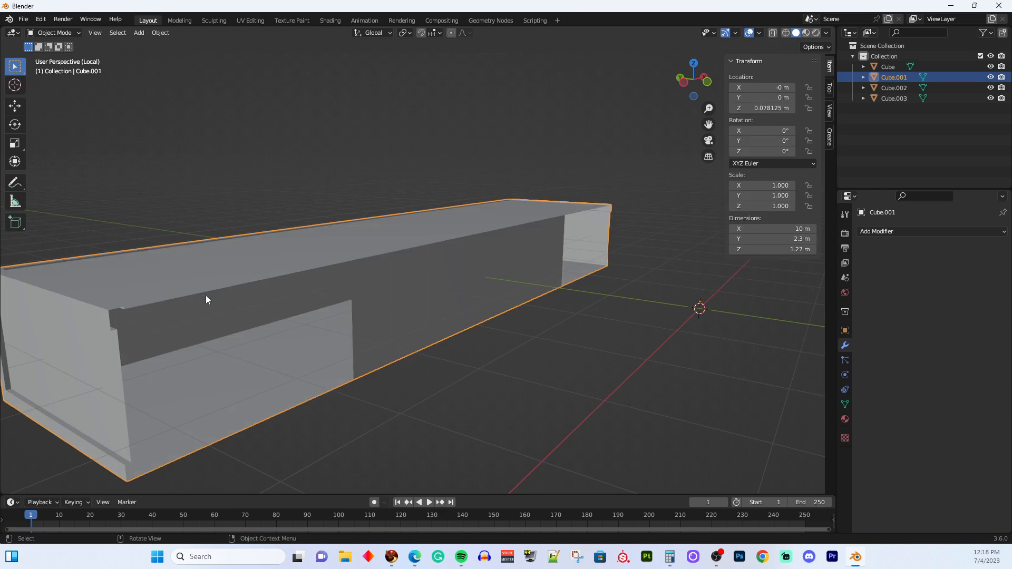
mouse_move(201, 295)
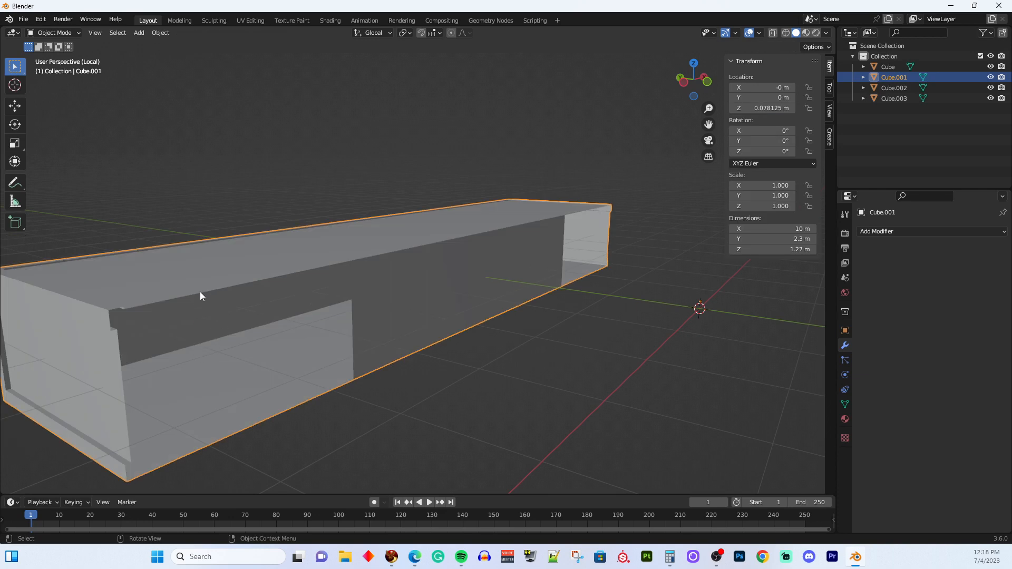
key(Tab)
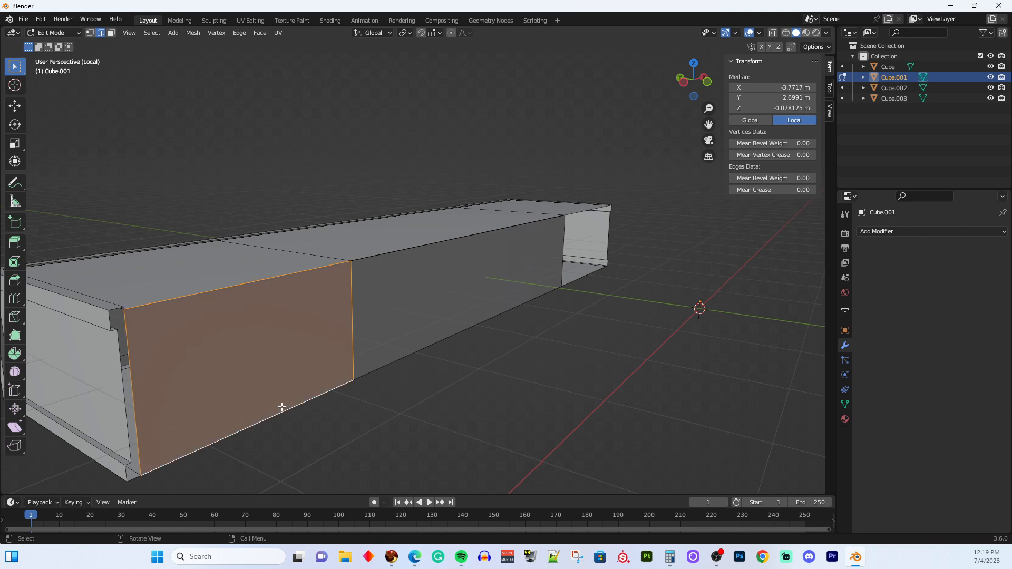
mouse_move(184, 437)
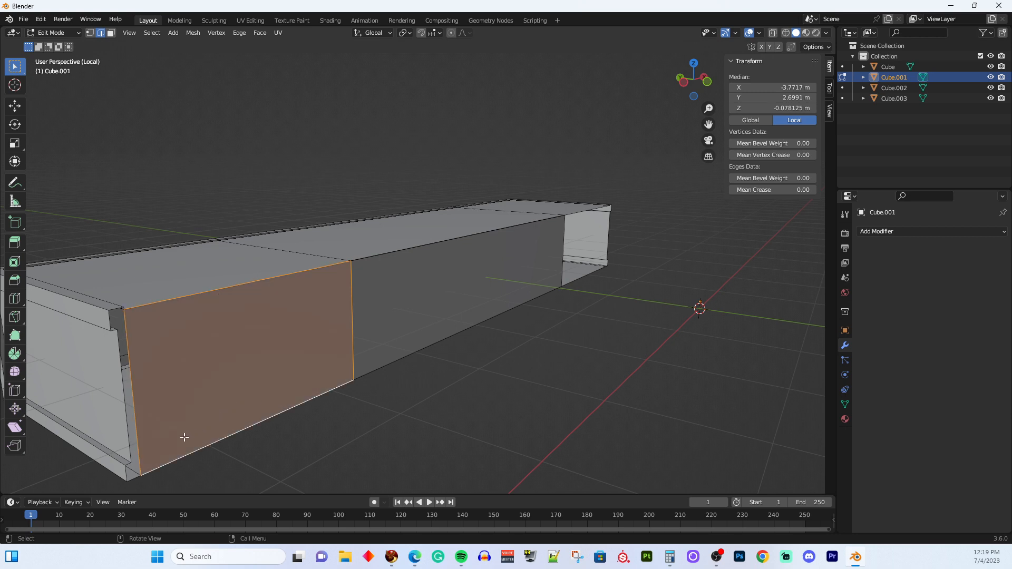
mouse_move(120, 331)
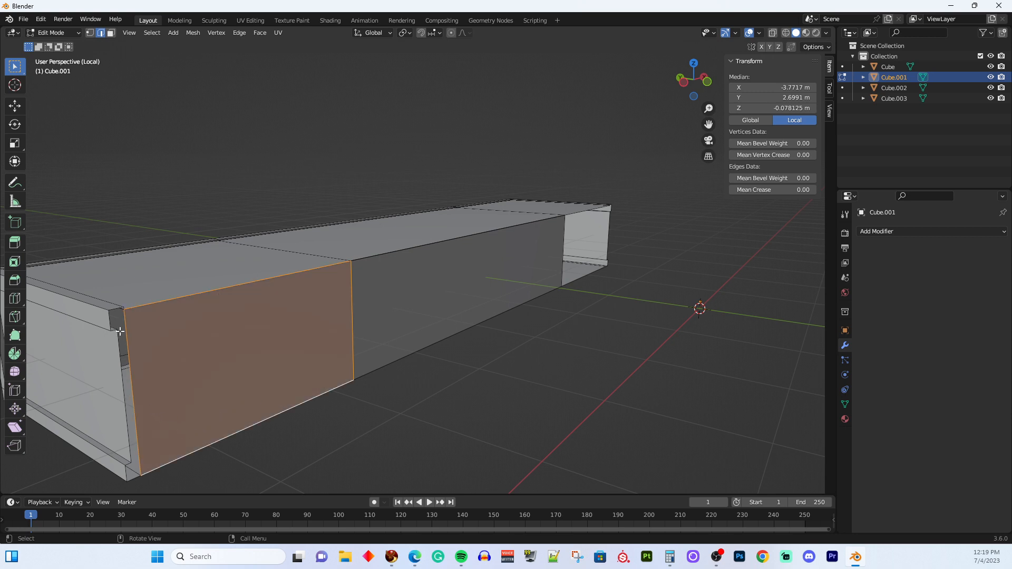
mouse_move(120, 352)
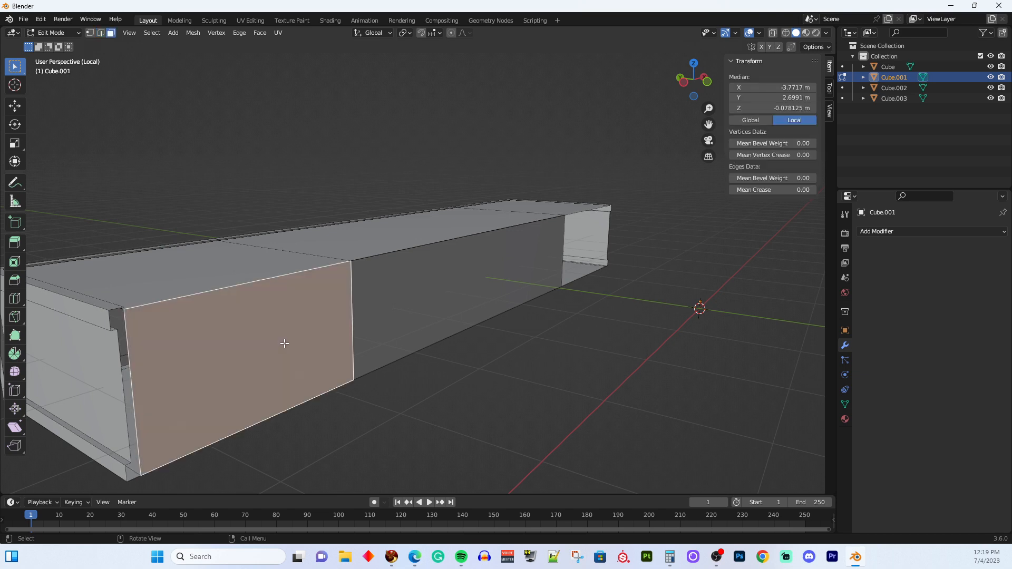
mouse_move(293, 330)
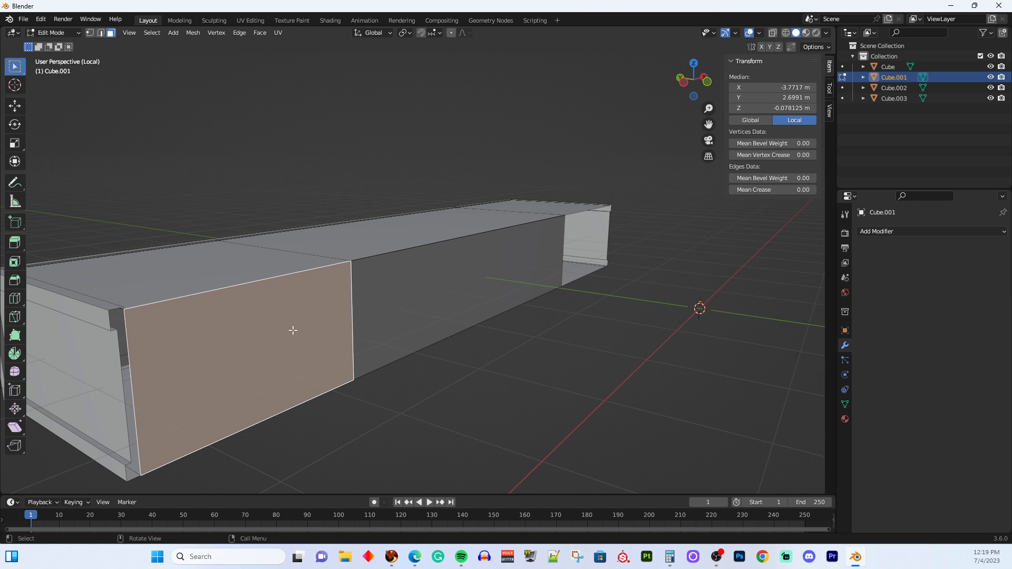
key(X)
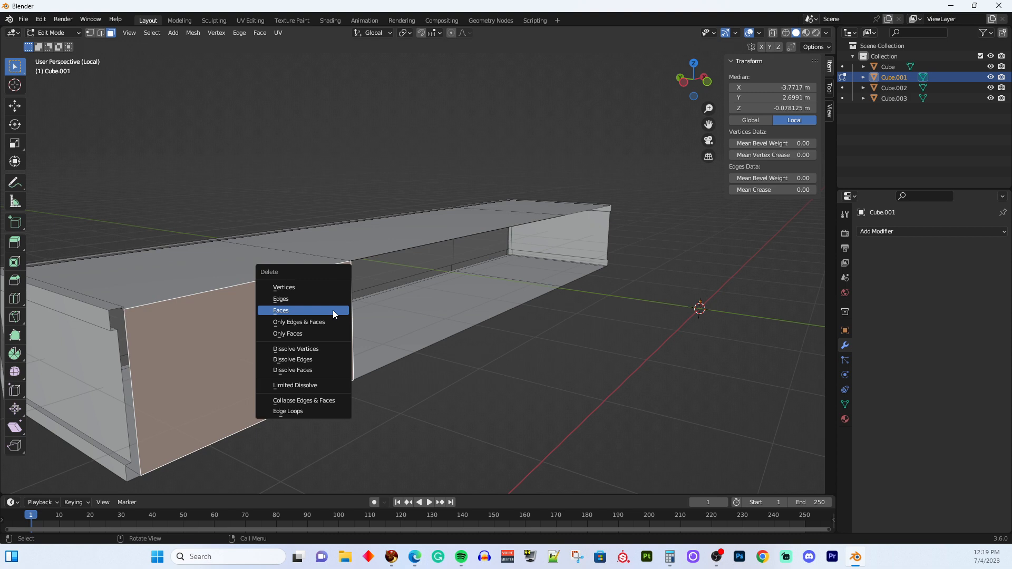
click(281, 310)
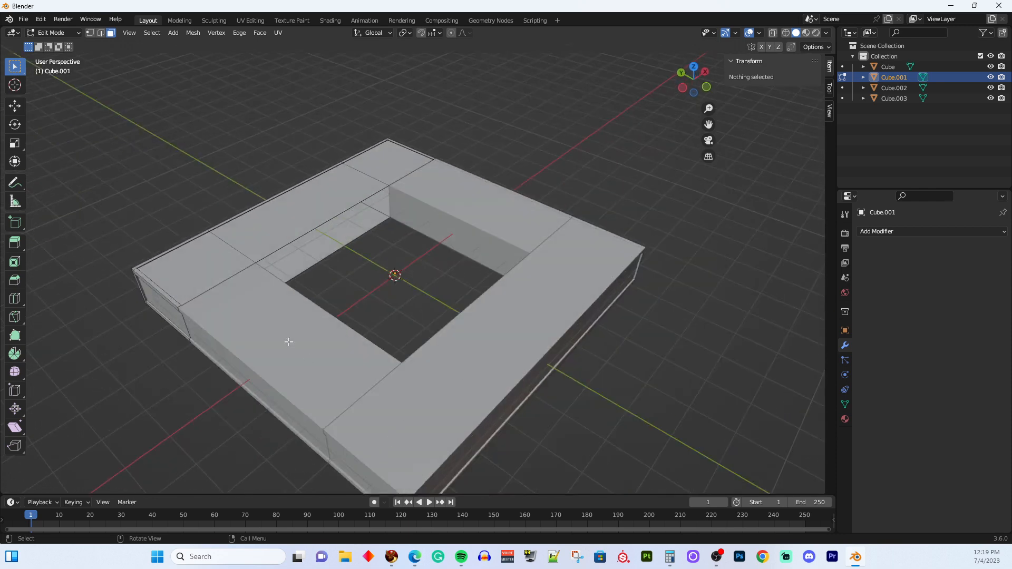
mouse_move(240, 343)
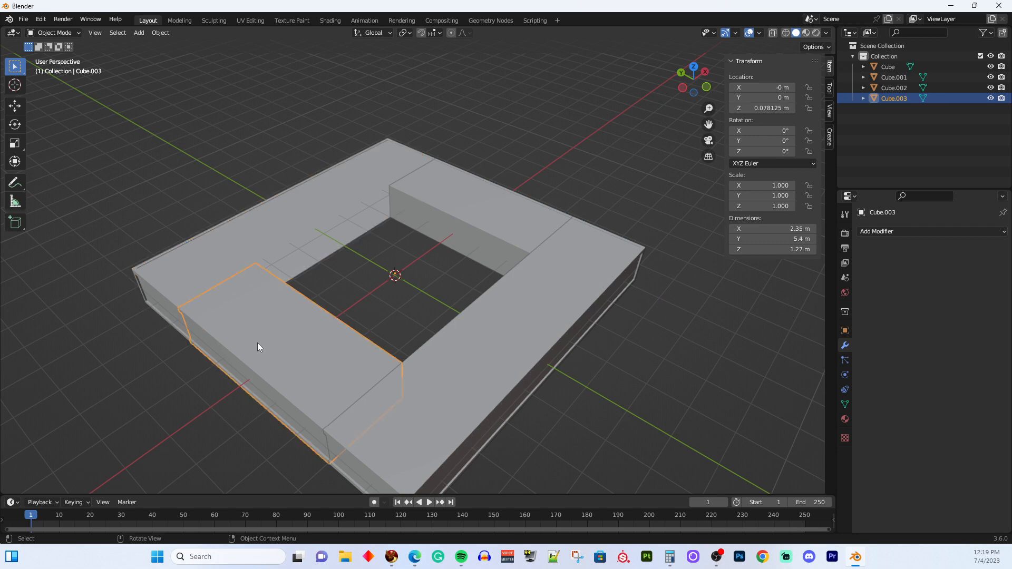
- Leave Local View on the deck piece and clear its face selection
key(/)
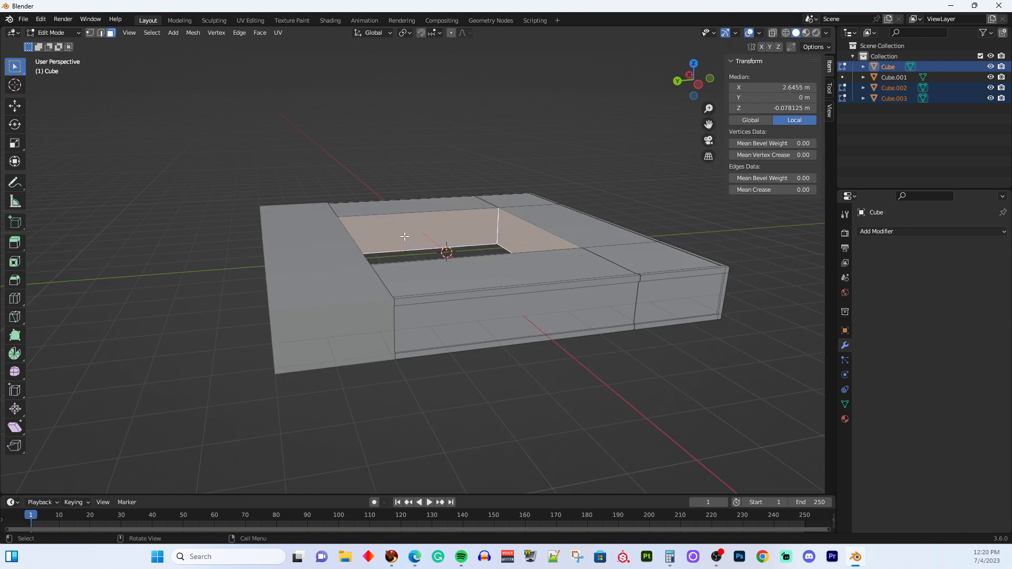
key(X)
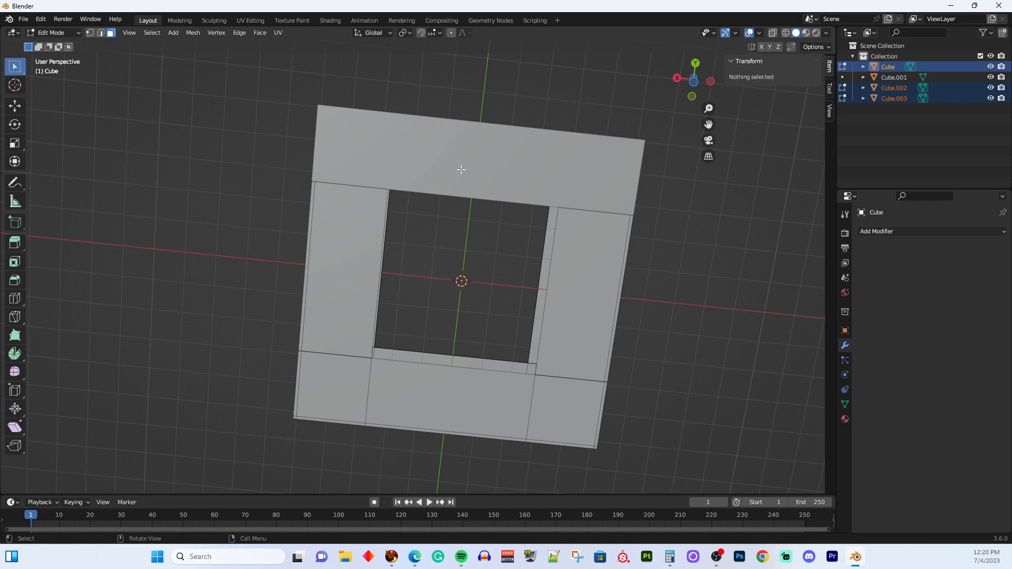
mouse_move(697, 310)
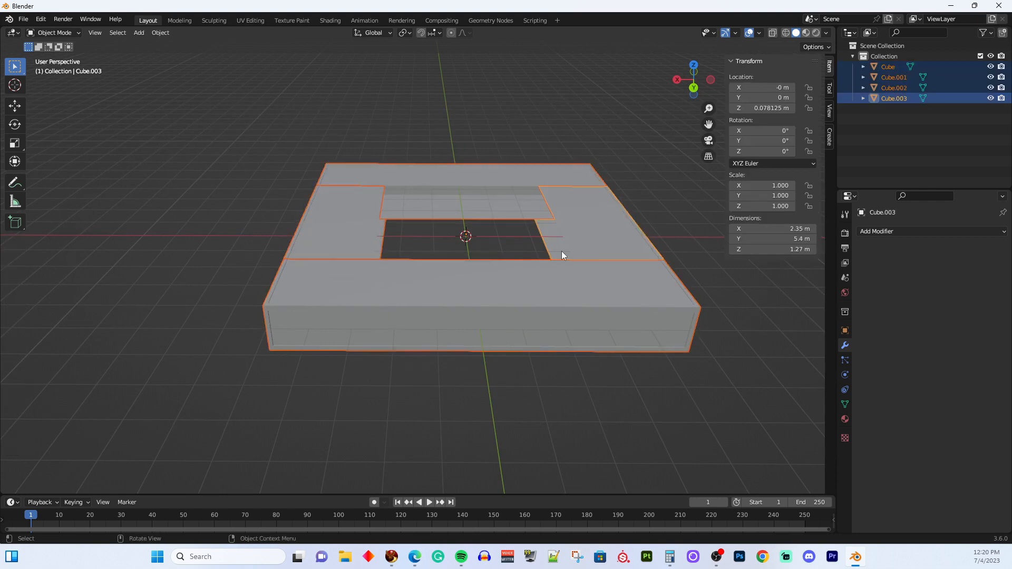
- Edit all four pieces together and select the underside faces sharing the same normal direction
key(Tab)
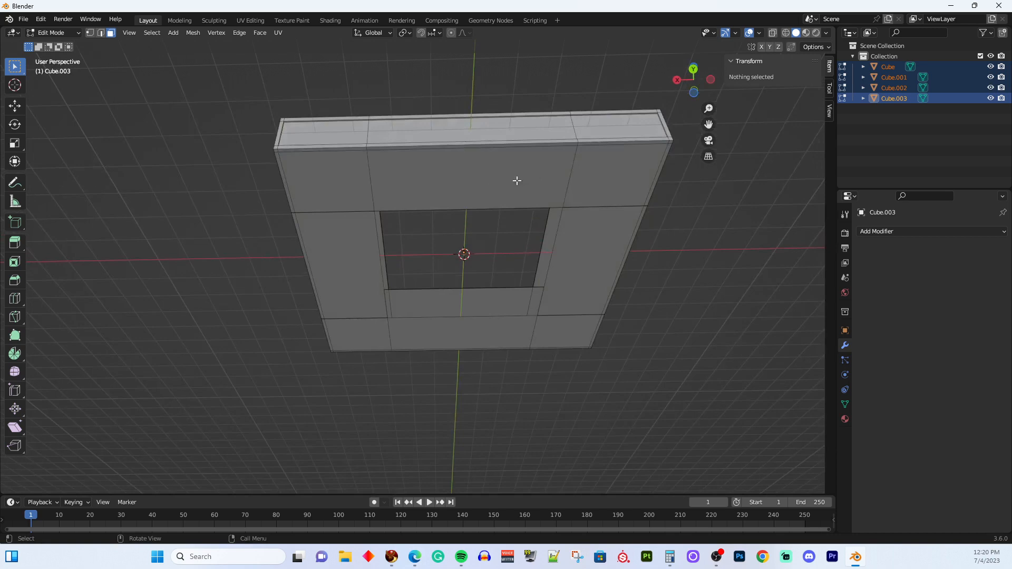
drag(517, 180, 365, 170)
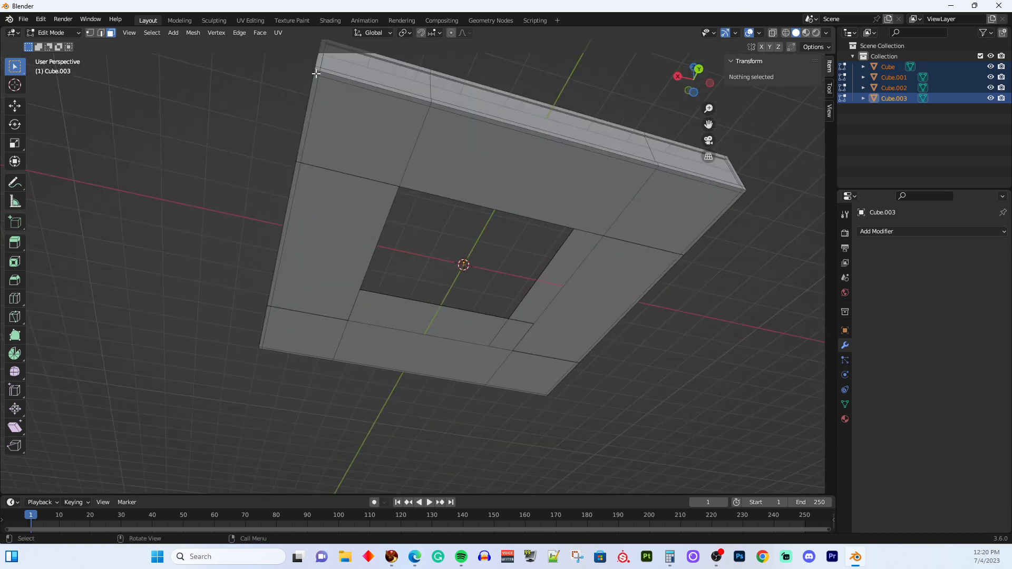
click(365, 132)
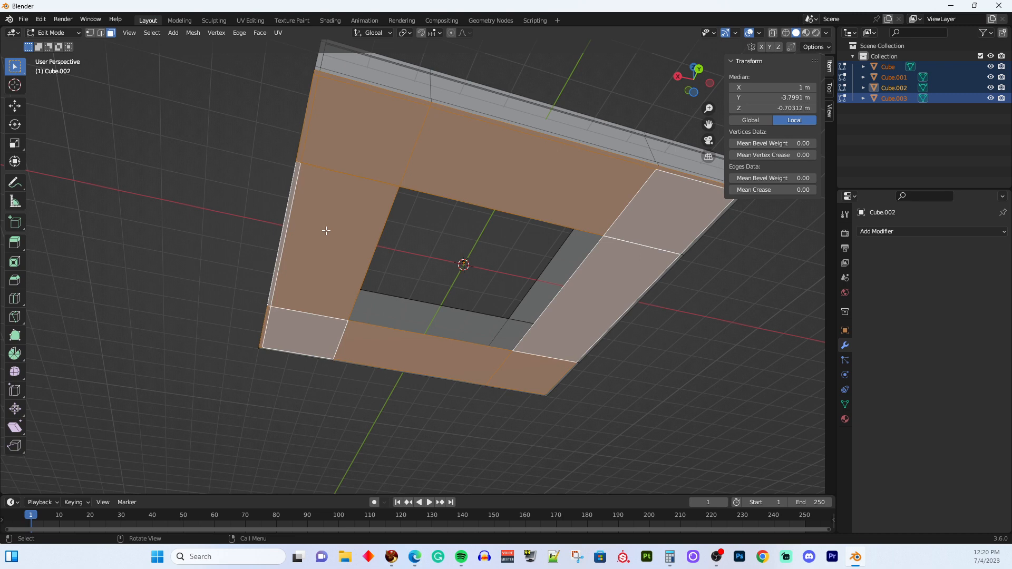
mouse_move(152, 33)
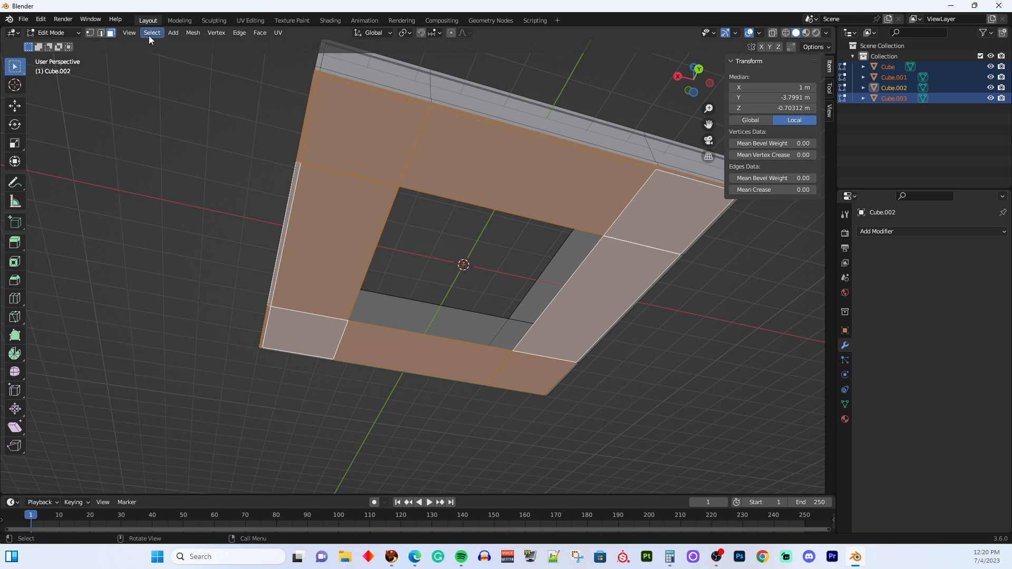
click(151, 33)
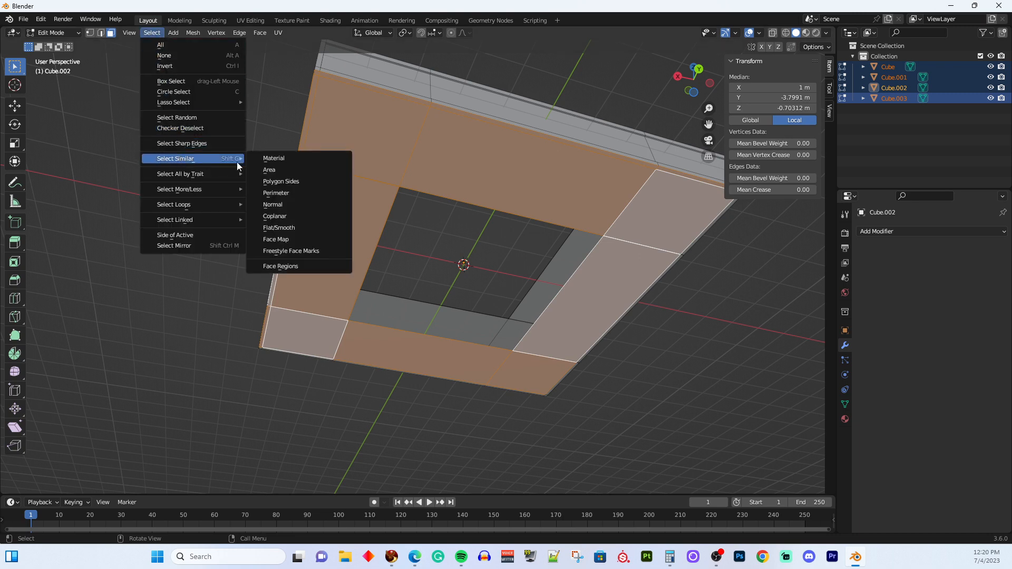
mouse_move(287, 205)
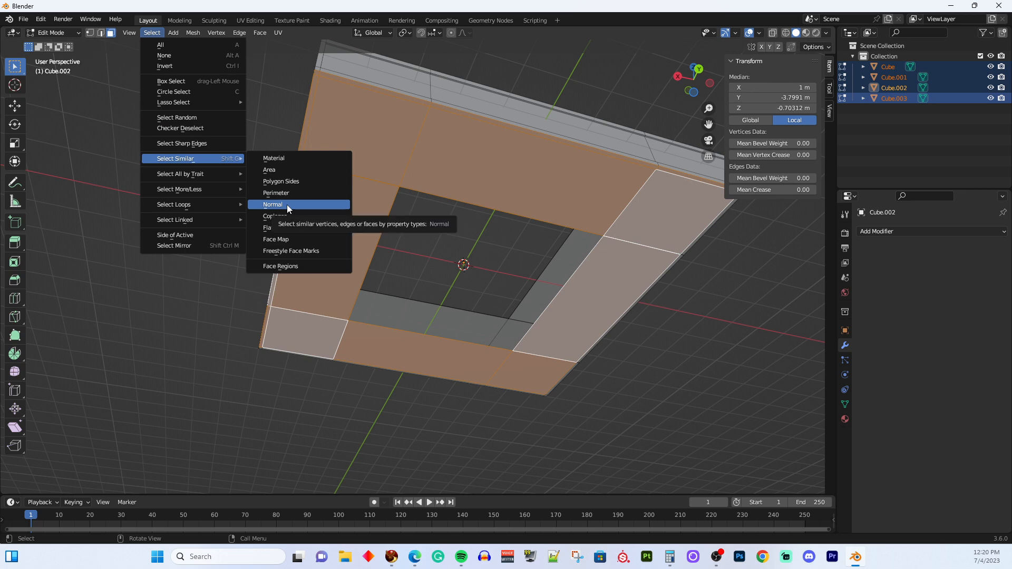
click(272, 204)
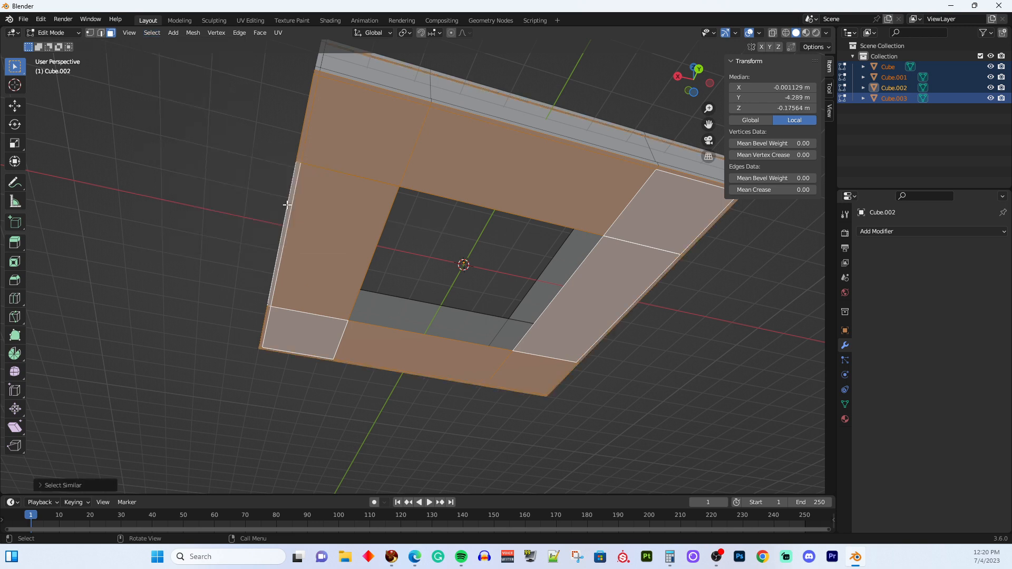
mouse_move(392, 66)
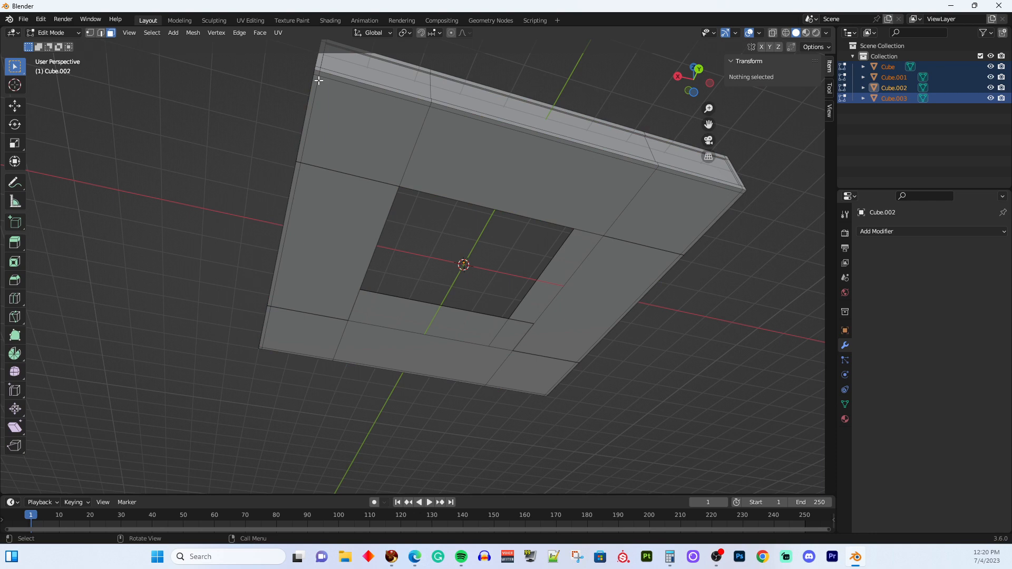
click(316, 73)
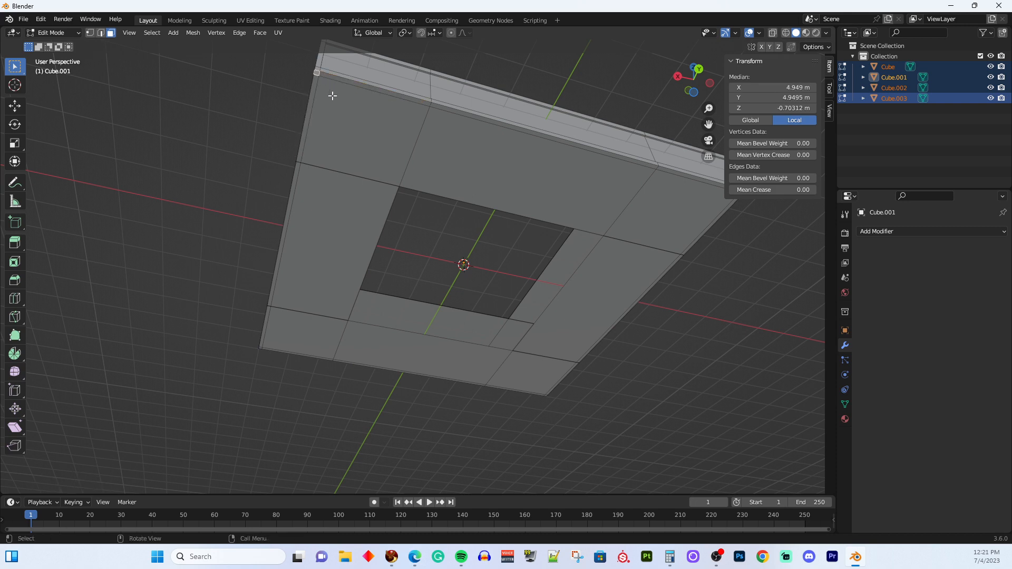
- Pick further underside faces, the thin side strip and rim edges, then clear the selection
key(X)
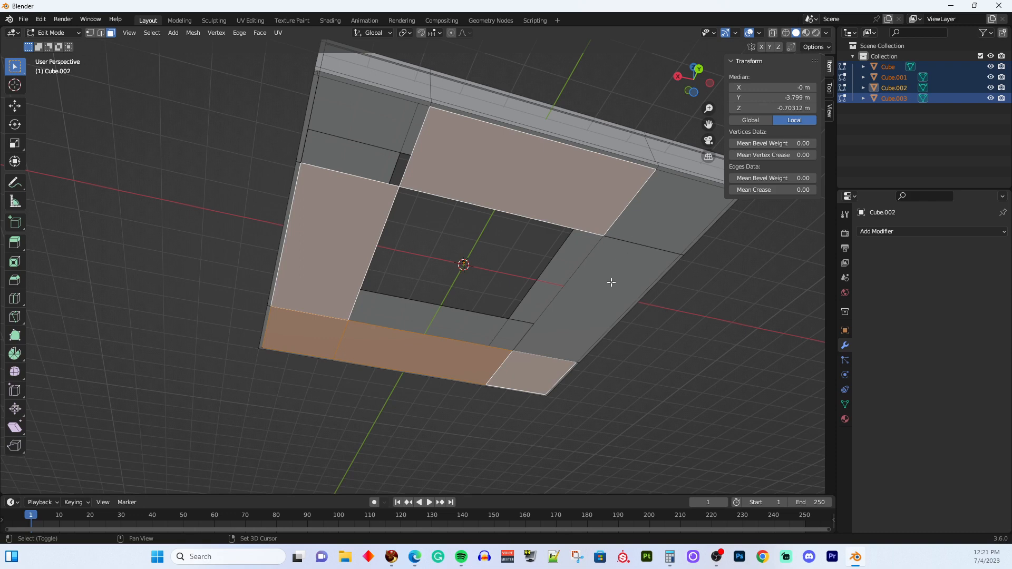
click(633, 228)
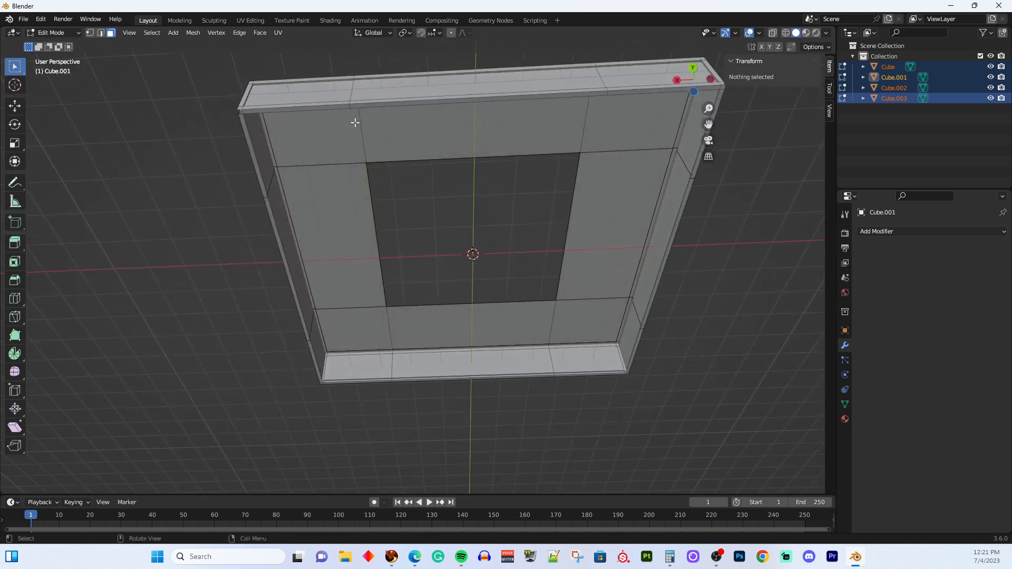
click(299, 103)
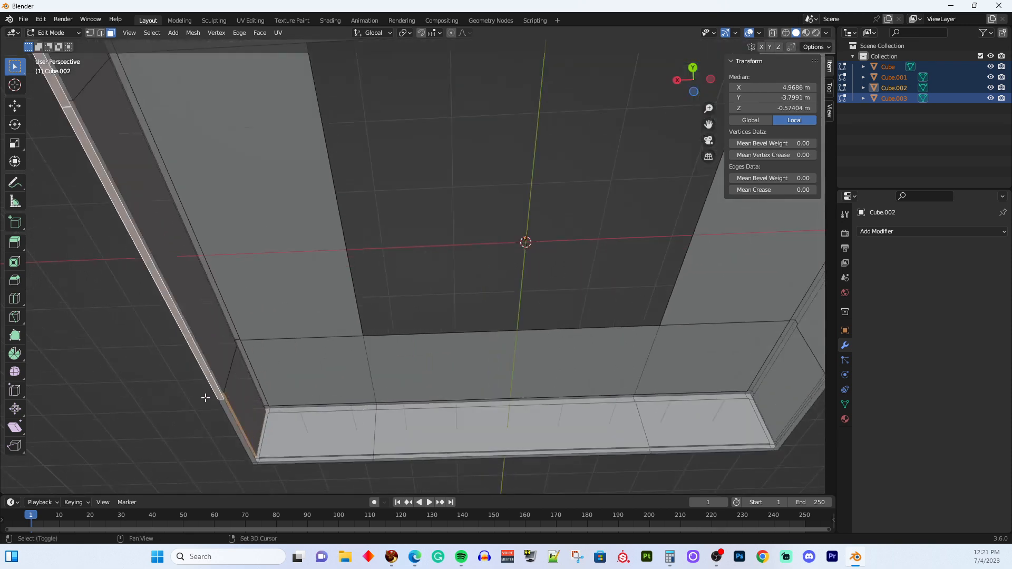
click(229, 412)
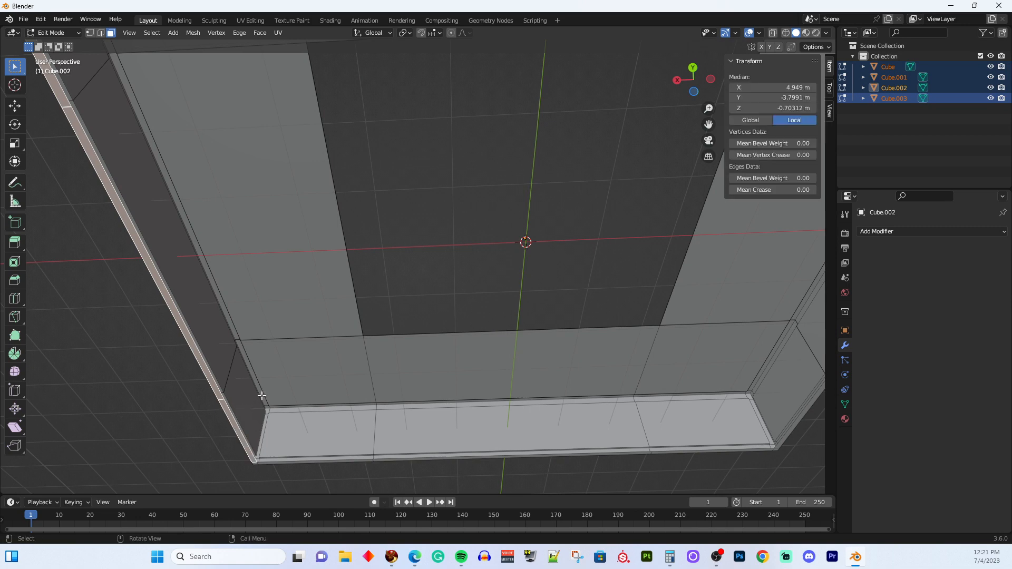
key(X)
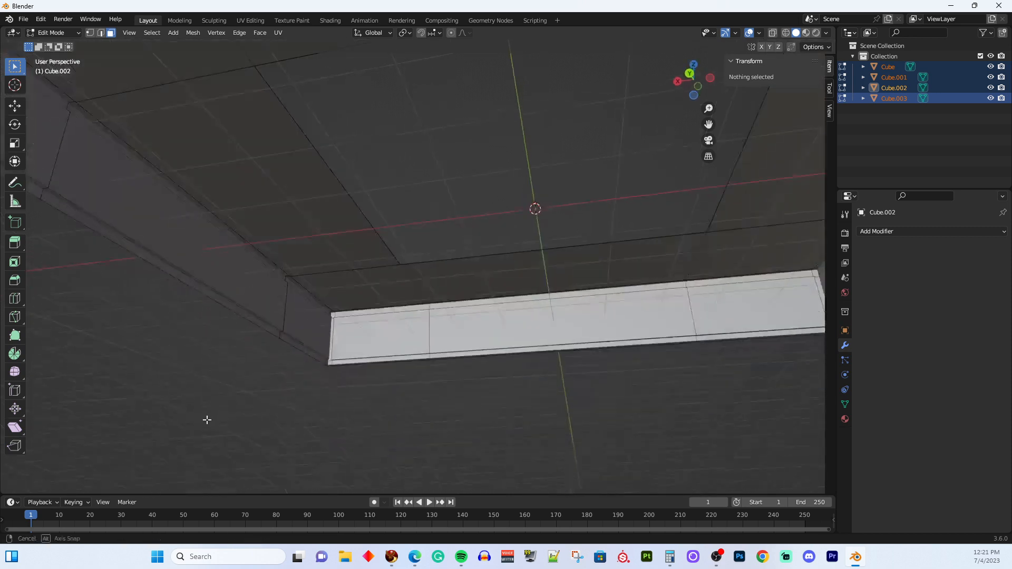
- Select along the frame's rim edge and delete Only Faces, keeping the edges
drag(207, 421, 270, 450)
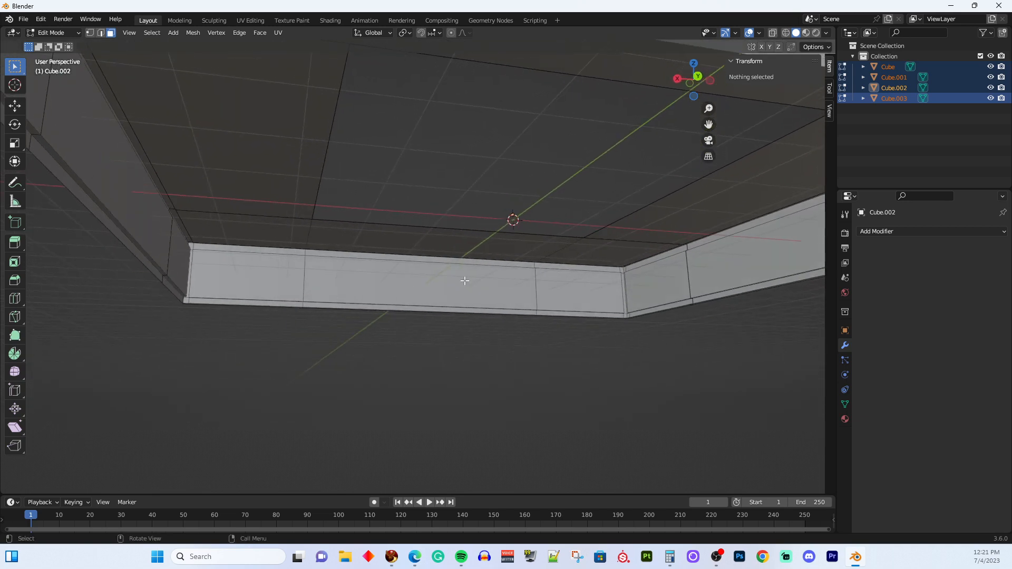
drag(465, 280, 529, 227)
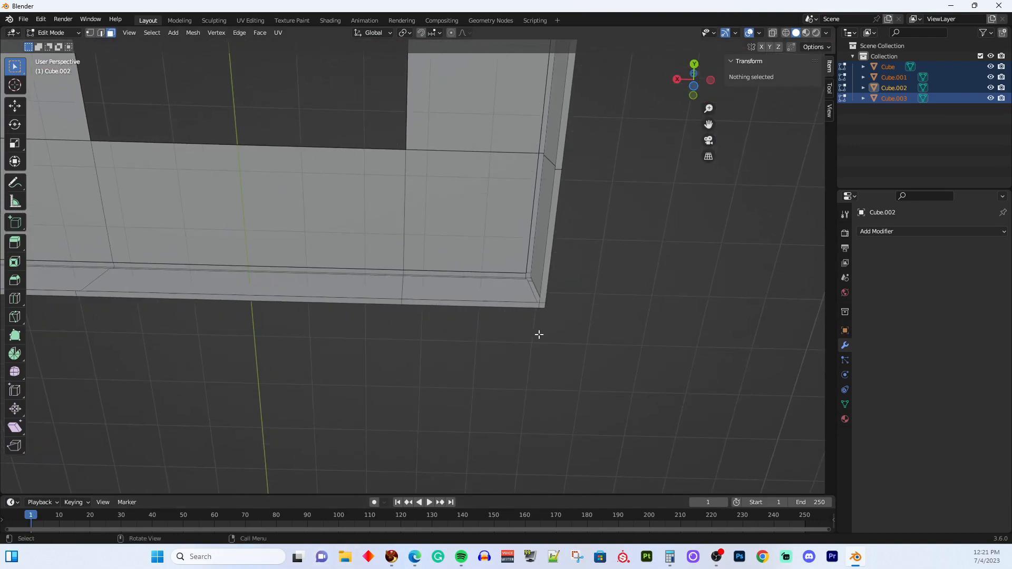
click(549, 229)
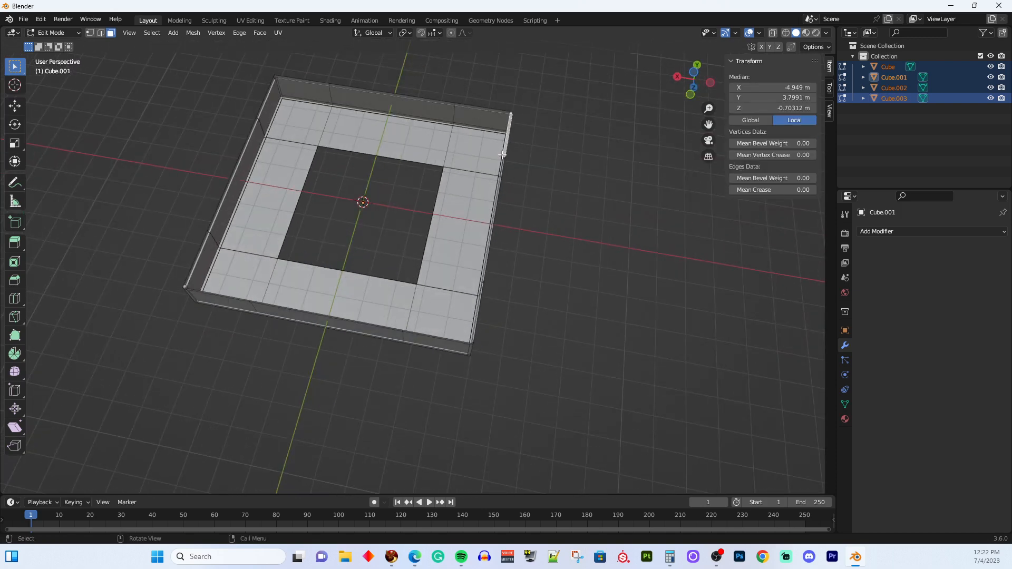
click(441, 214)
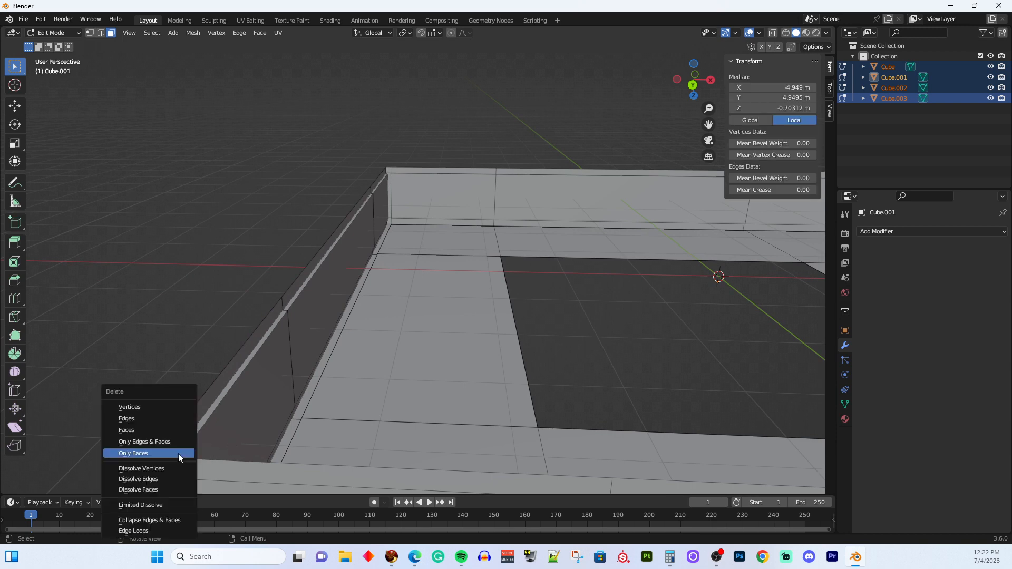
click(133, 453)
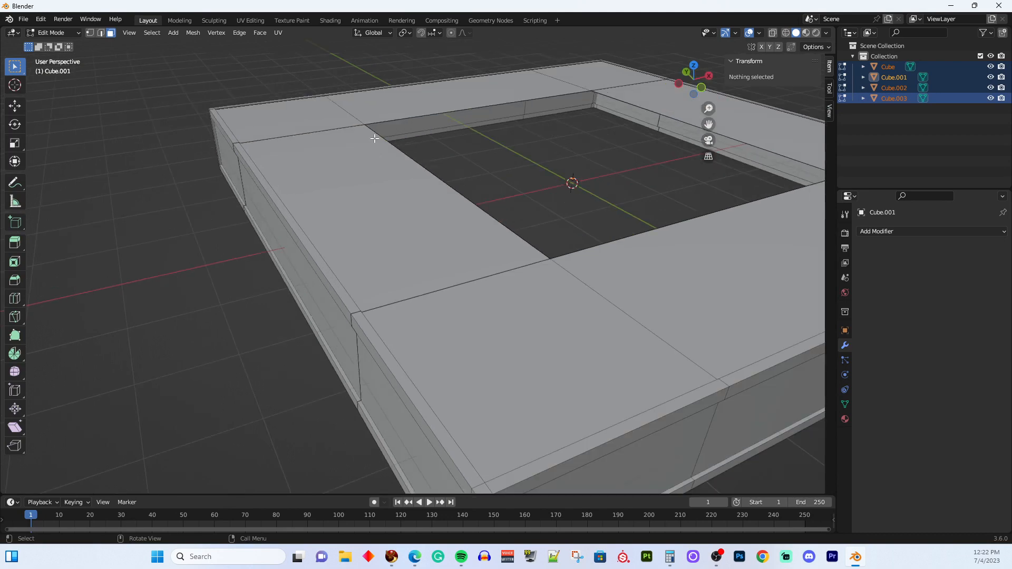
mouse_move(13, 68)
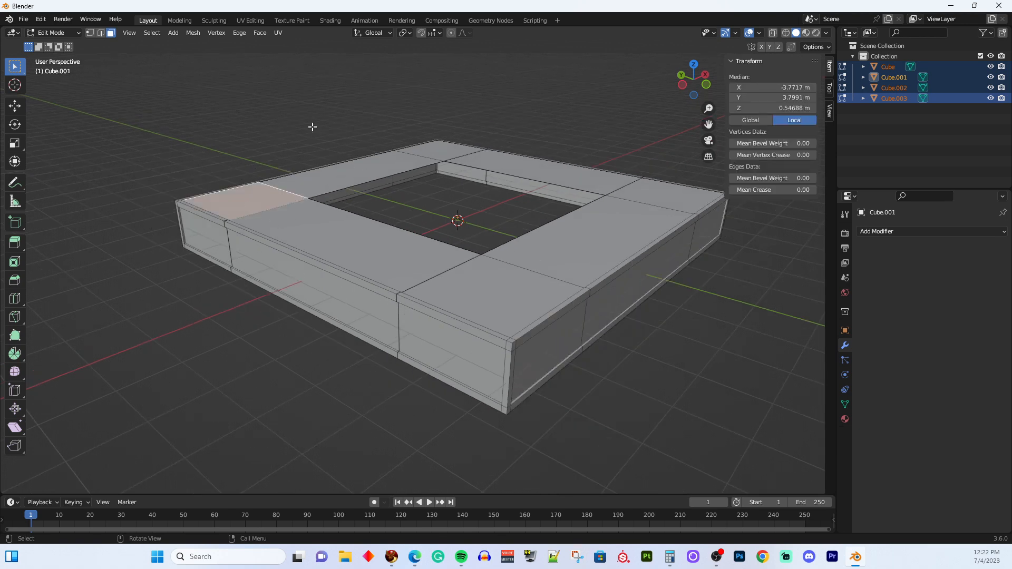
mouse_move(244, 201)
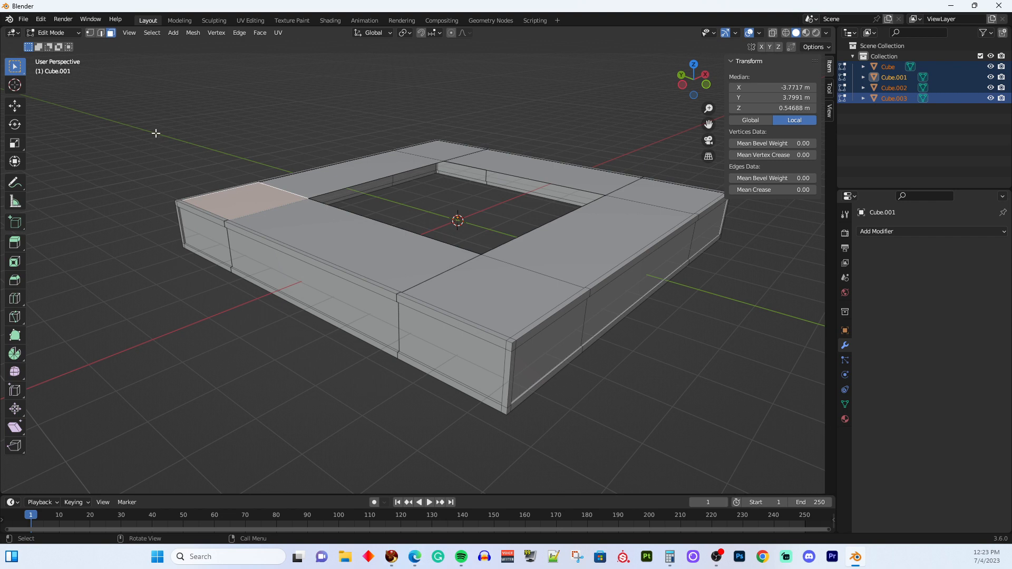
- Return to Object Mode with the deck piece Cube.001 selected as a whole object
key(Tab)
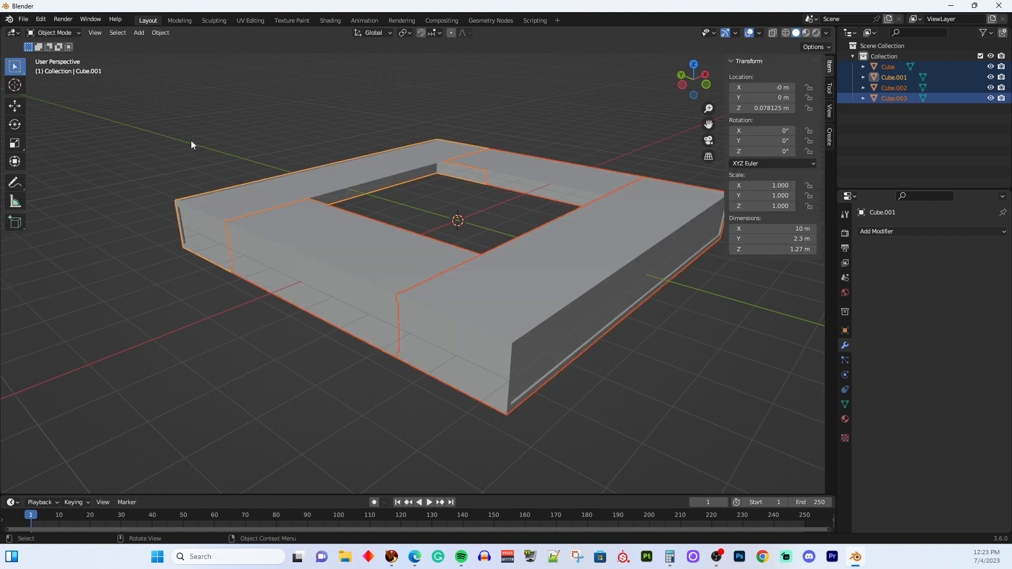
mouse_move(181, 165)
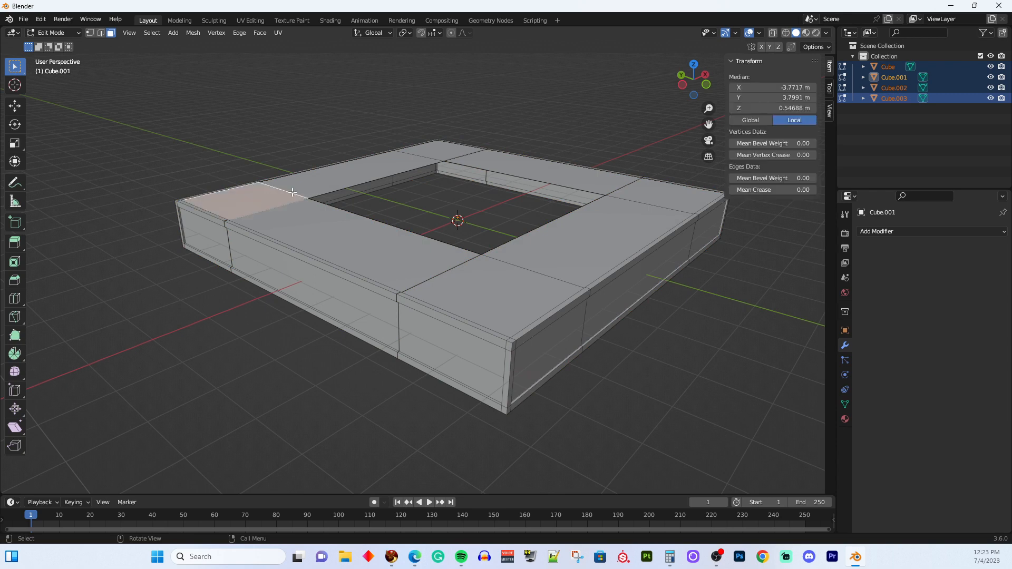
mouse_move(270, 248)
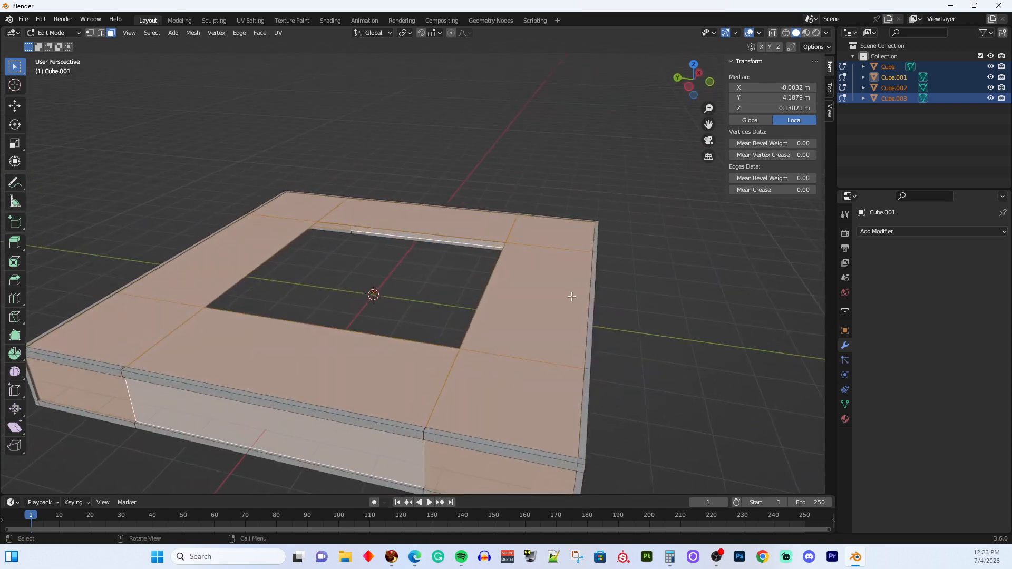
mouse_move(551, 280)
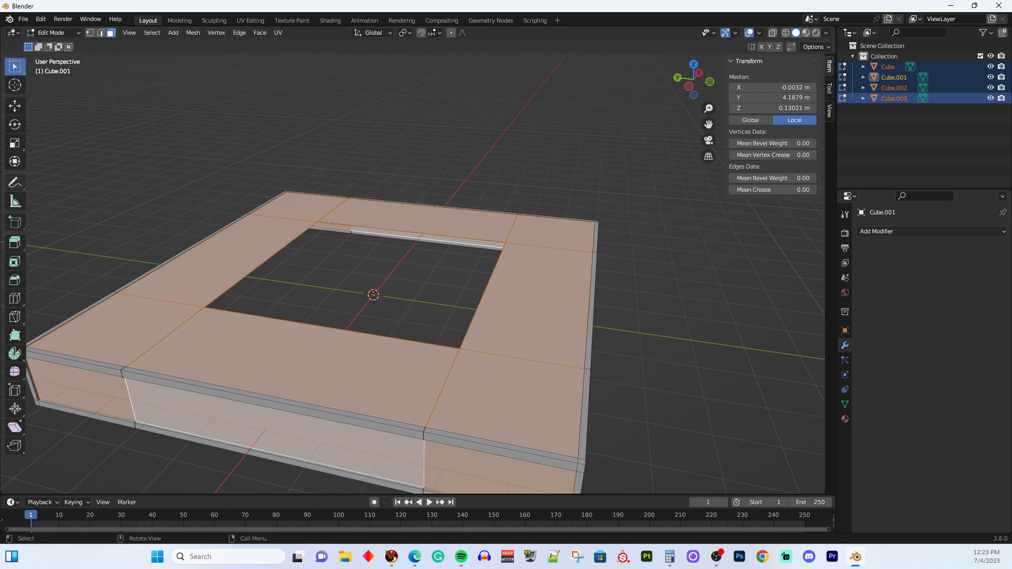
- Invert the face selection and separate it, splitting the frame into Cube.004 through Cube.007
click(151, 33)
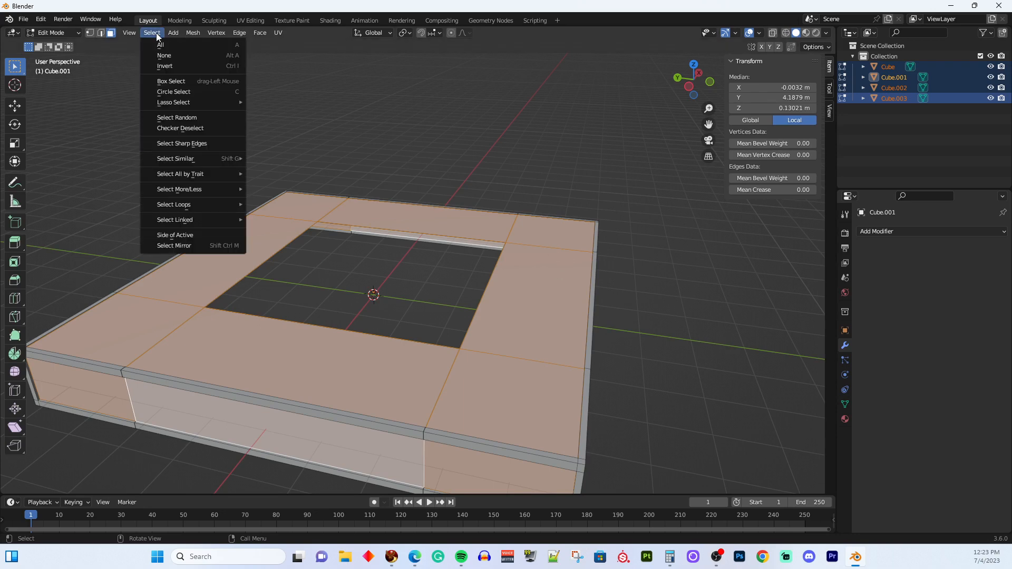
mouse_move(164, 65)
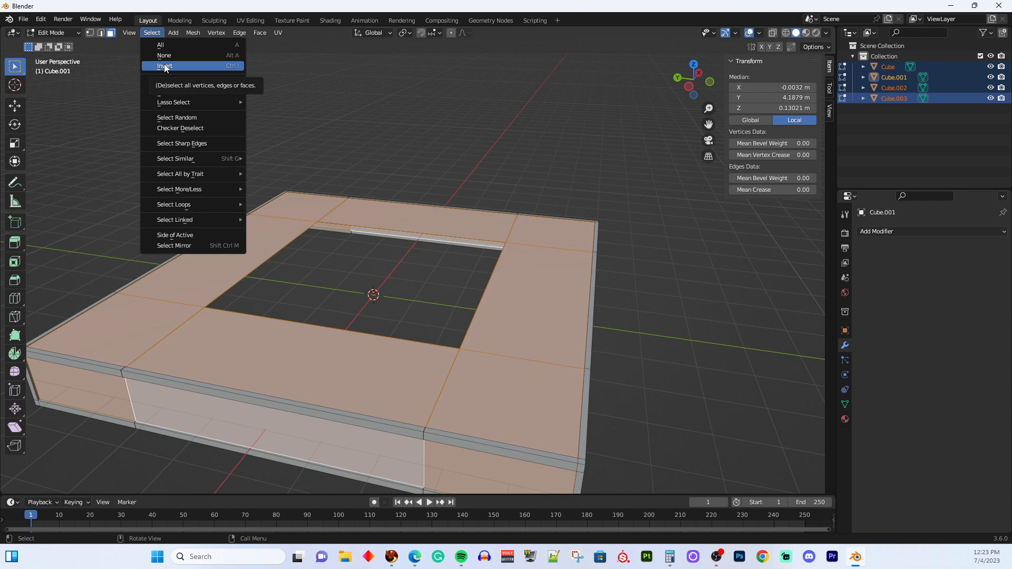
click(164, 66)
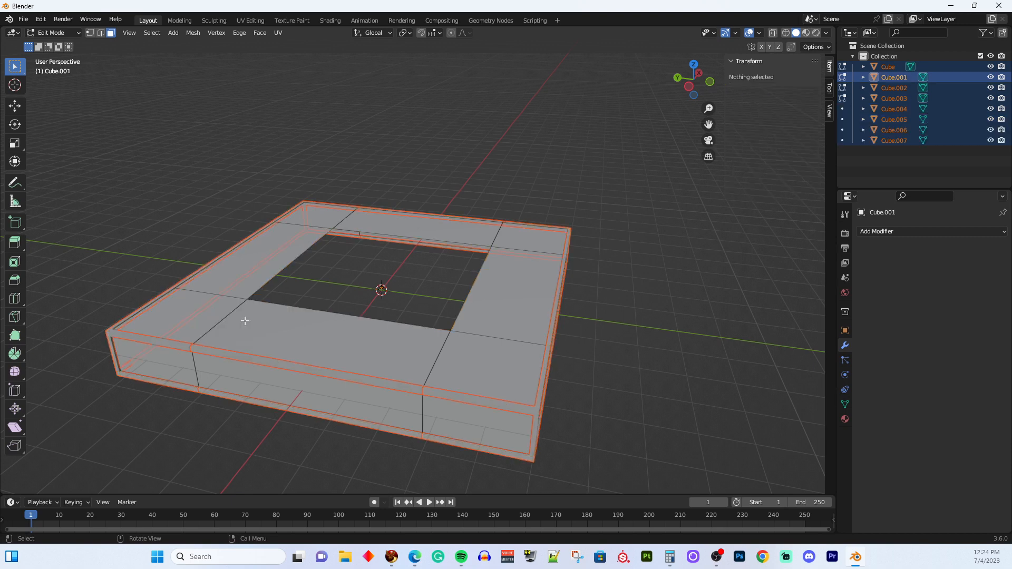
mouse_move(99, 189)
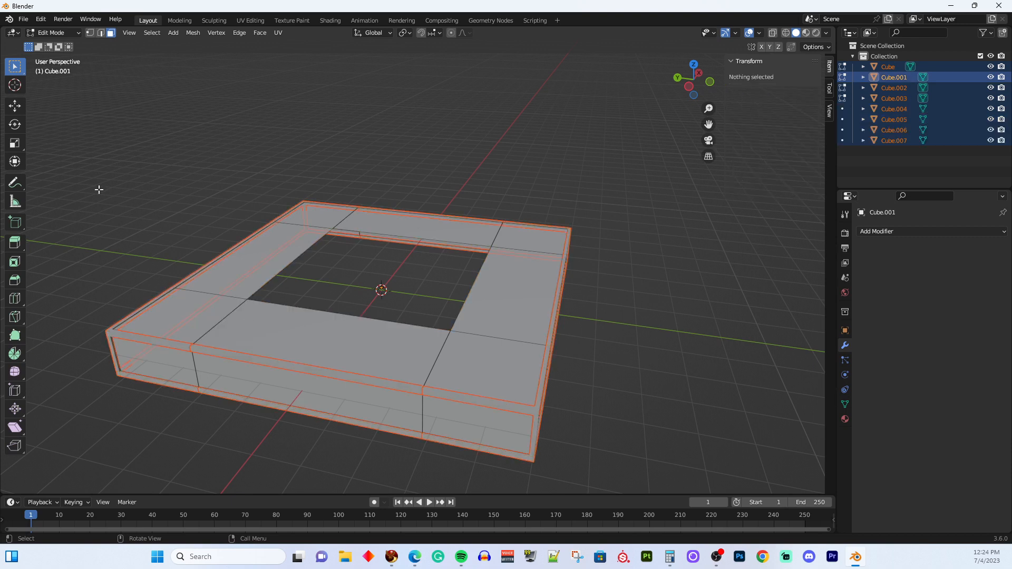
key(Tab)
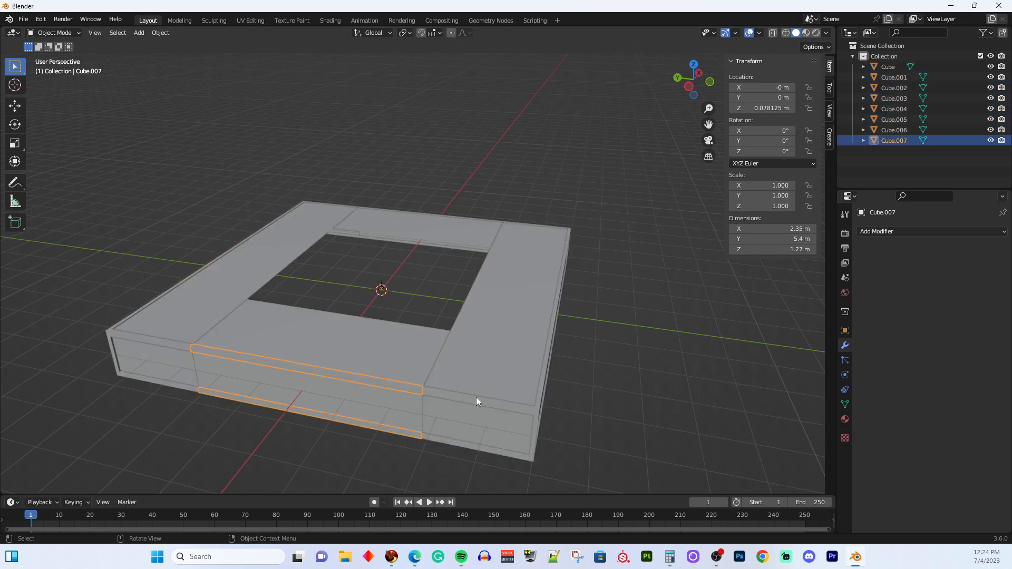
- Inspect the separated frame pieces from another side and back to an angled overview
click(887, 66)
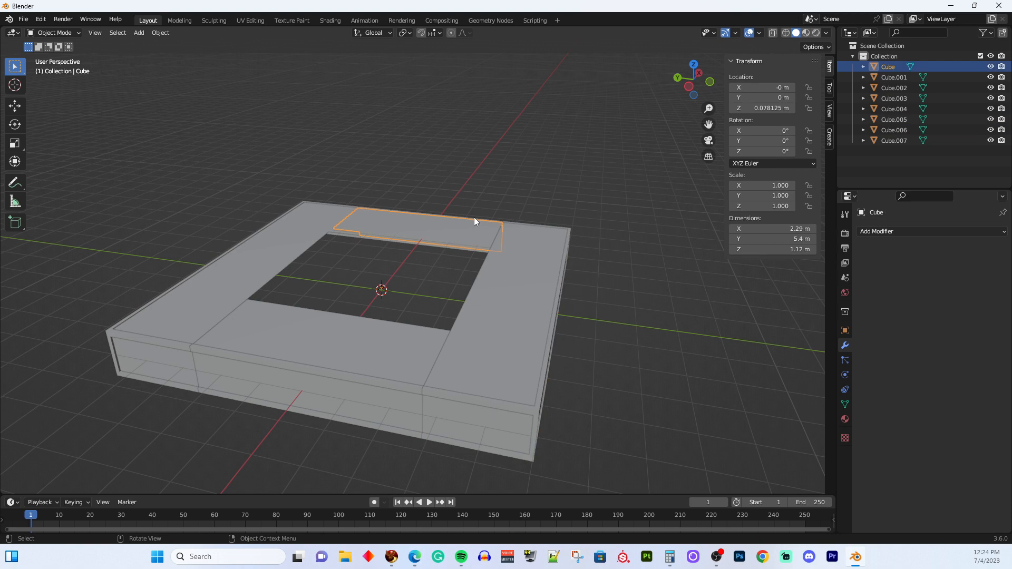
drag(475, 221, 177, 332)
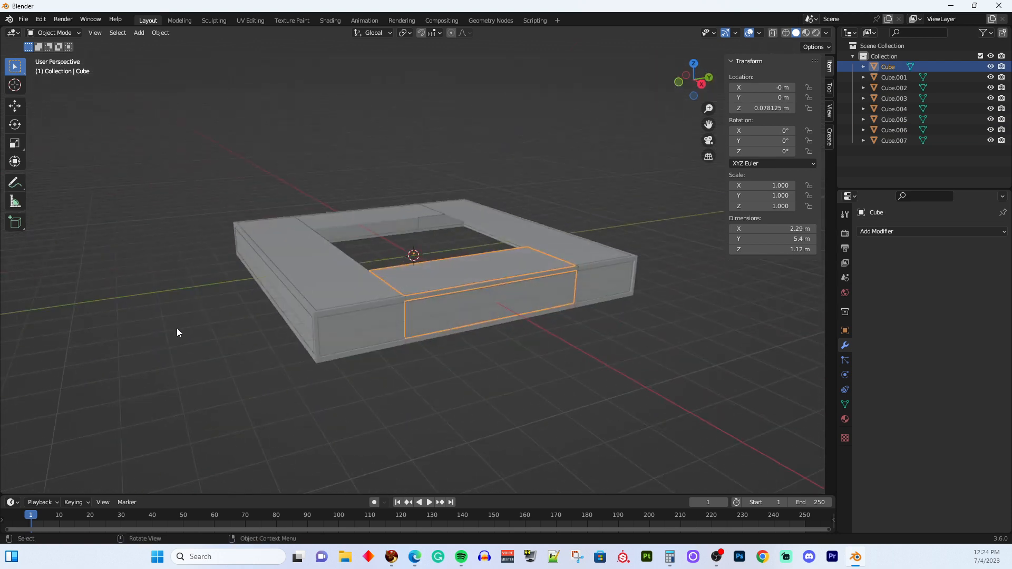
click(356, 295)
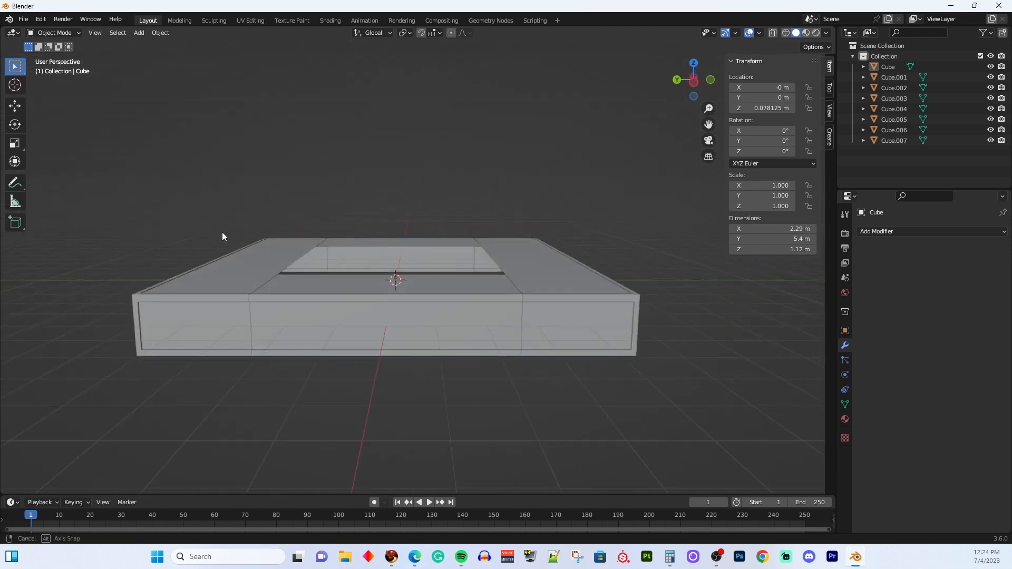
drag(222, 236, 172, 246)
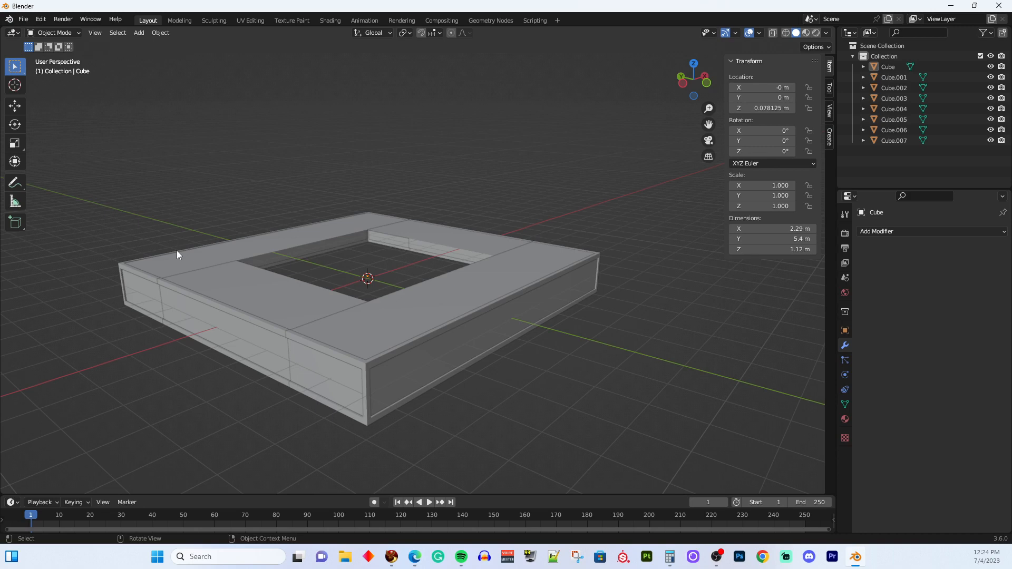
mouse_move(191, 234)
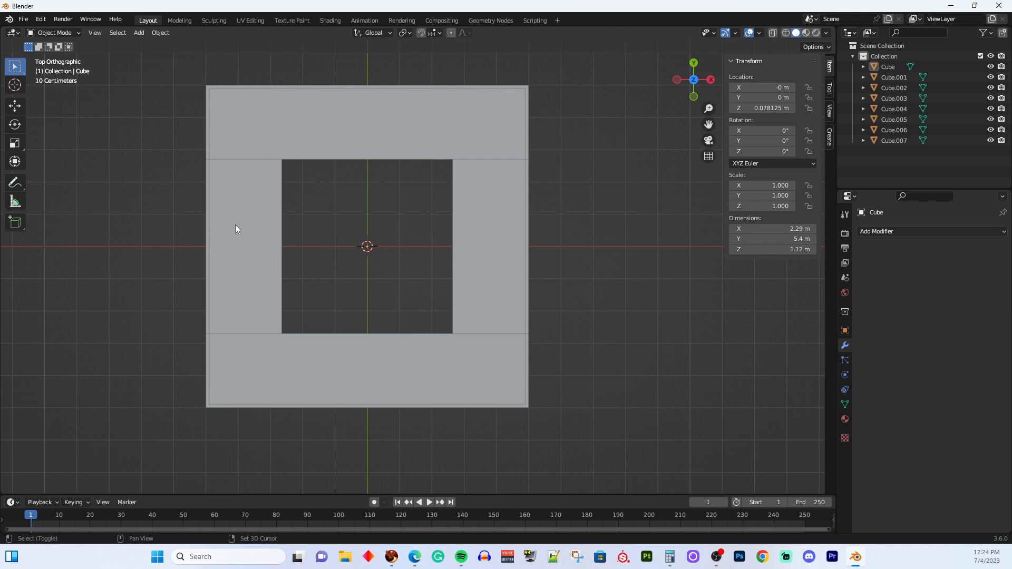
click(139, 33)
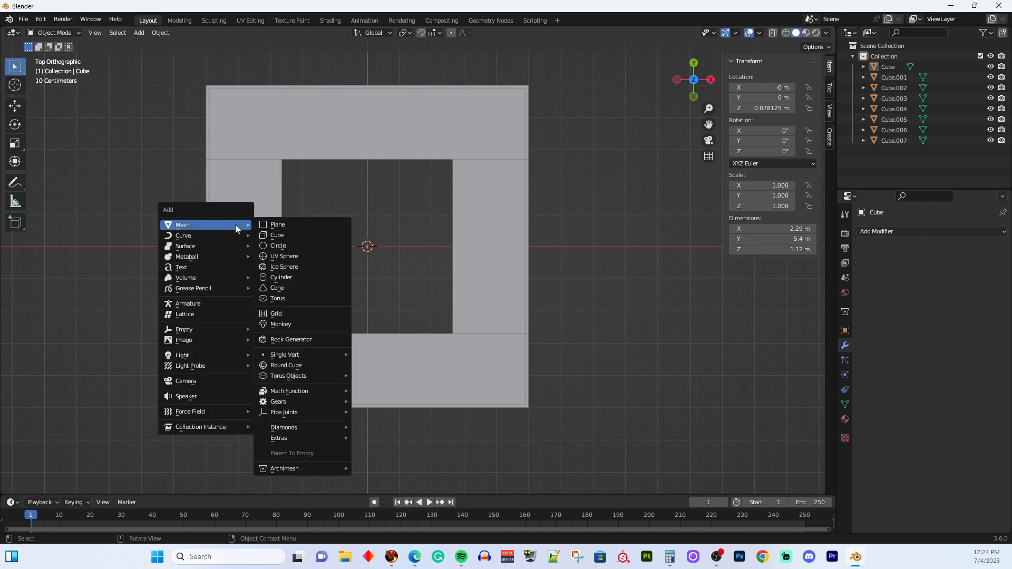
click(276, 224)
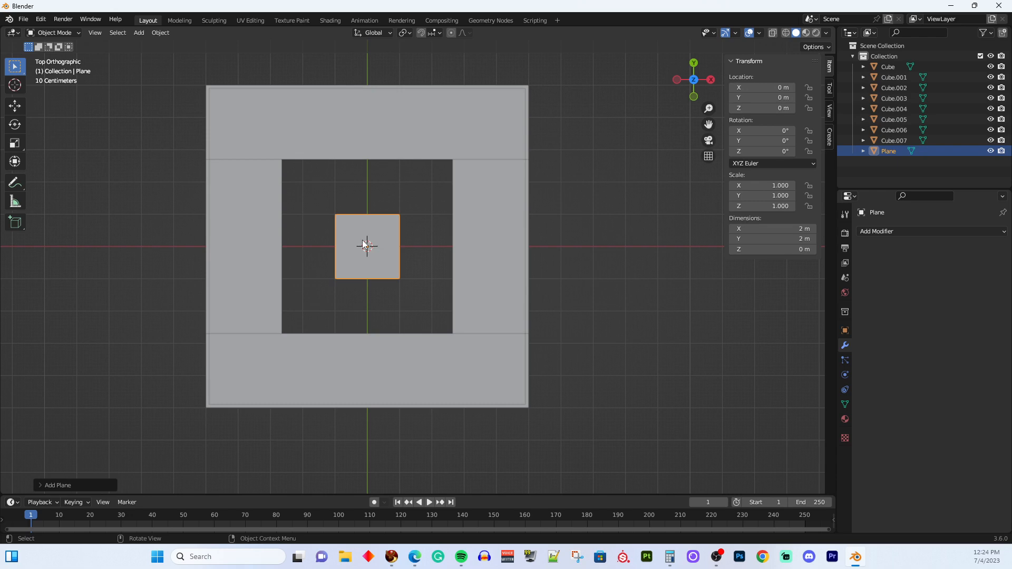
key(s)
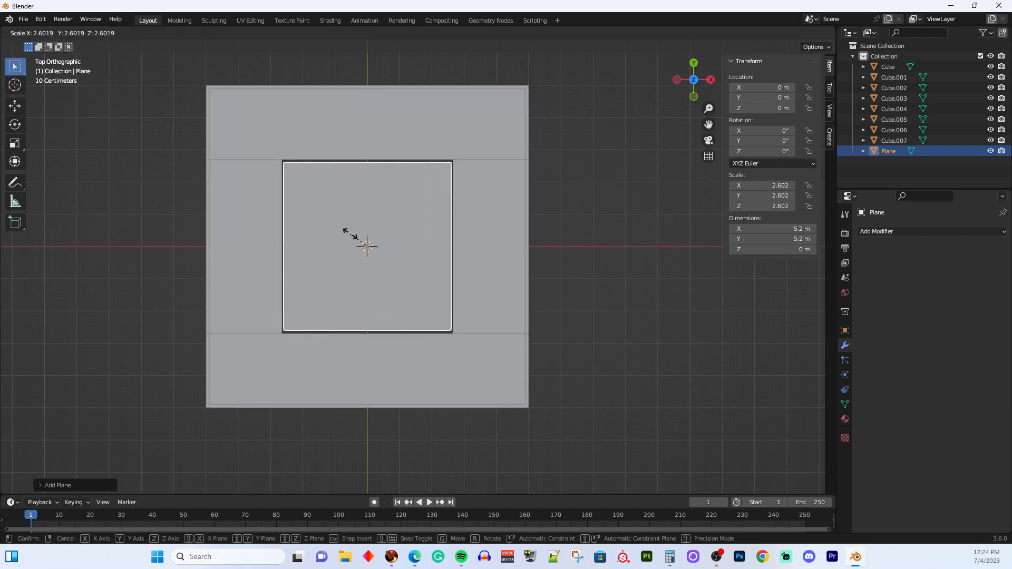
mouse_move(327, 223)
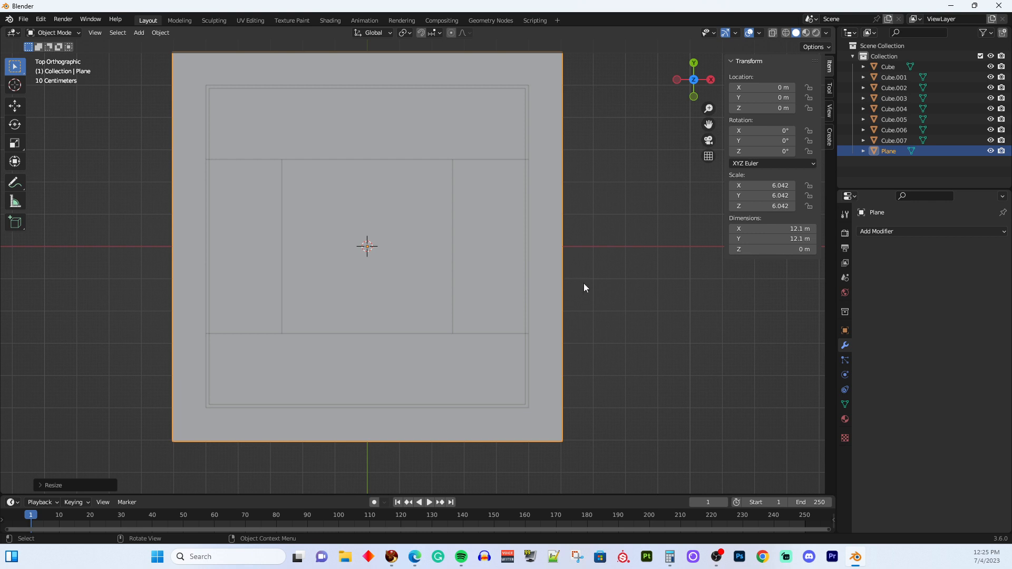
mouse_move(420, 295)
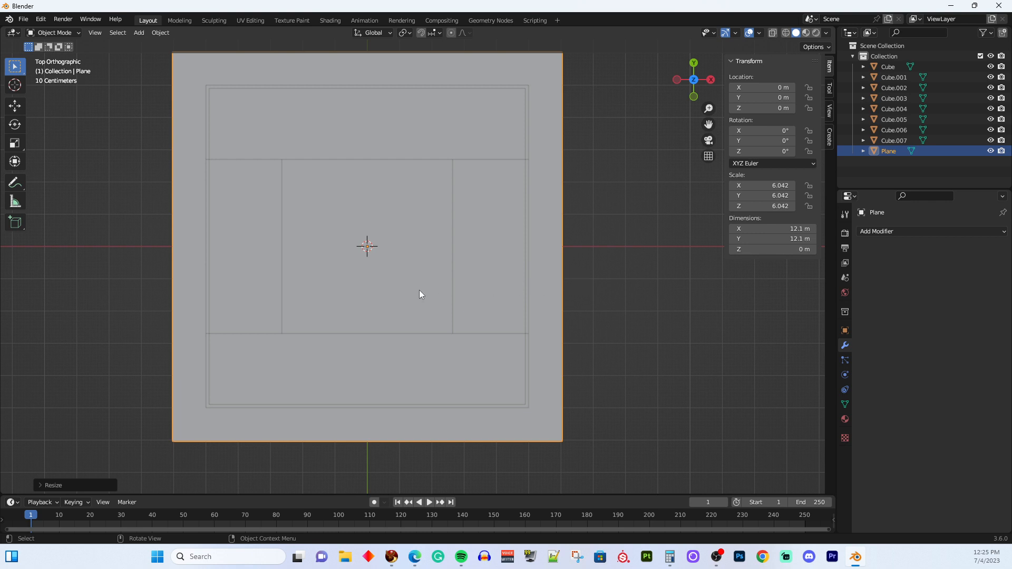
mouse_move(606, 276)
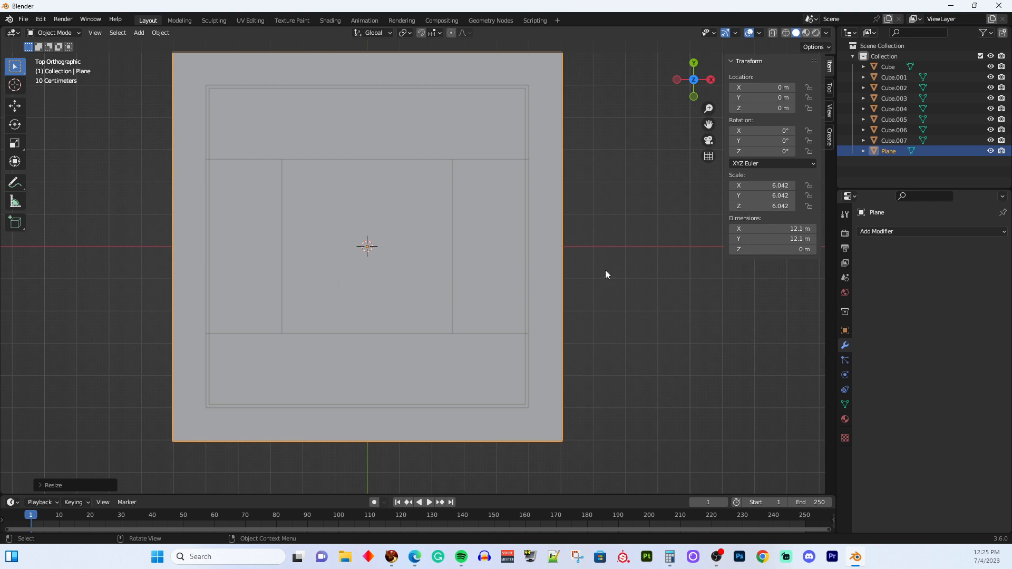
mouse_move(341, 349)
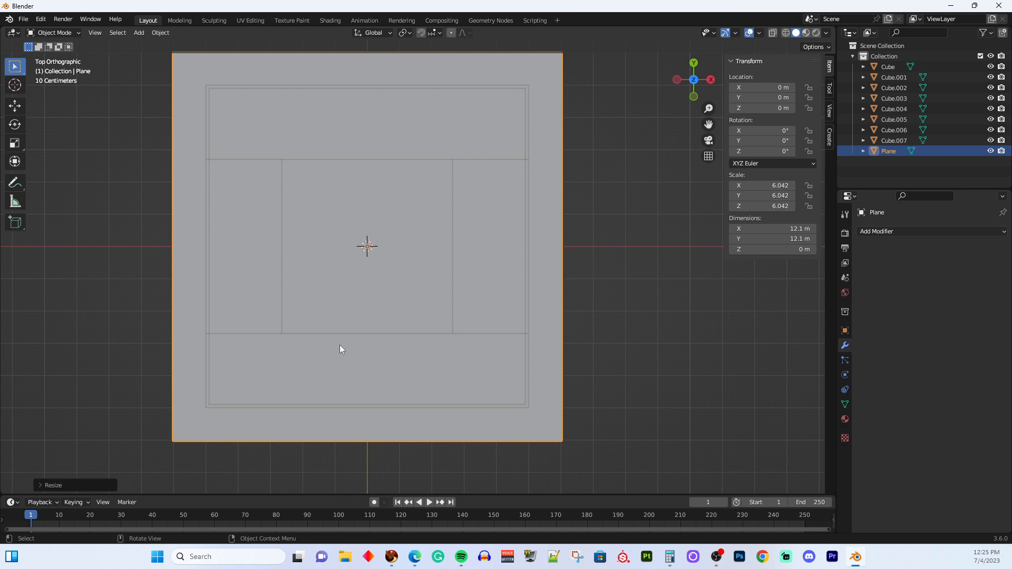
mouse_move(194, 355)
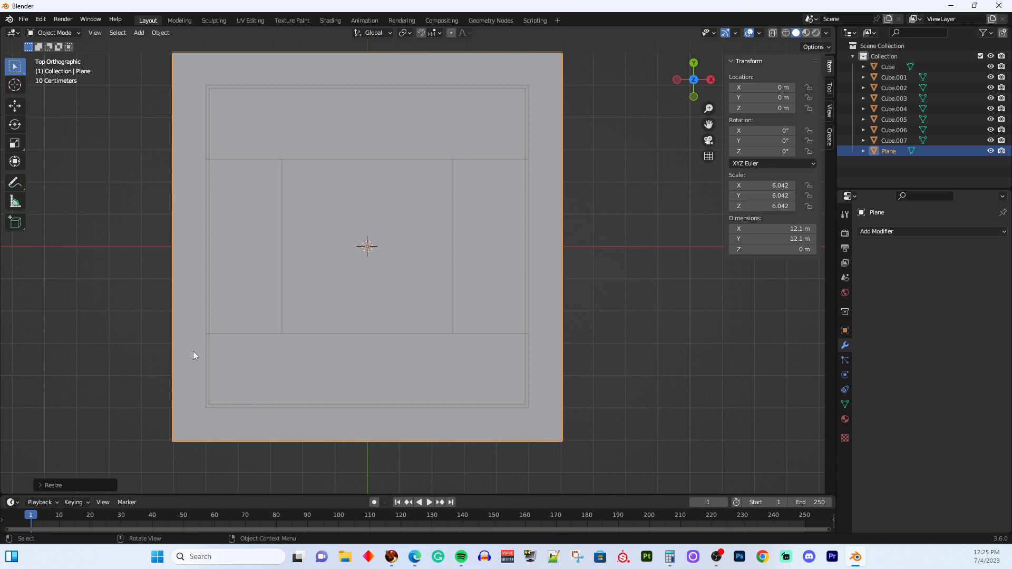
mouse_move(615, 285)
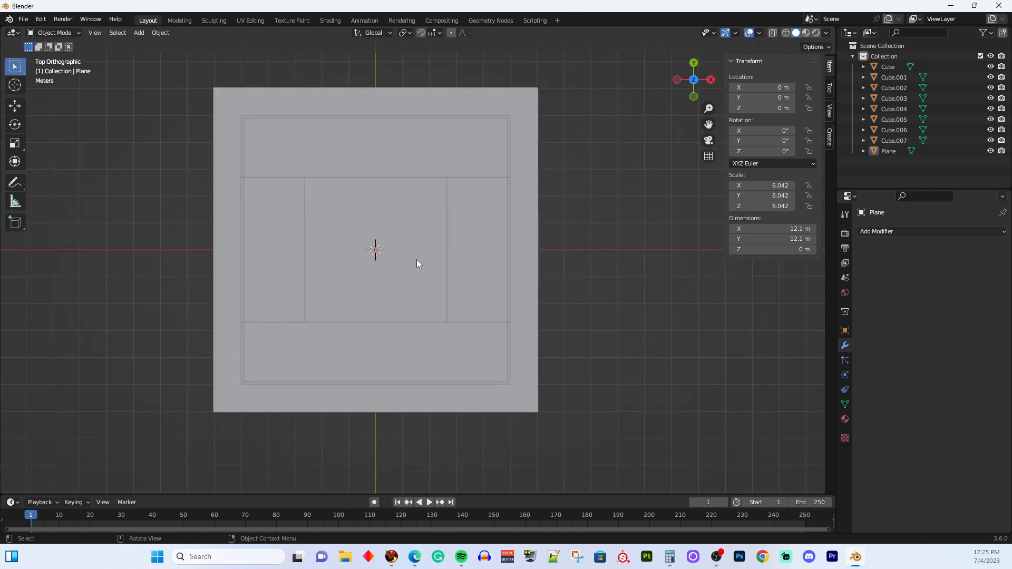
drag(416, 264, 353, 215)
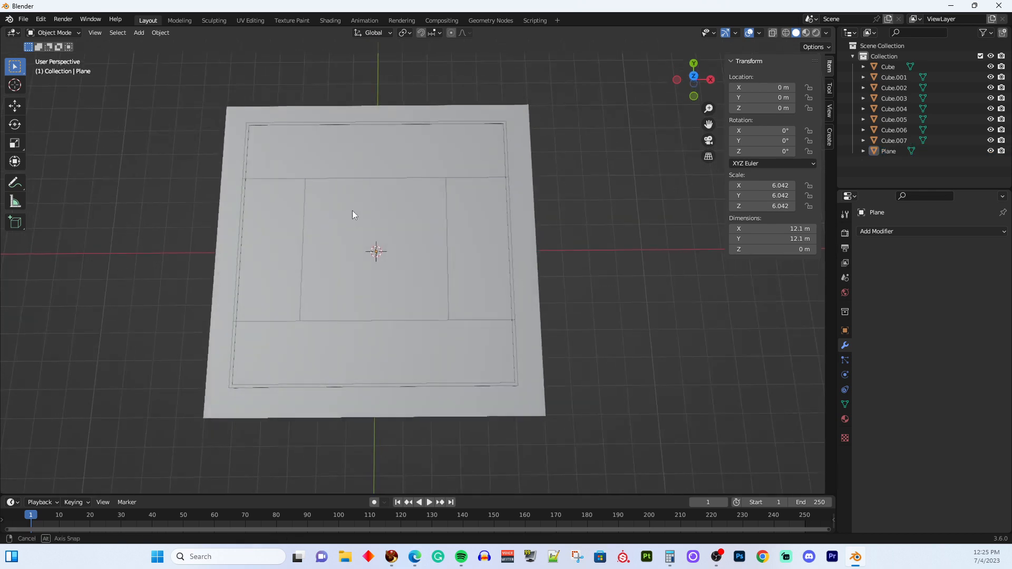
drag(352, 215, 361, 124)
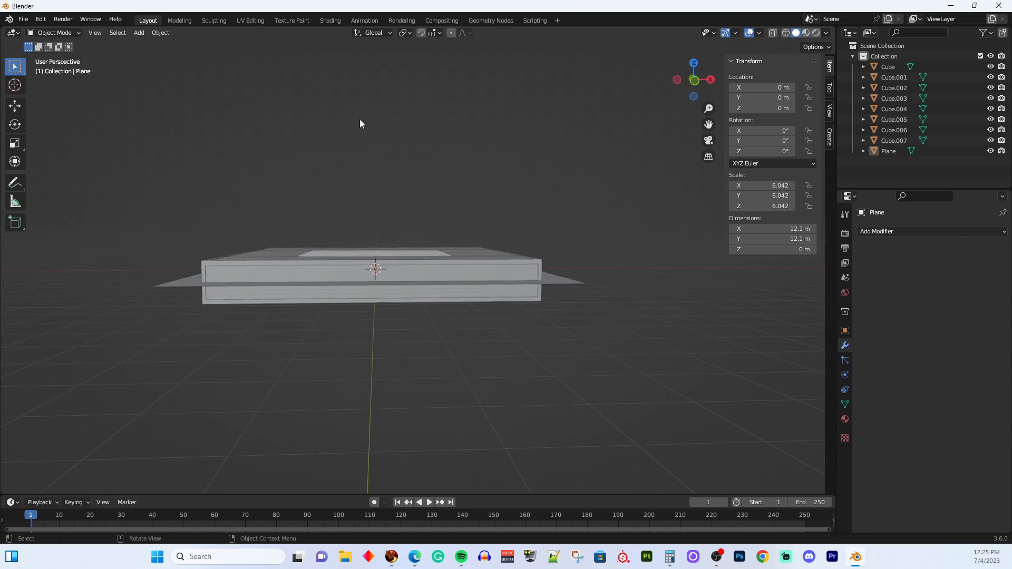
- Move the floor plane down about 0.625 m in side view so it sits beneath the deck frame
click(342, 298)
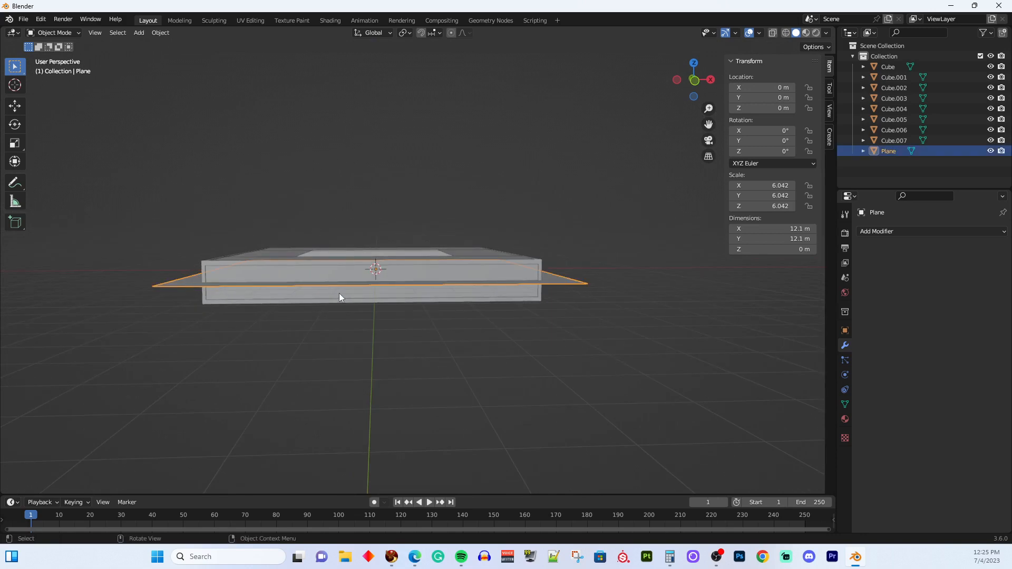
mouse_move(346, 285)
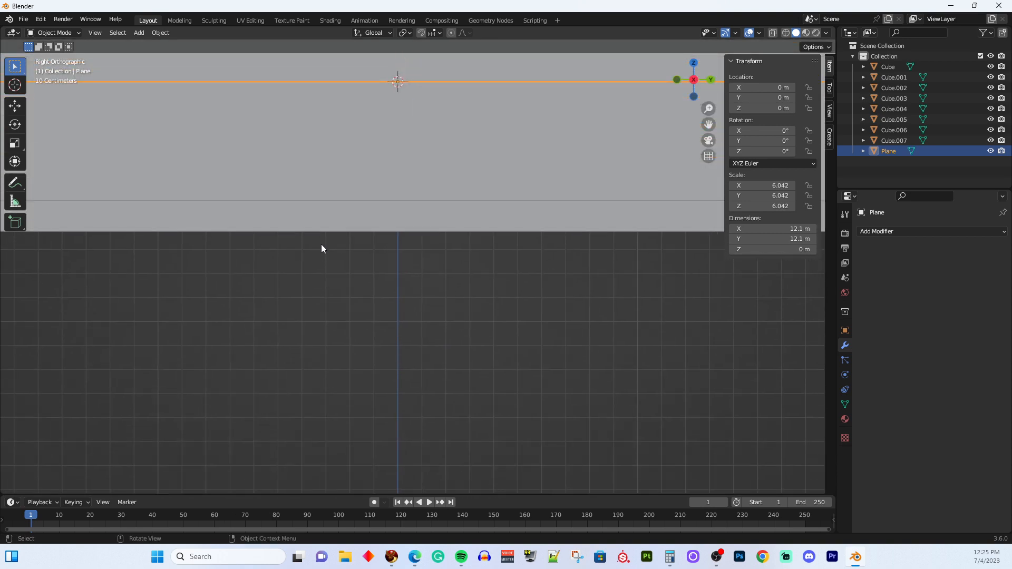
key(g)
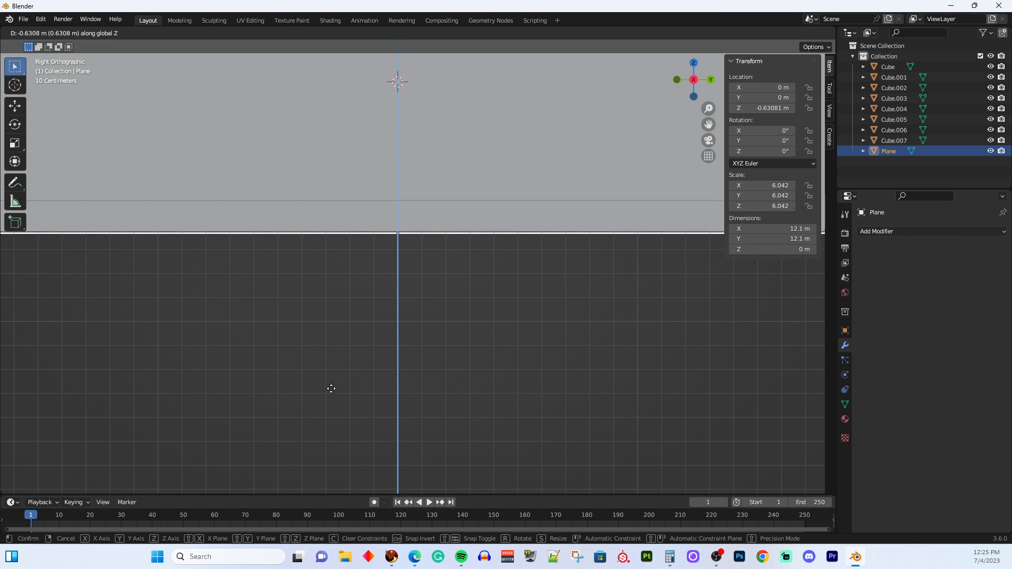
click(401, 274)
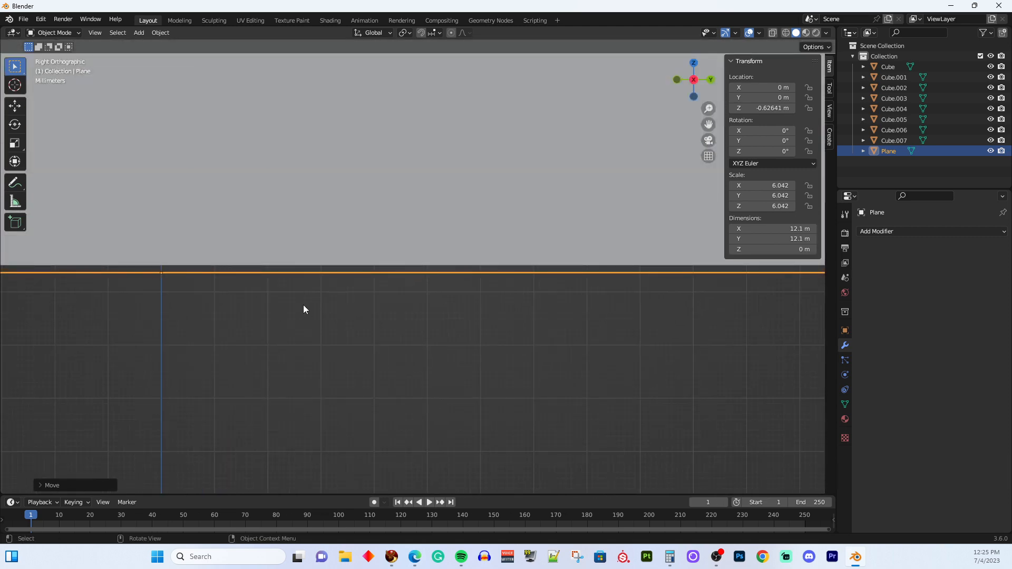
key(g)
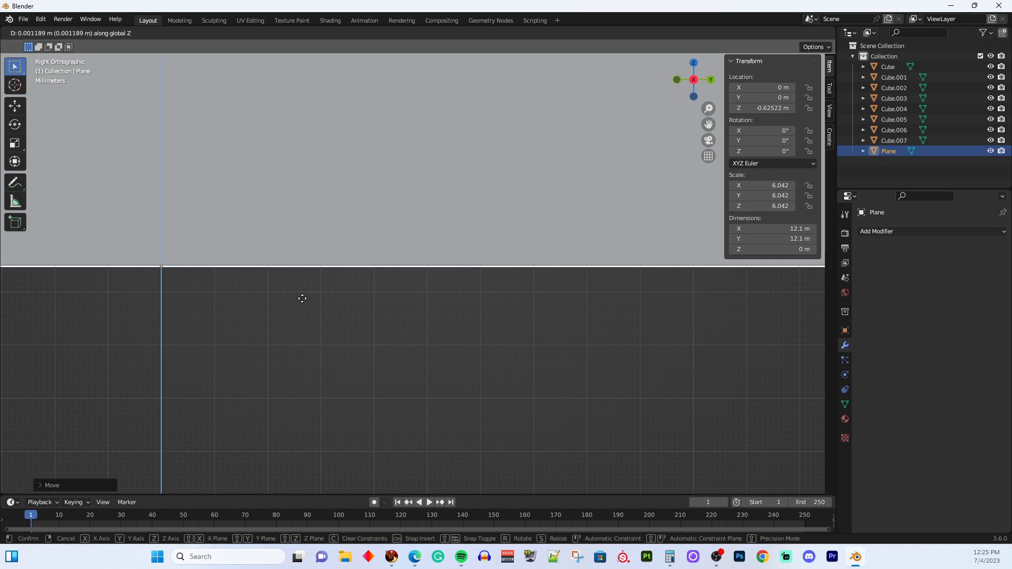
click(301, 299)
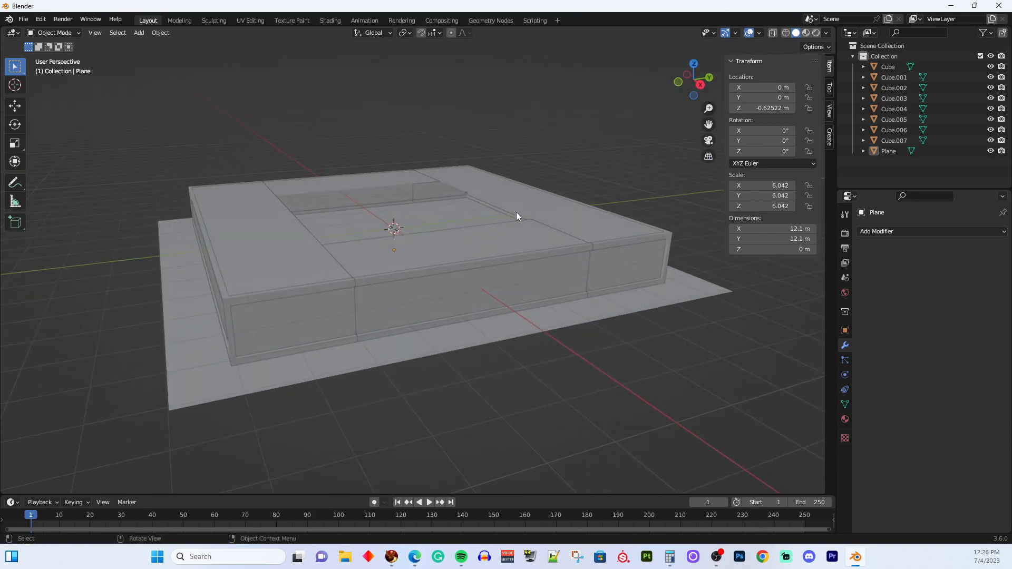
drag(516, 216, 400, 260)
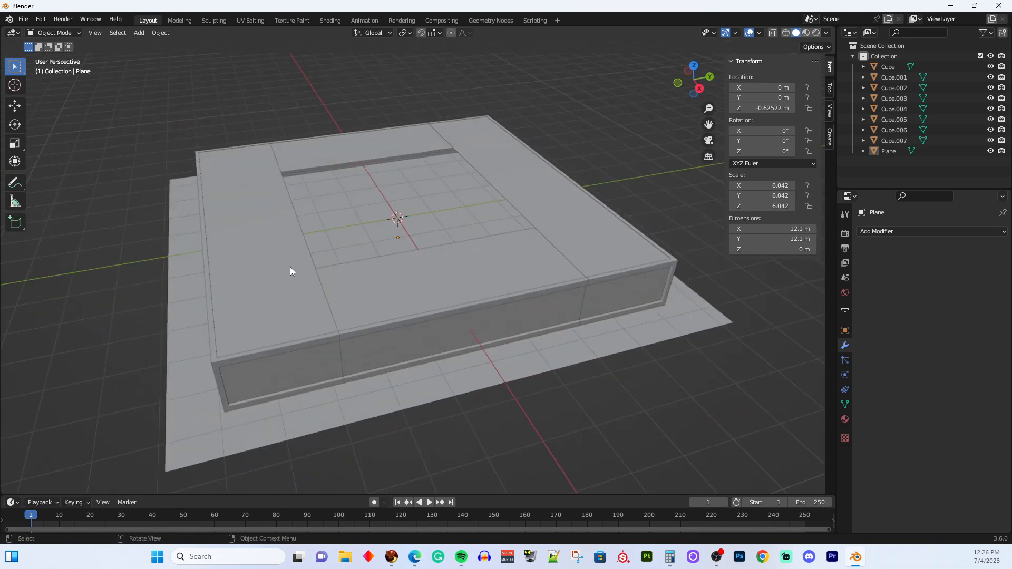
mouse_move(318, 354)
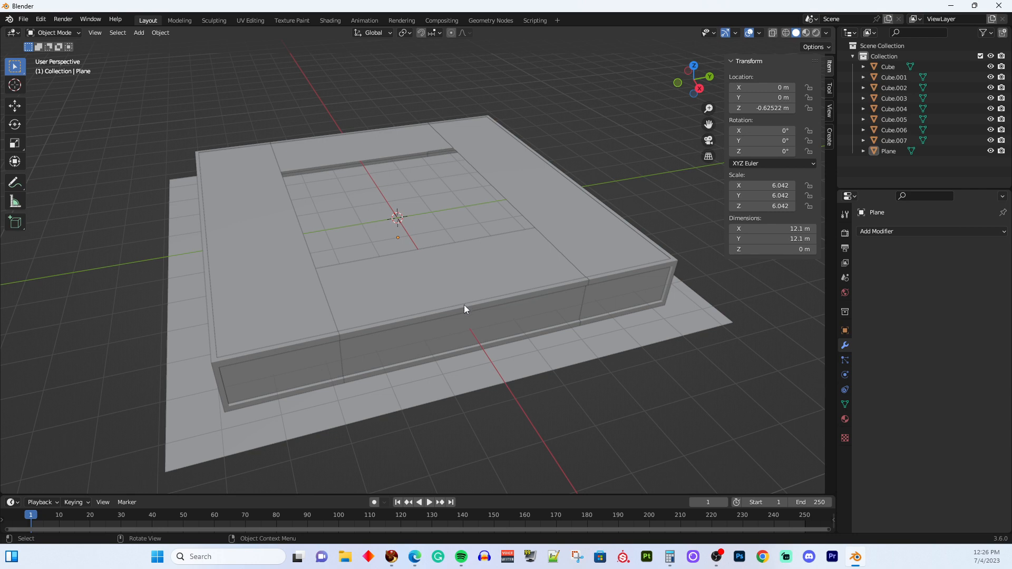
mouse_move(472, 307)
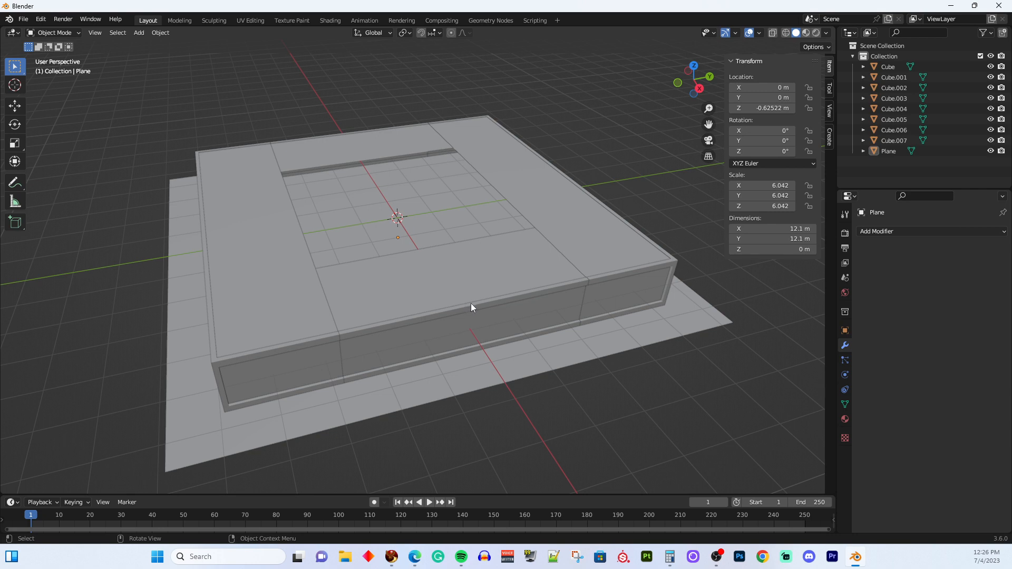
mouse_move(447, 371)
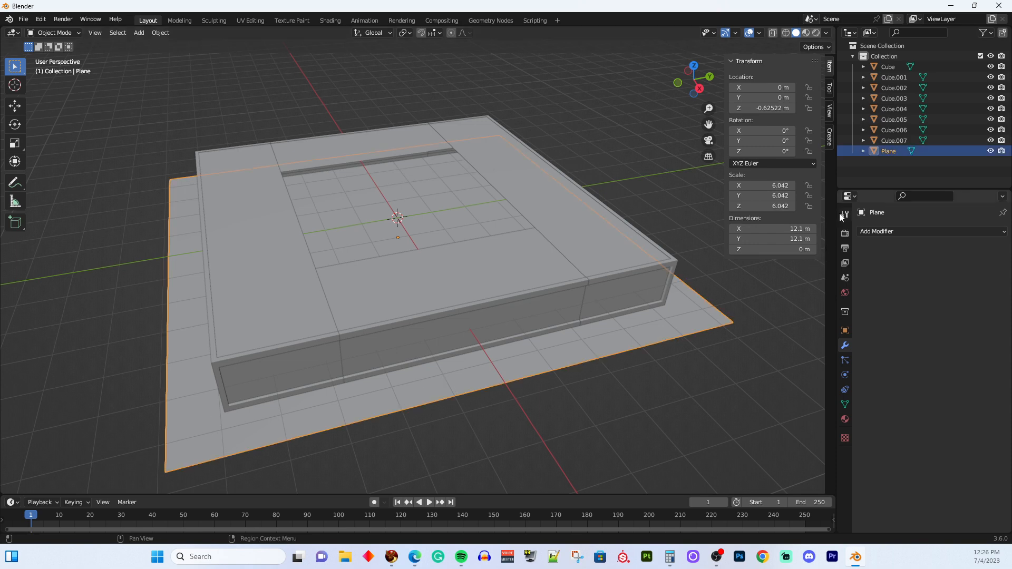
mouse_move(844, 420)
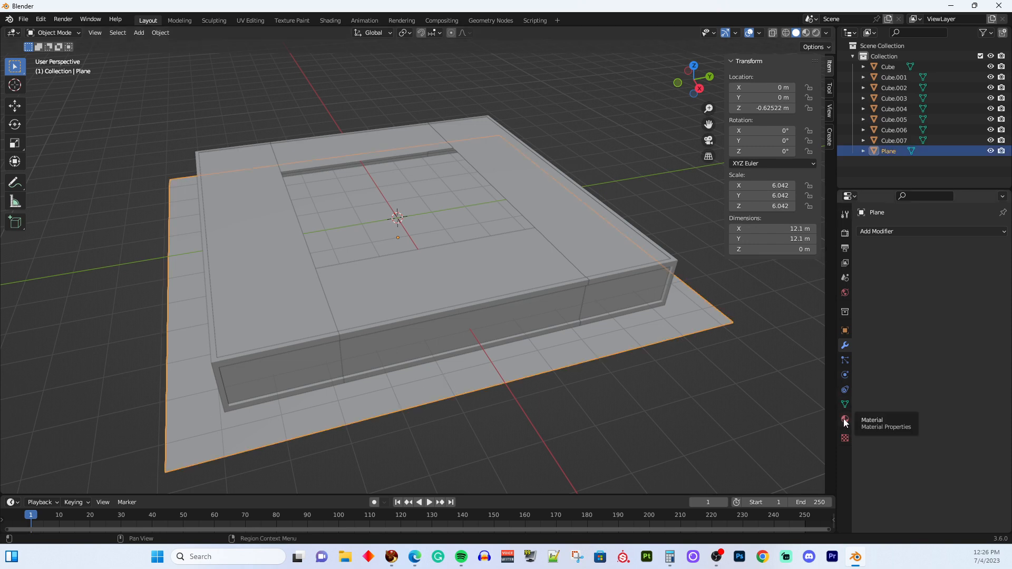
- Create a new material on the floor plane and name it FloorShadow
click(844, 419)
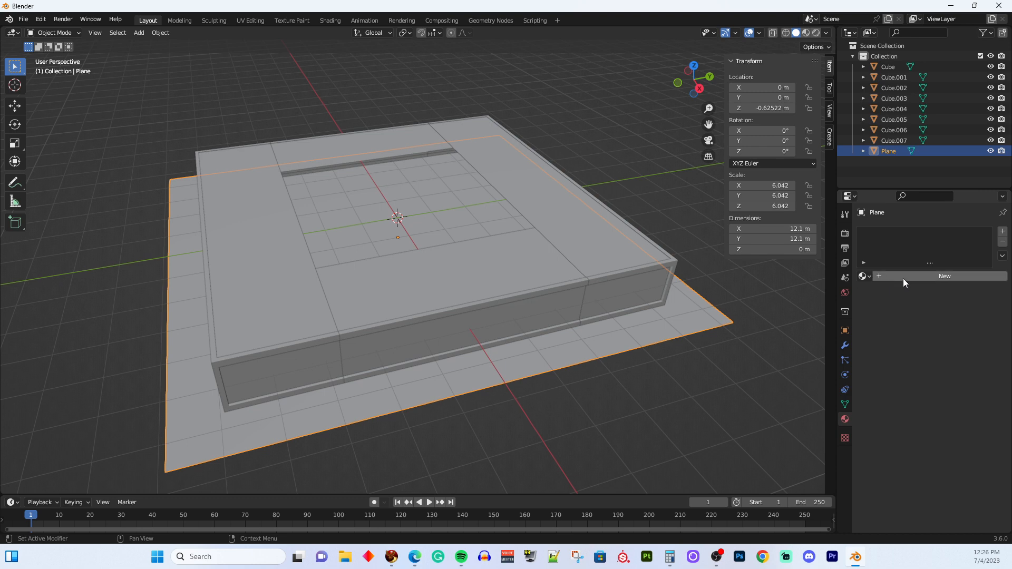
click(944, 276)
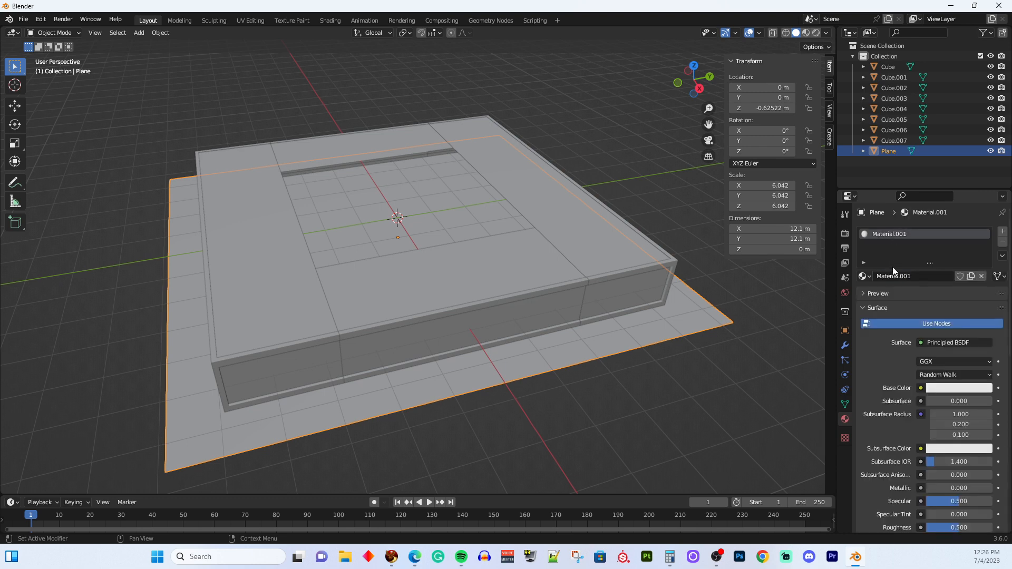
double_click(904, 276)
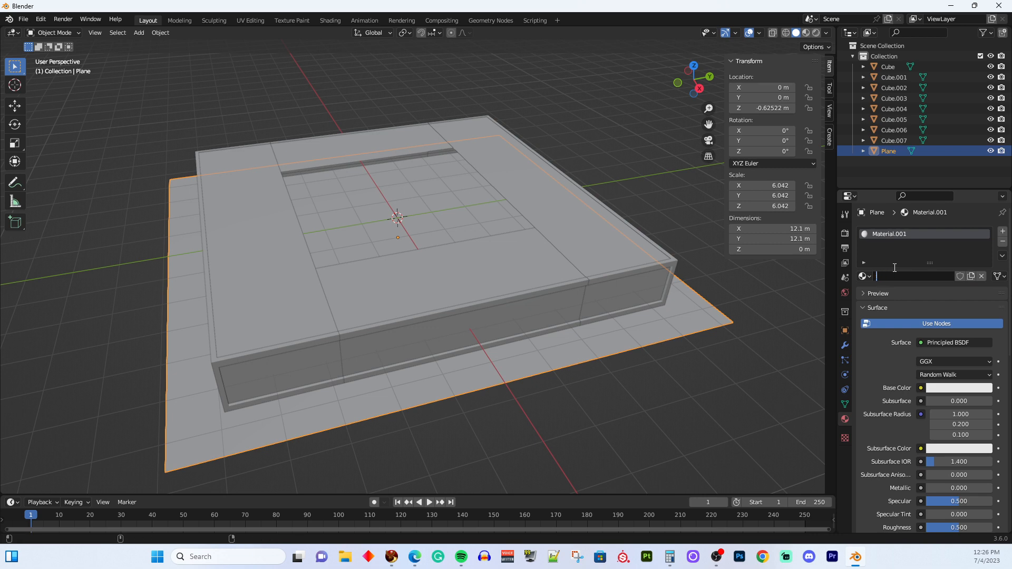
text(F)
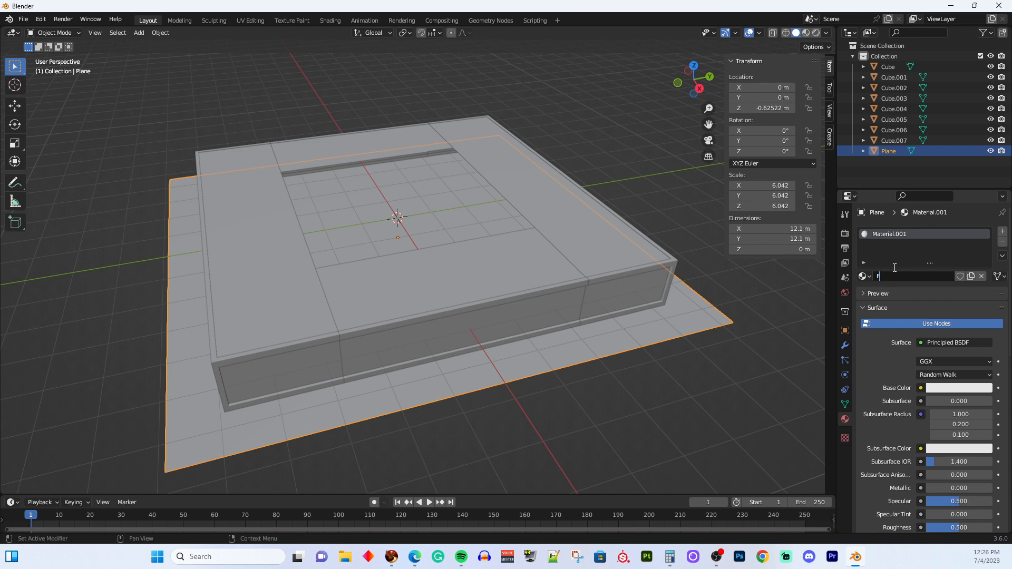
text(loor)
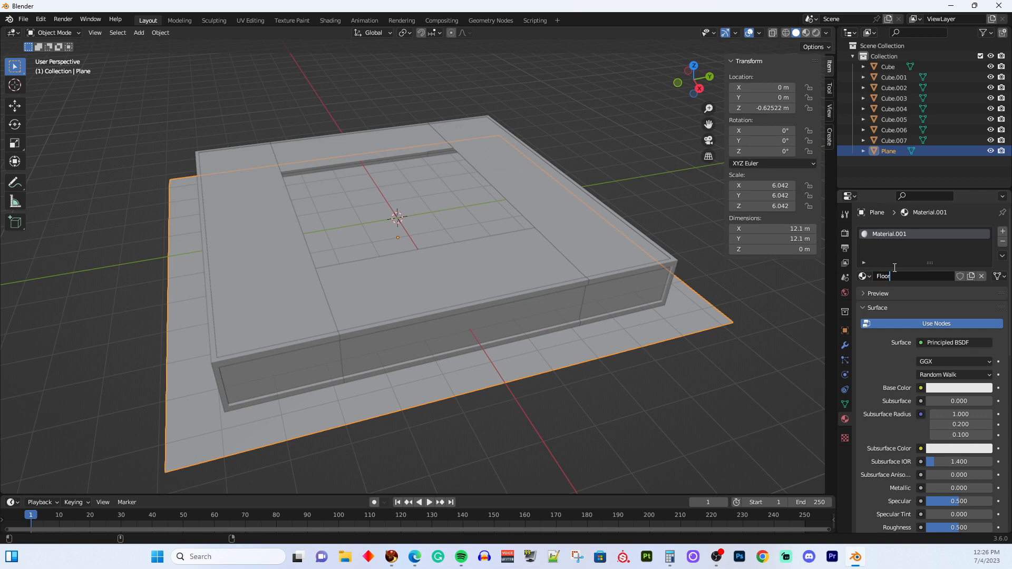
text(FloorShadow)
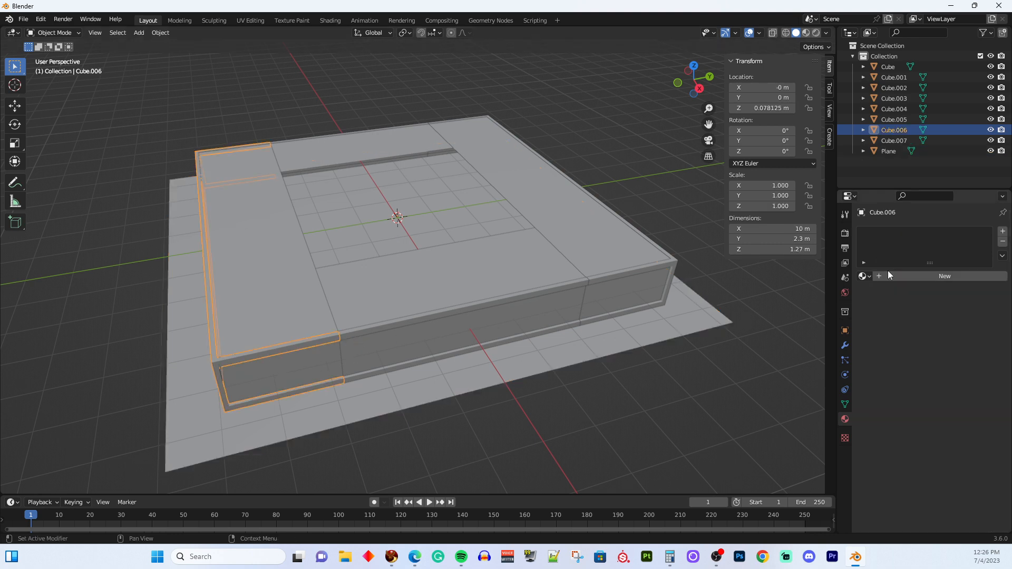
- Create a material named Frame on the left frame piece and select the front and right pieces
click(944, 276)
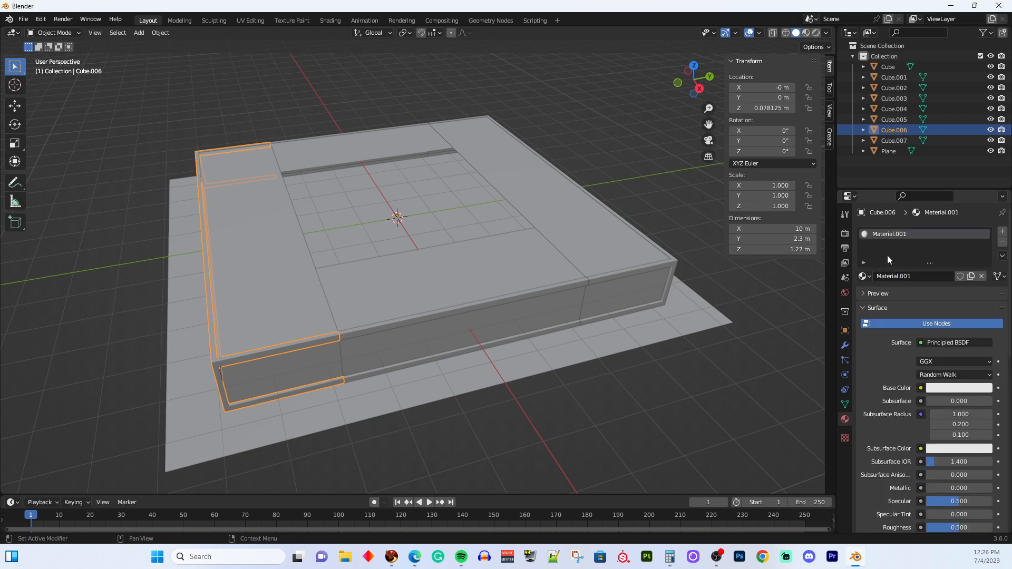
double_click(894, 276)
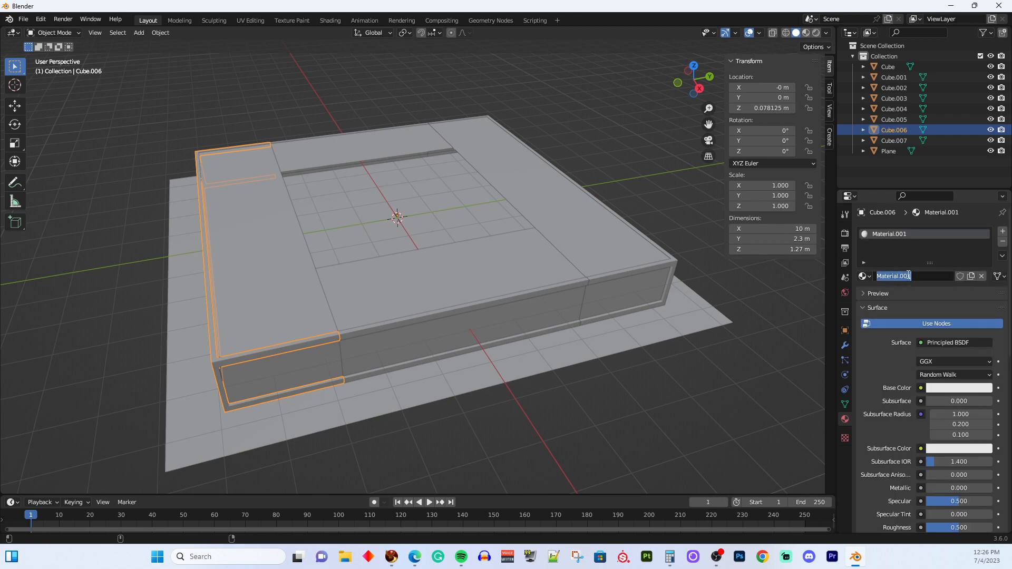
text(Frame)
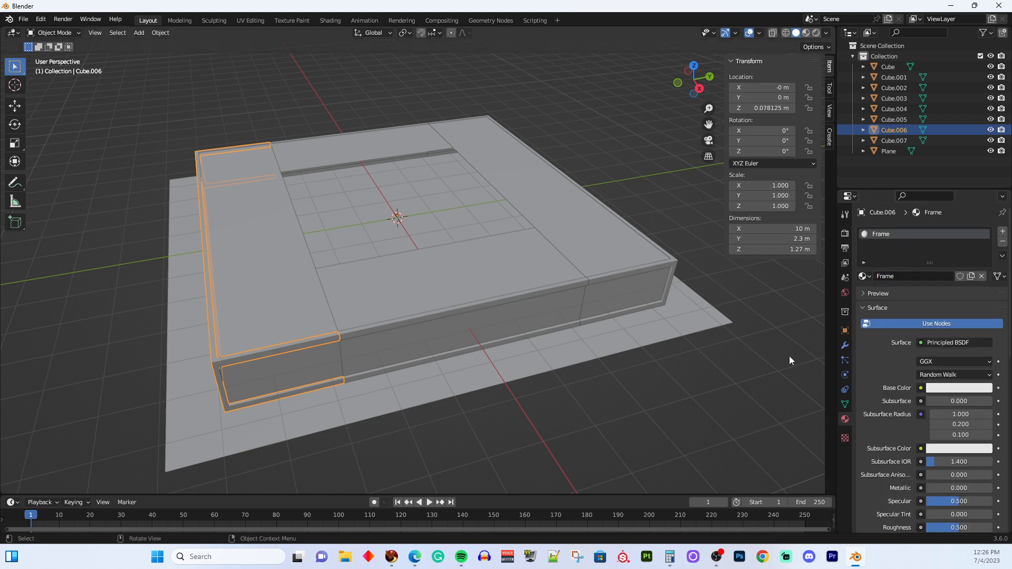
click(893, 119)
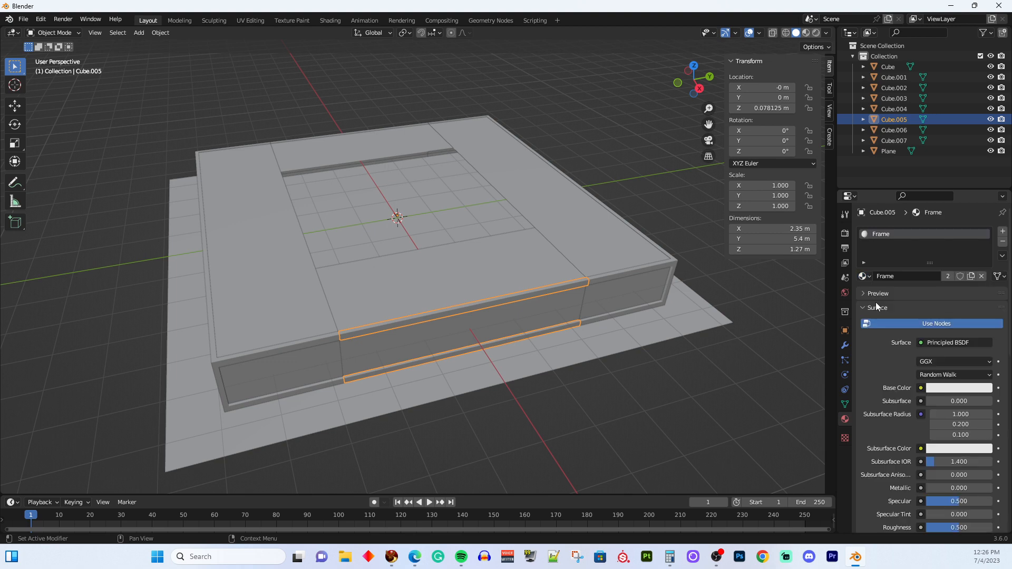
click(893, 108)
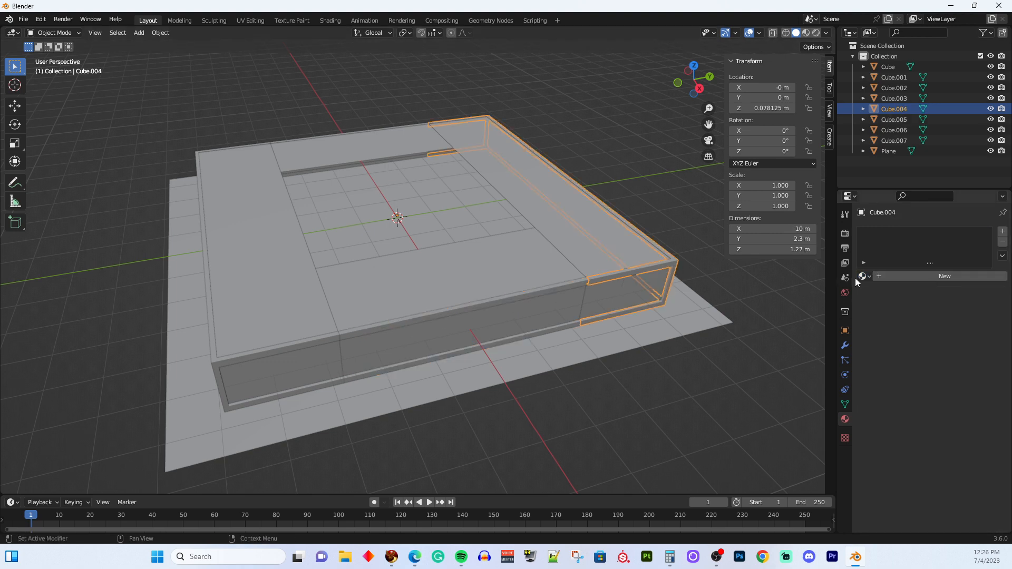
- Assign the existing Frame material to the remaining frame strips and check the side piece
click(944, 276)
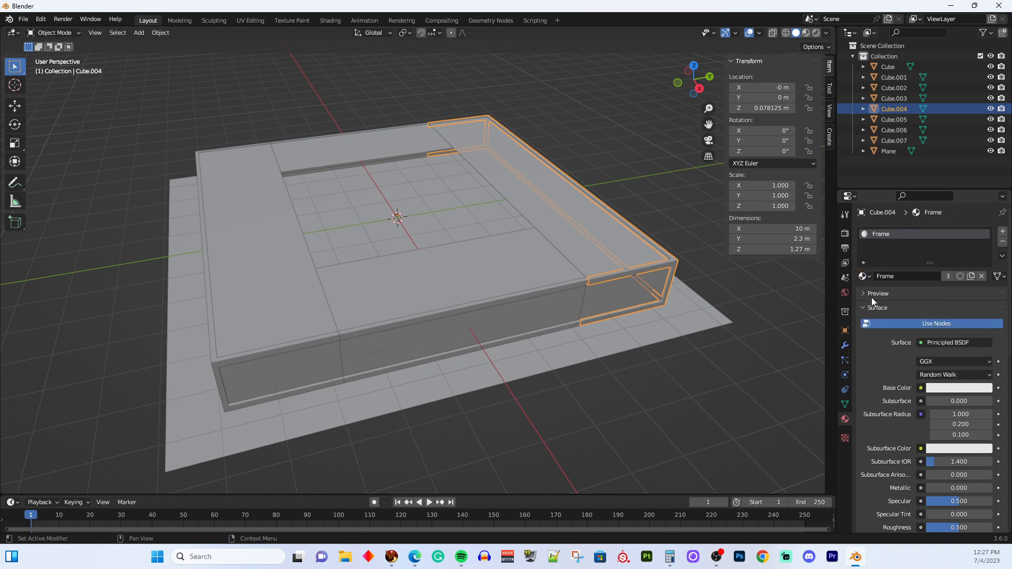
right_click(312, 136)
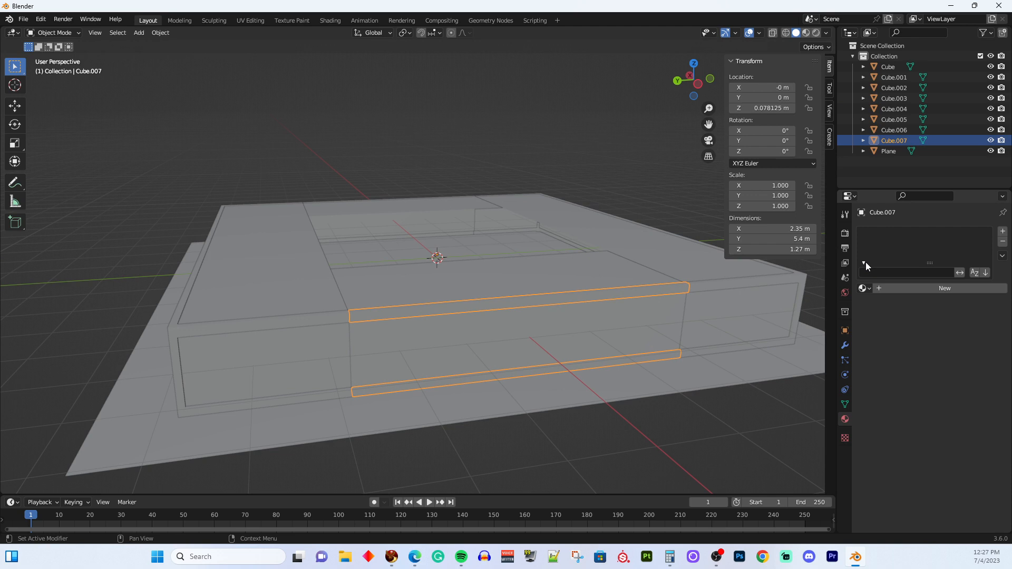
click(862, 276)
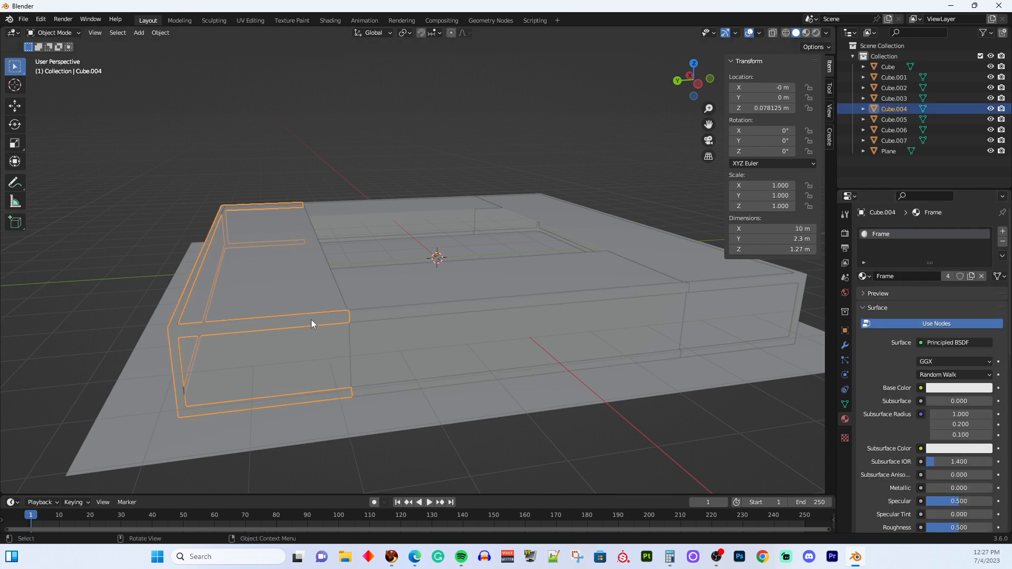
click(893, 140)
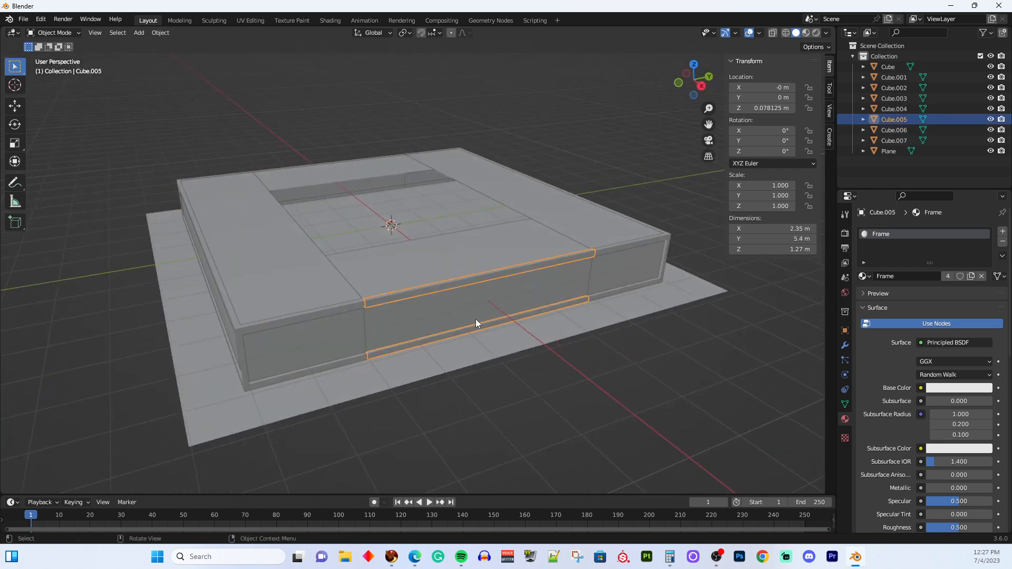
- Create a new material named Deck on the front deck block Cube
click(887, 66)
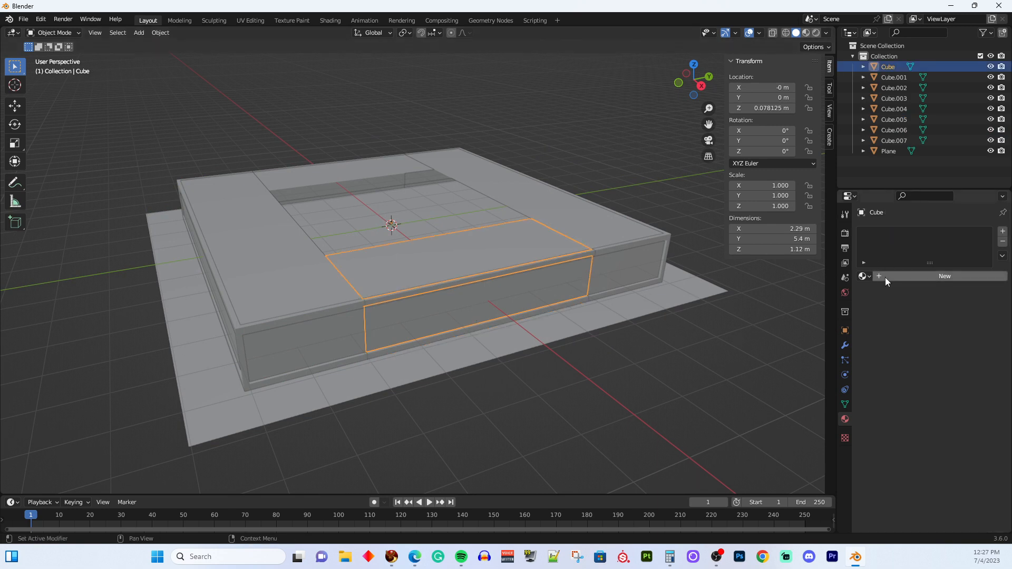
click(944, 276)
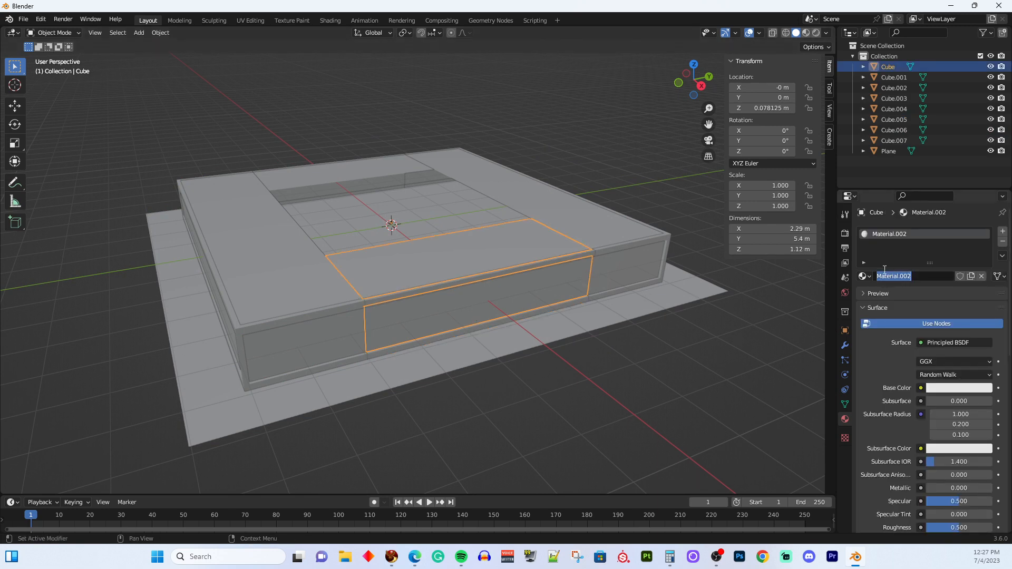
text(Deck)
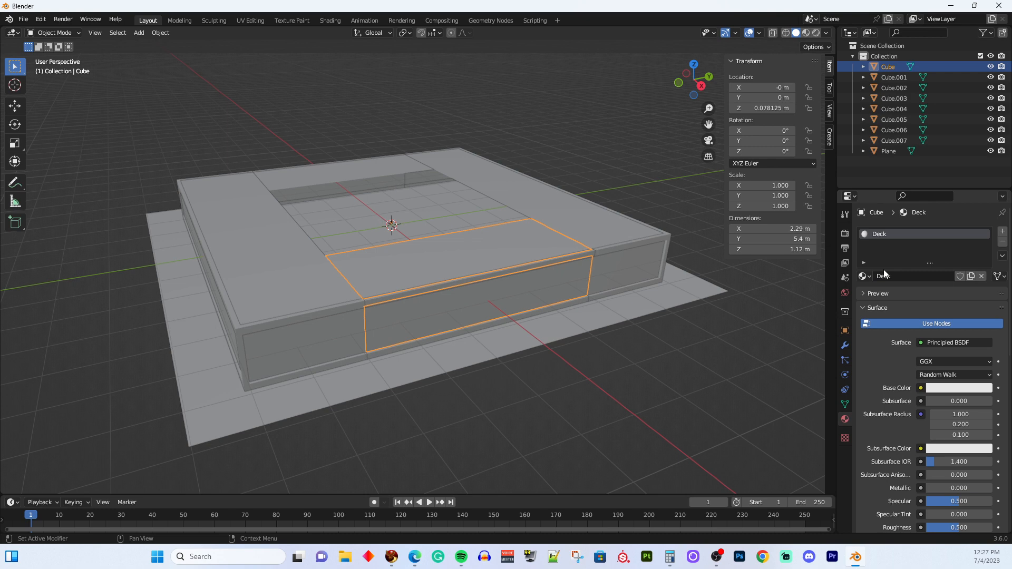
click(893, 77)
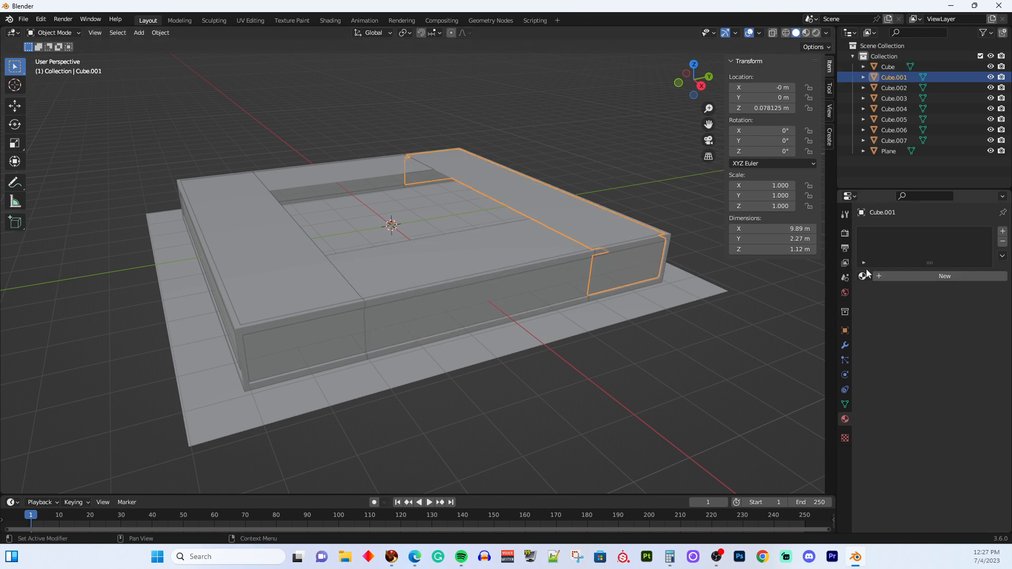
- Assign the Deck material to the right, left and back deck blocks and verify the assignments
click(862, 276)
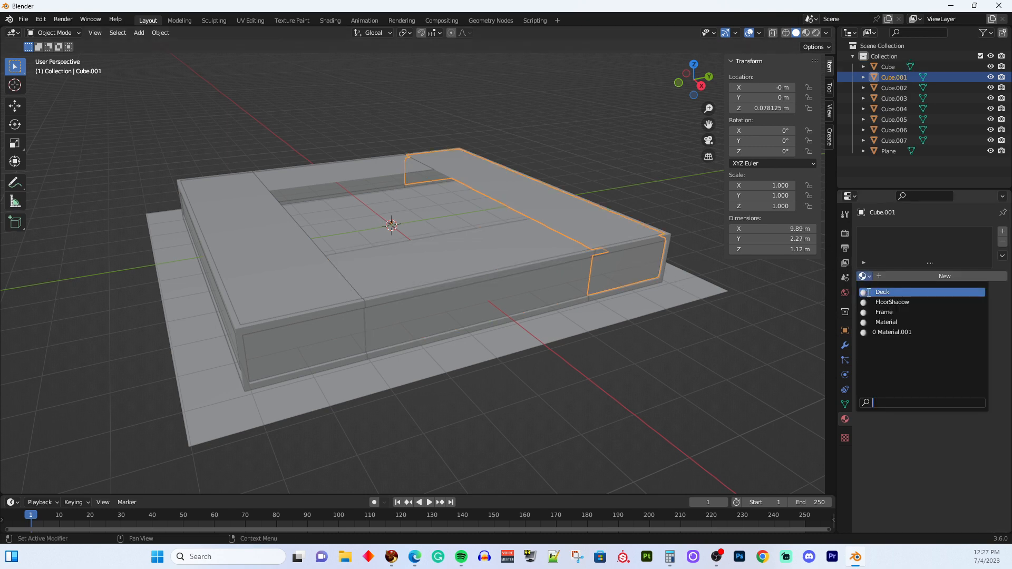
click(893, 88)
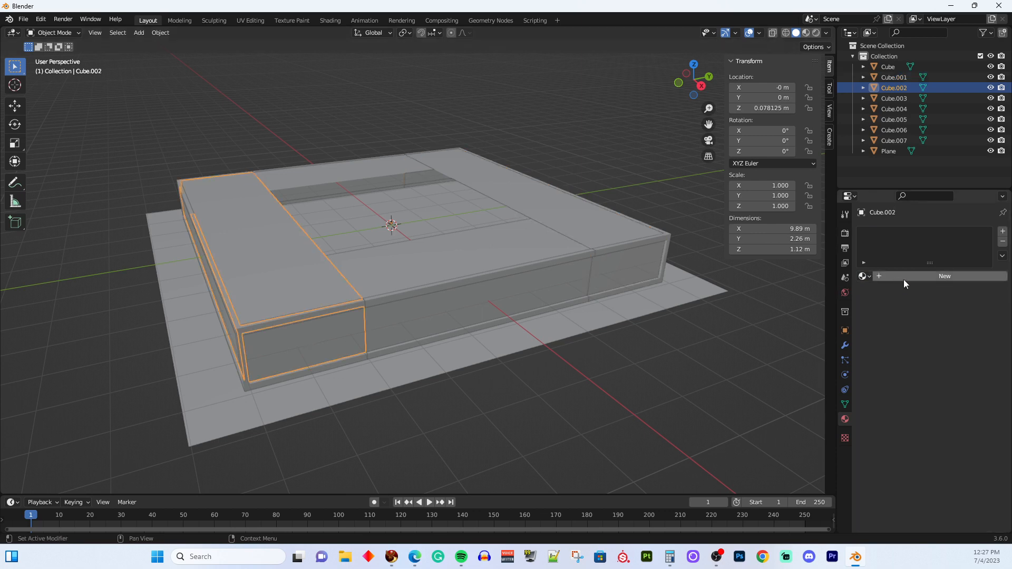
click(862, 277)
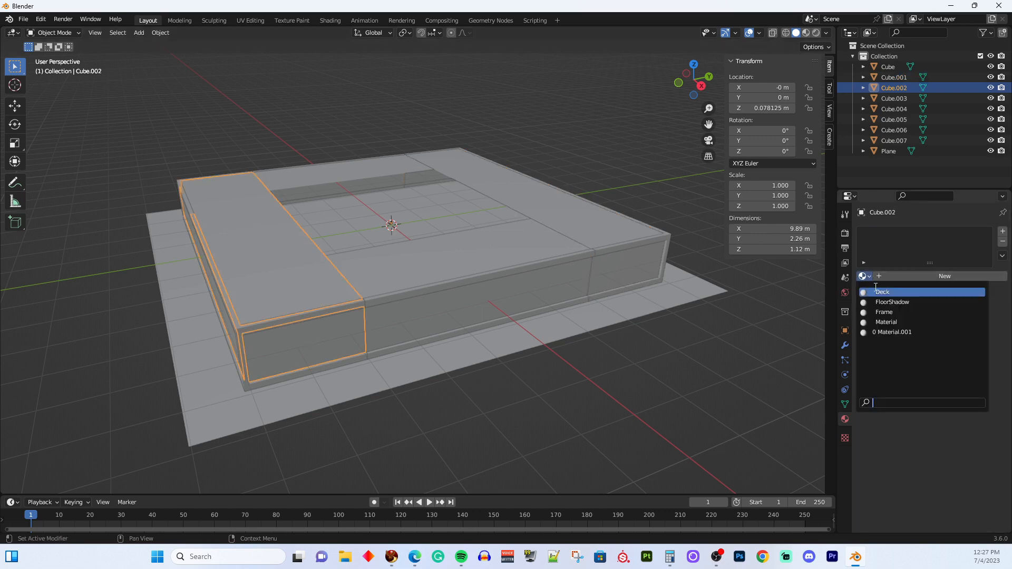
click(882, 292)
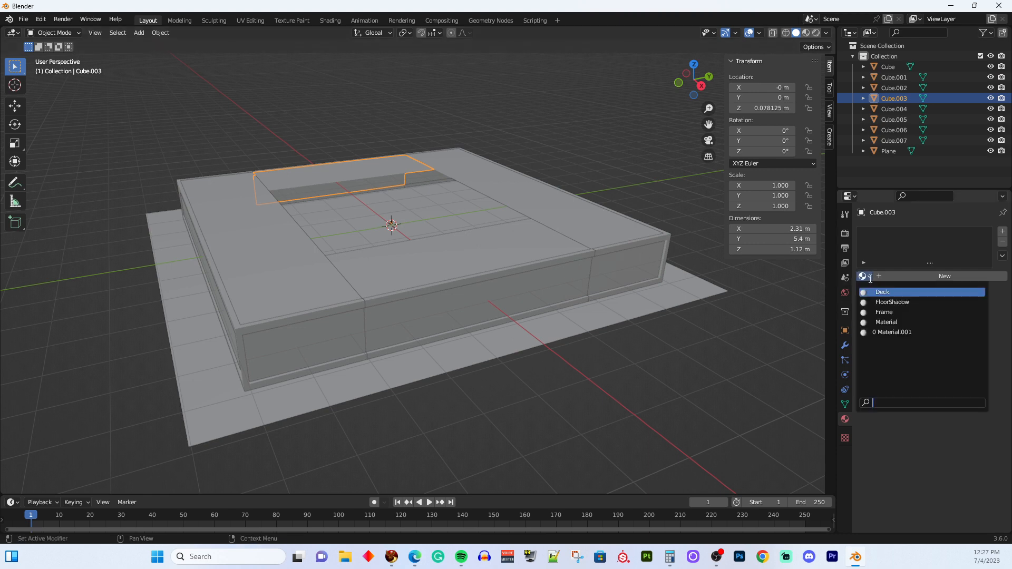
click(882, 292)
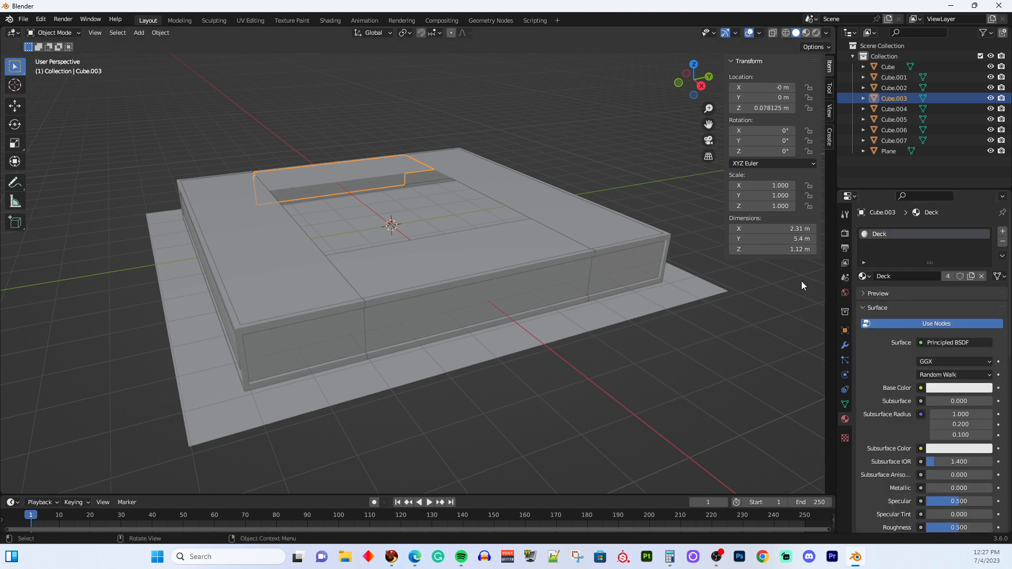
click(244, 421)
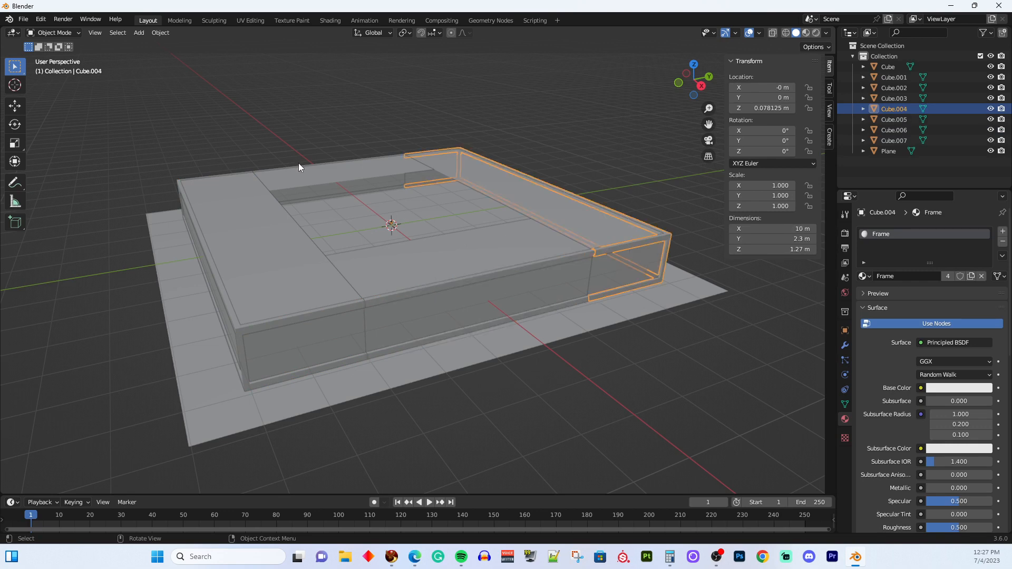
click(893, 140)
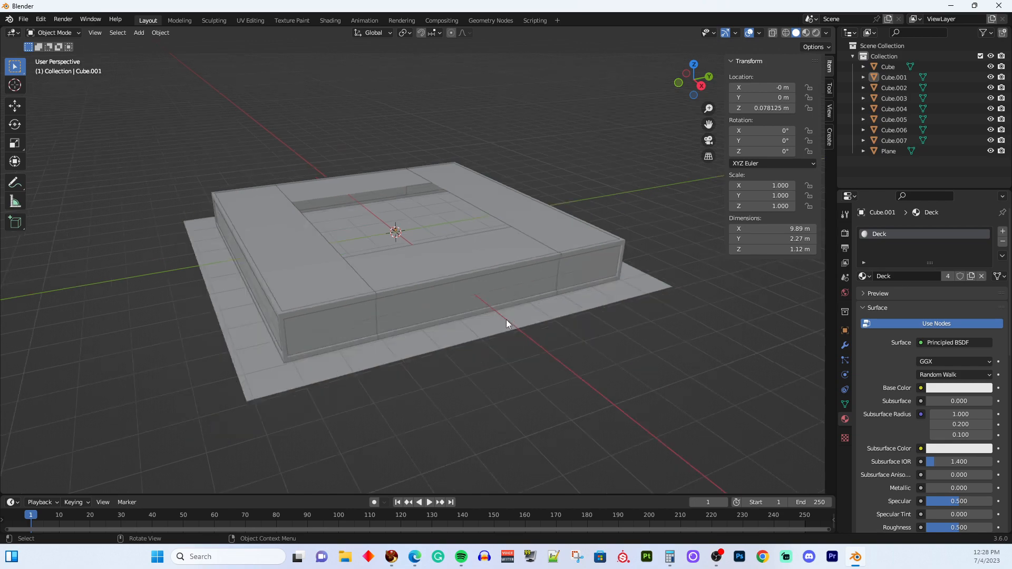
- Save the scene as sunkenFirepitDeckNew.blend in D:\Documents via Save As
drag(507, 324, 495, 318)
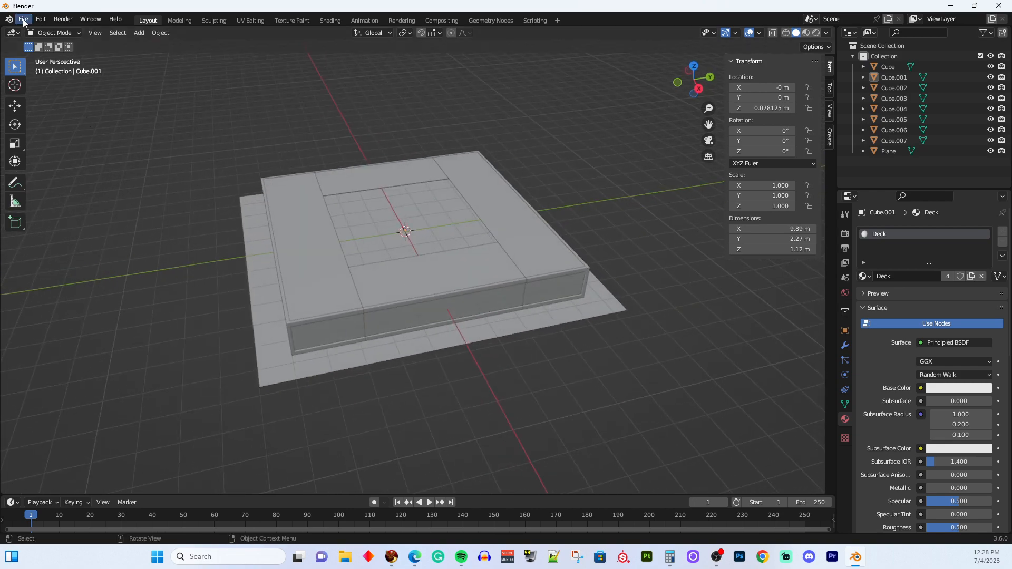
click(23, 19)
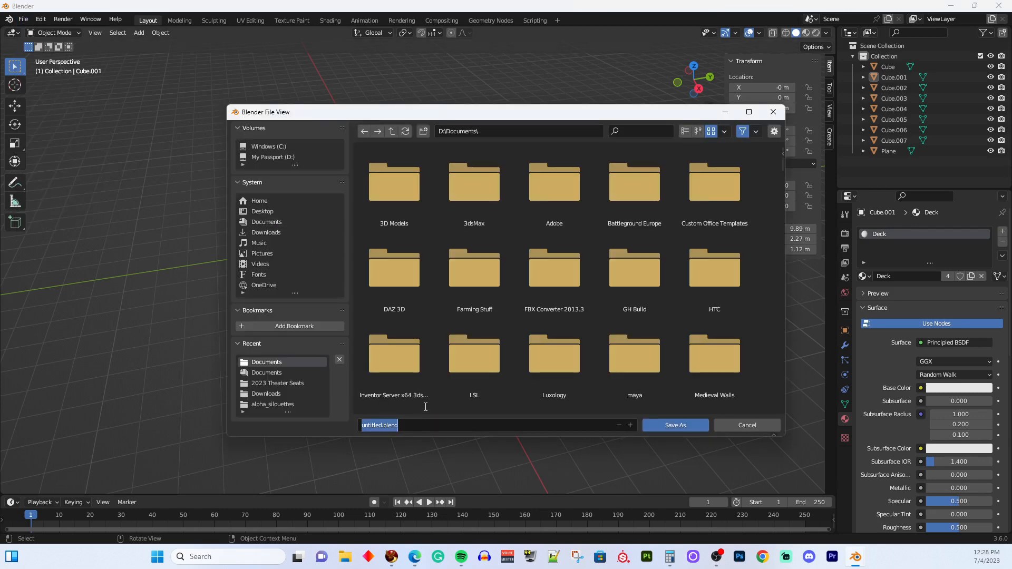
text(sunkenFirepitDeck)
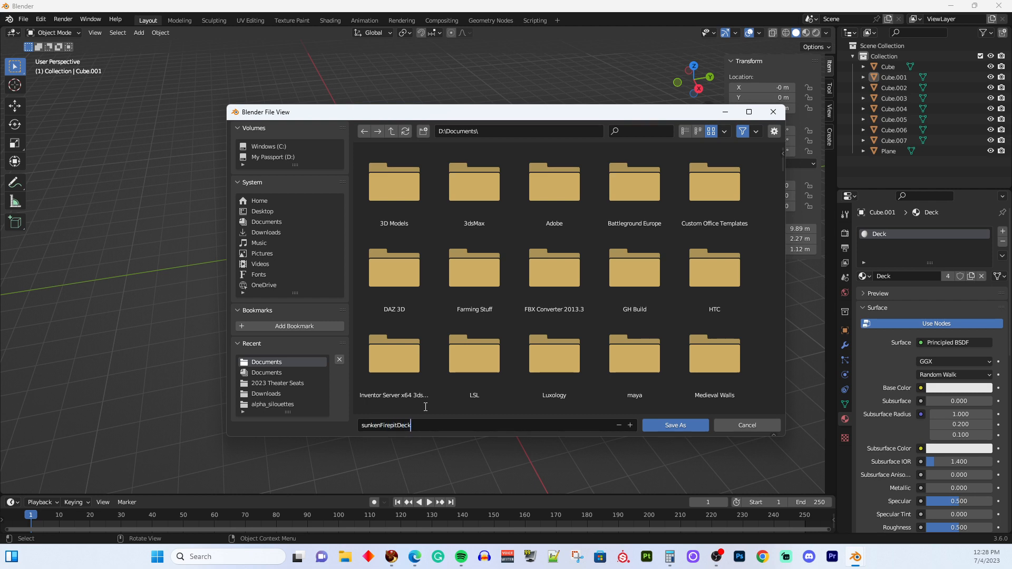
text(New.blend)
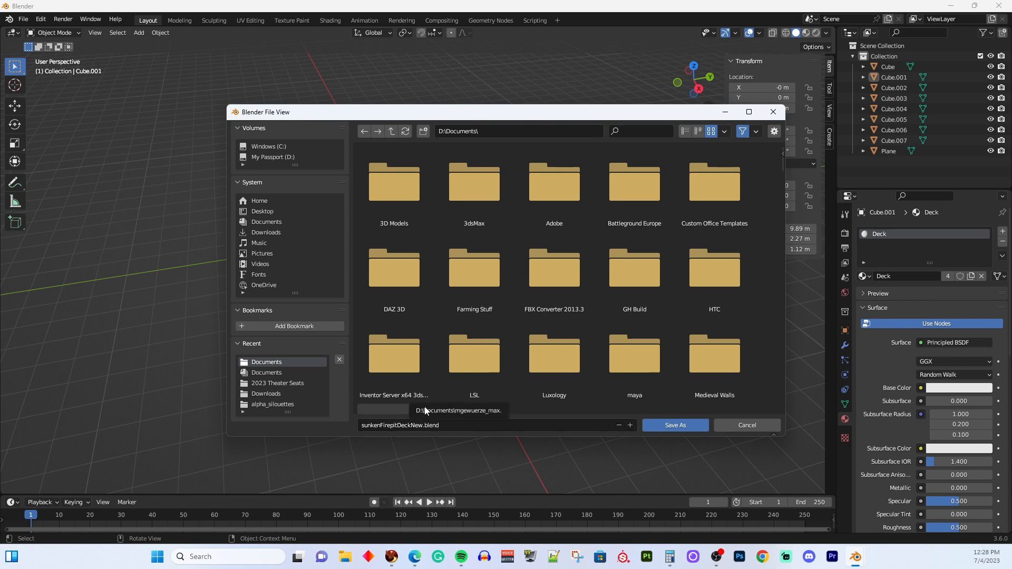
click(674, 425)
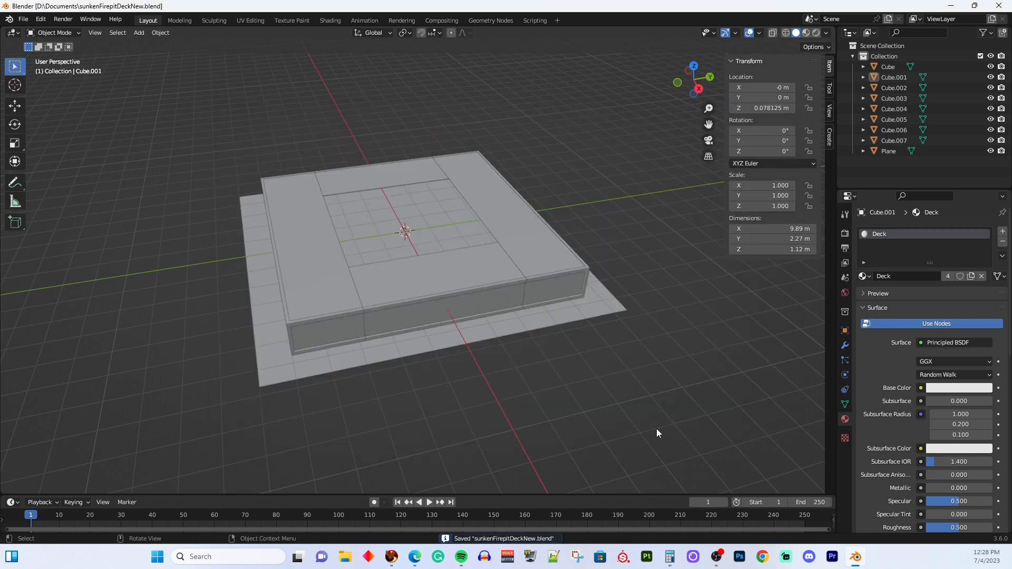
mouse_move(454, 249)
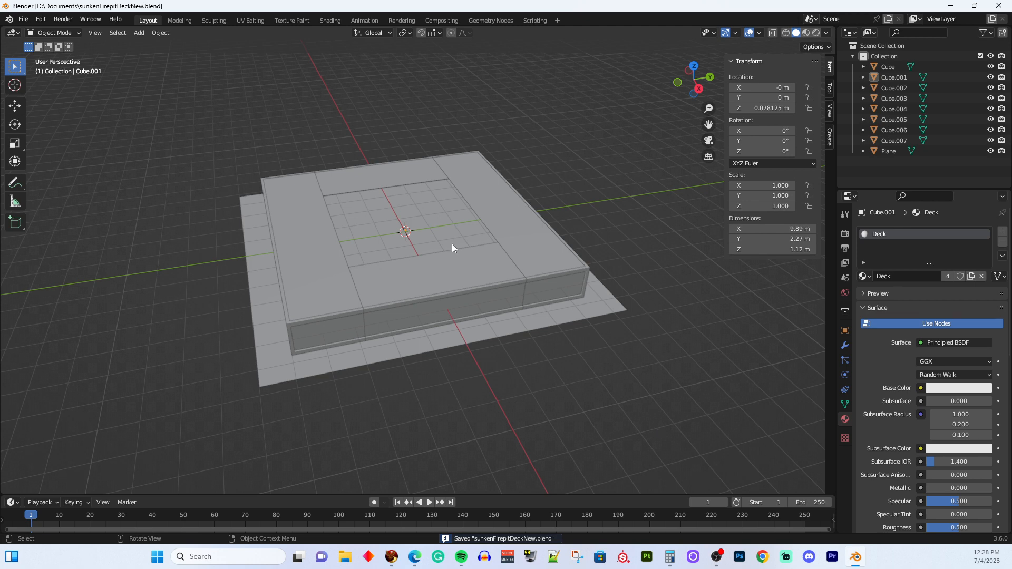
mouse_move(433, 251)
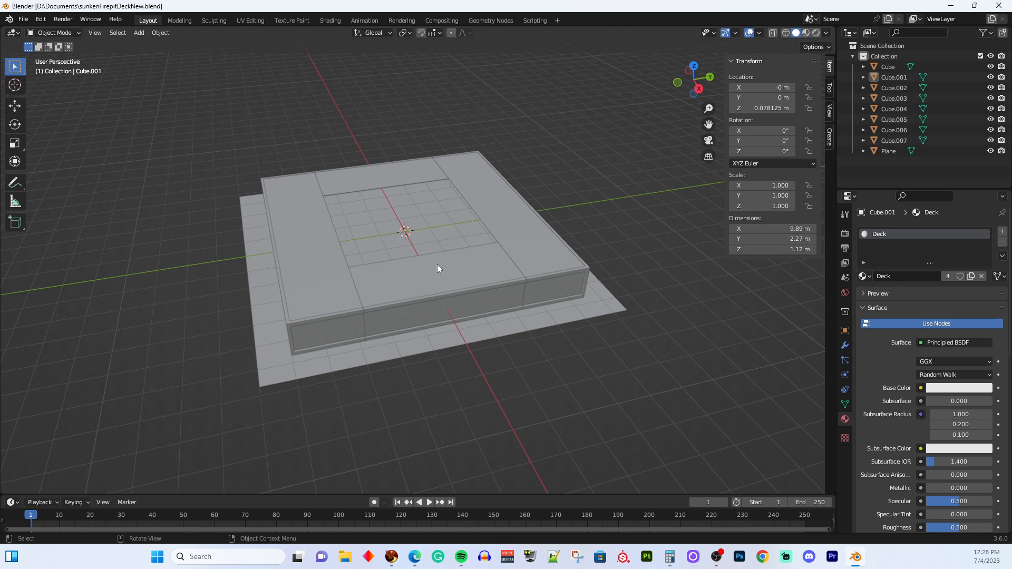
mouse_move(222, 269)
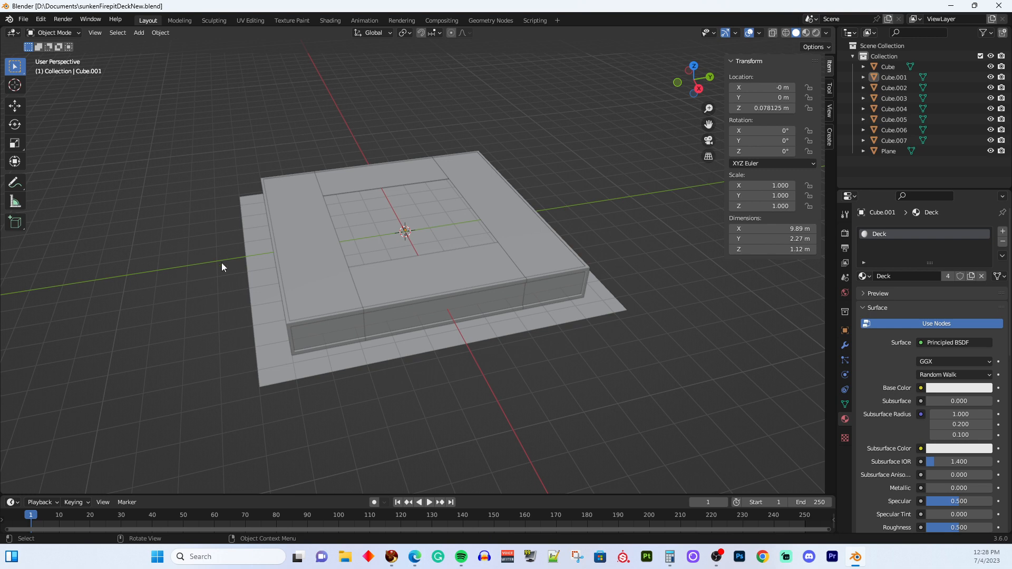
mouse_move(142, 288)
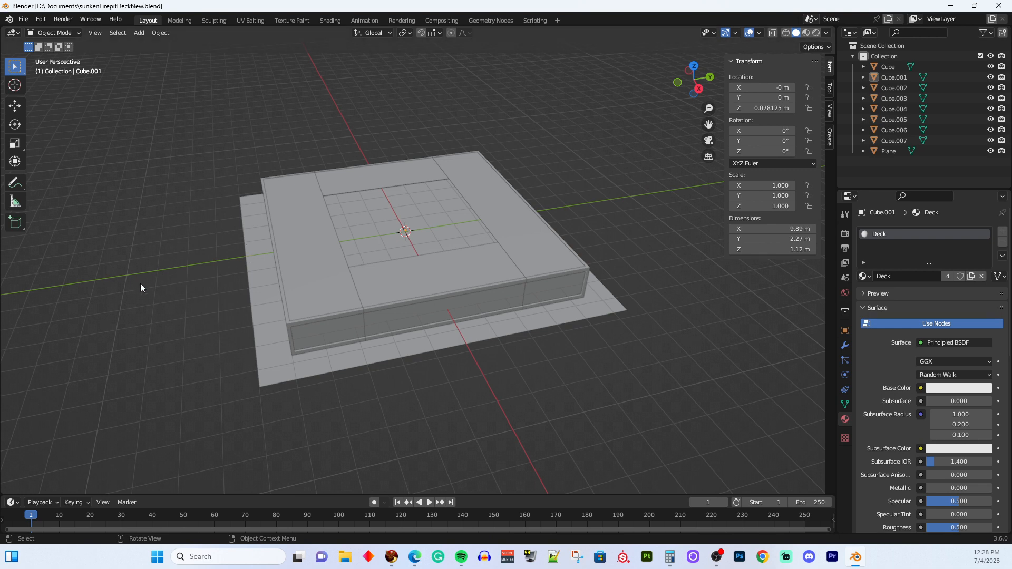